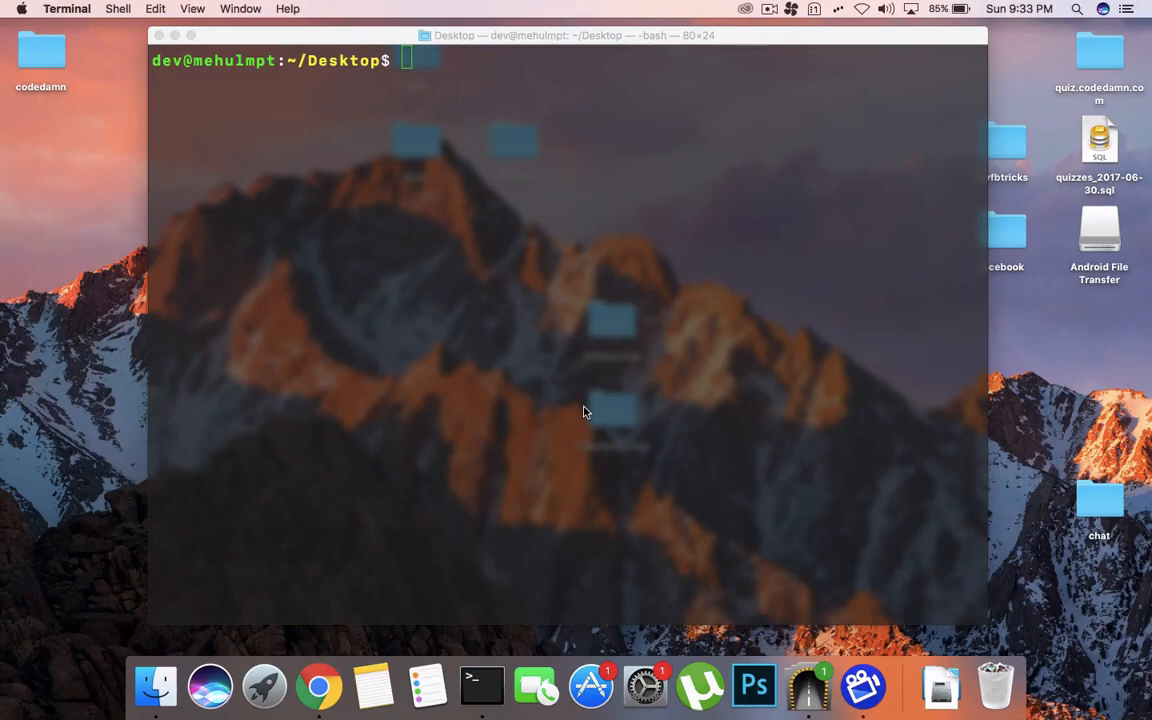
# Step: Run 'ionic start sociallogin' with the blank starter and accept Cordova integration
pyautogui.click(584, 408)
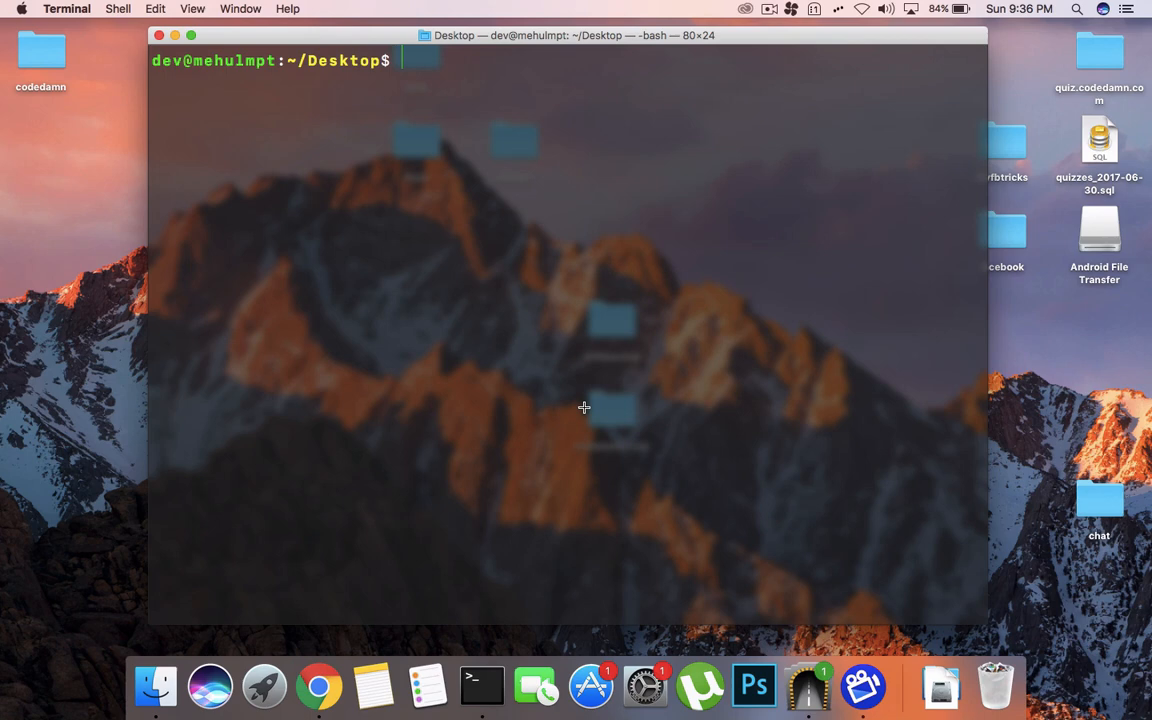
pyautogui.write('ionic')
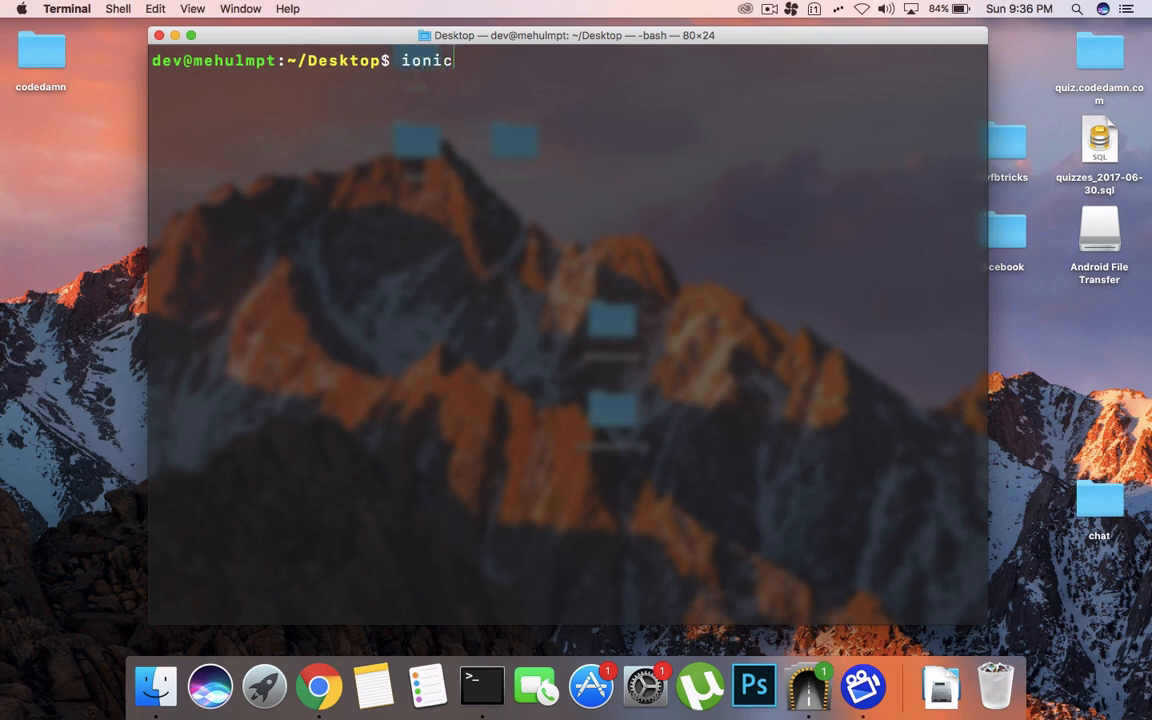
pyautogui.write('start sociallogin')
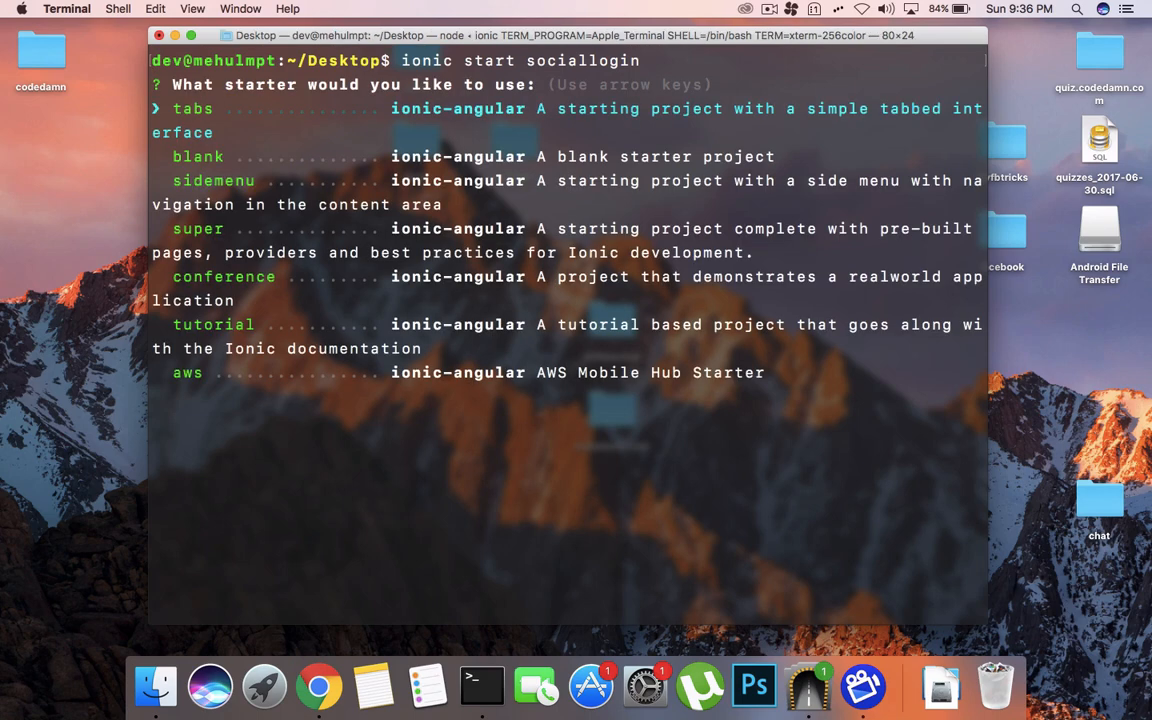
pyautogui.press('Down')
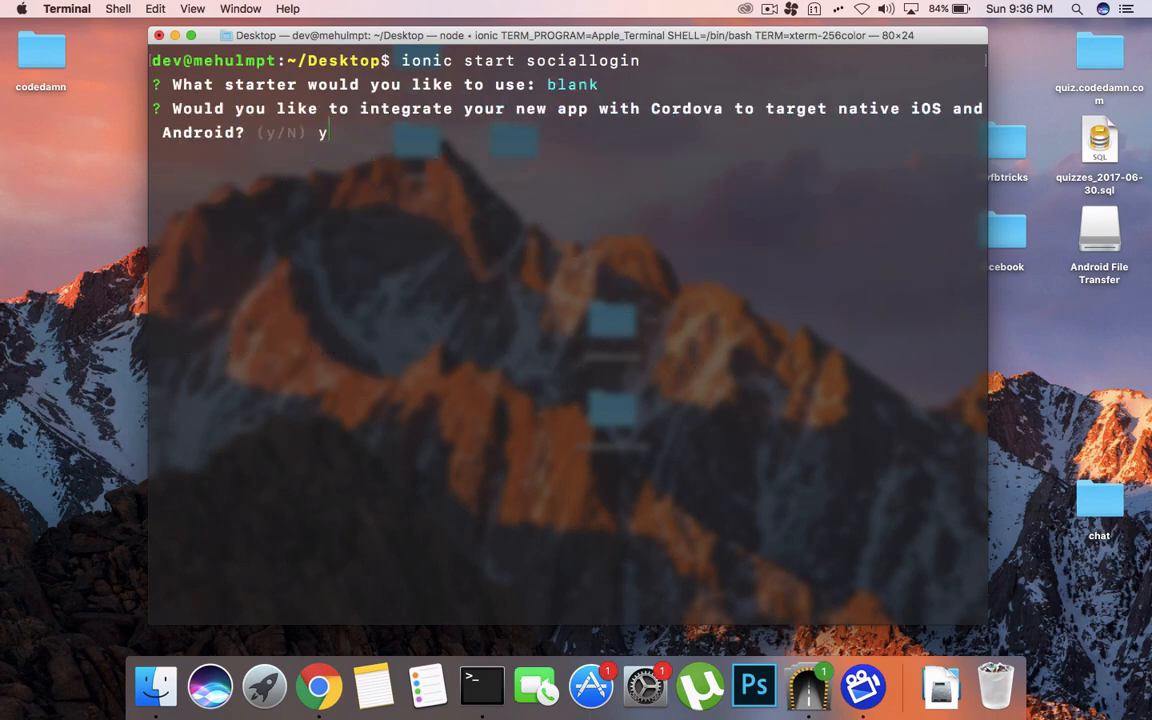
pyautogui.press('enter')
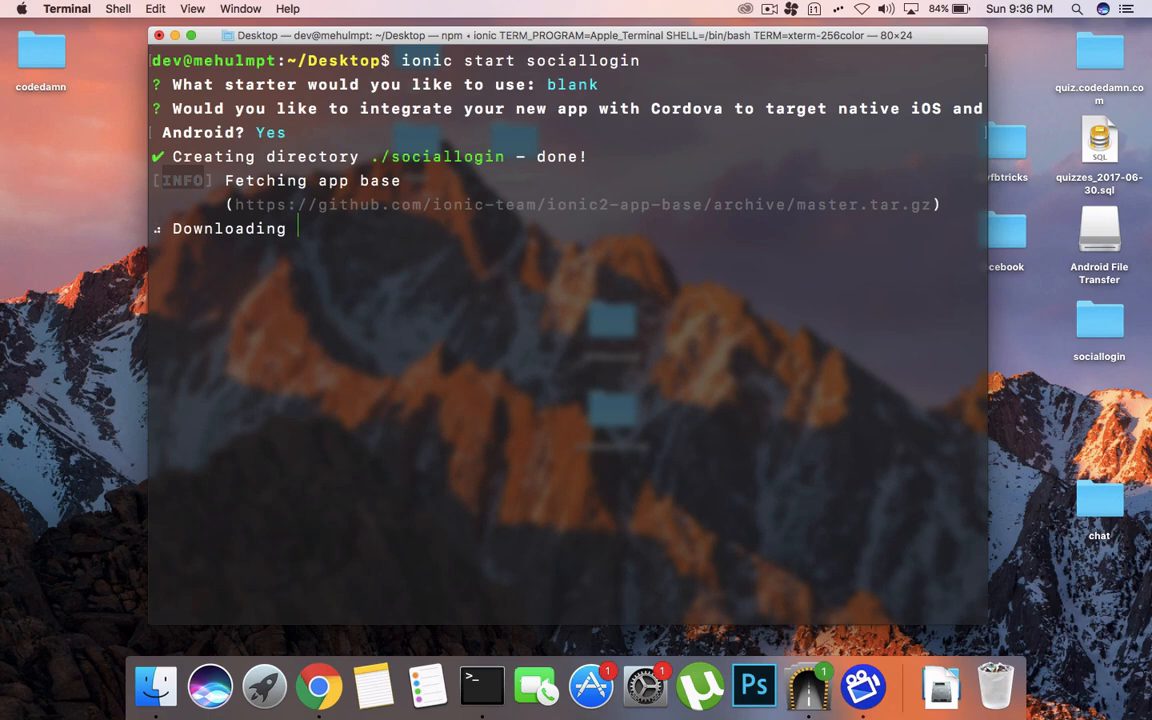
pyautogui.moveTo(516, 419)
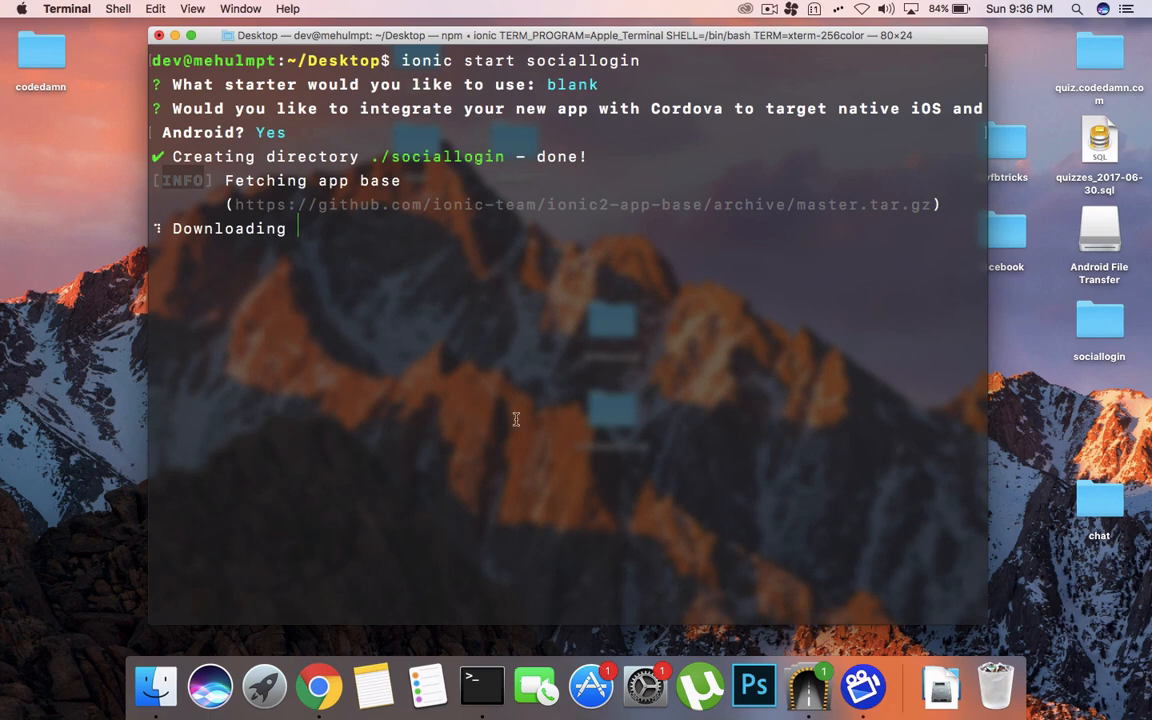
pyautogui.moveTo(495, 331)
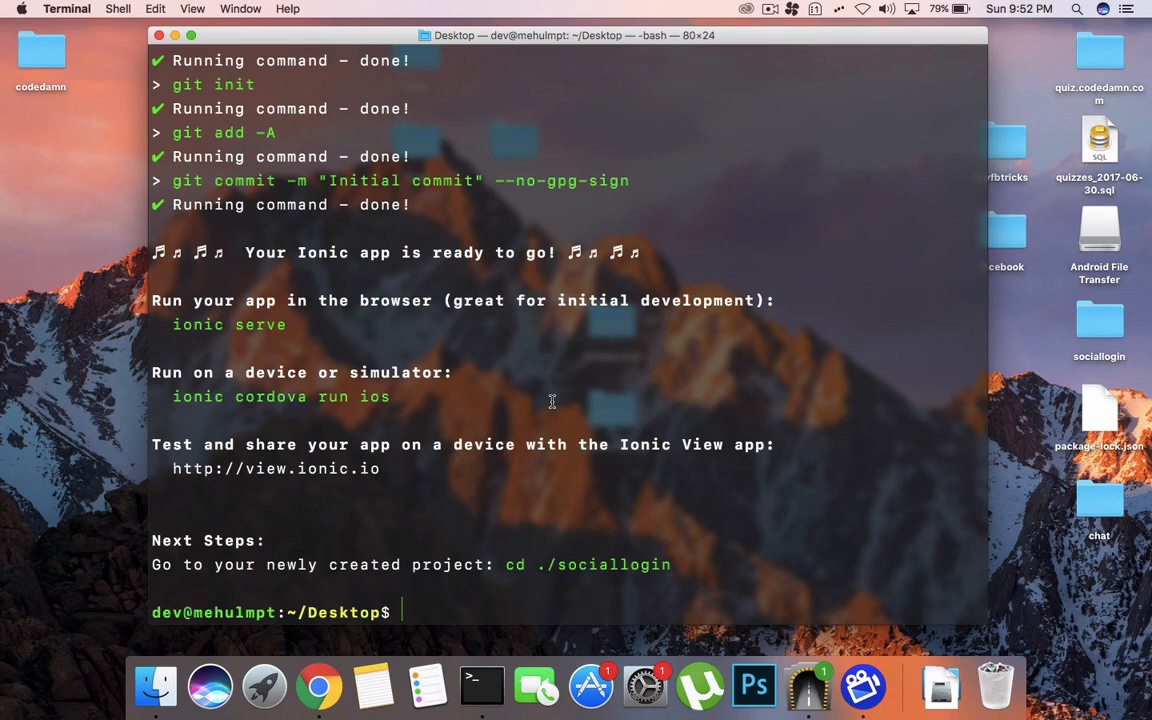
# Step: Change into sociallogin/ and run 'ionic serve' to launch the blank app in the browser
pyautogui.write('c')
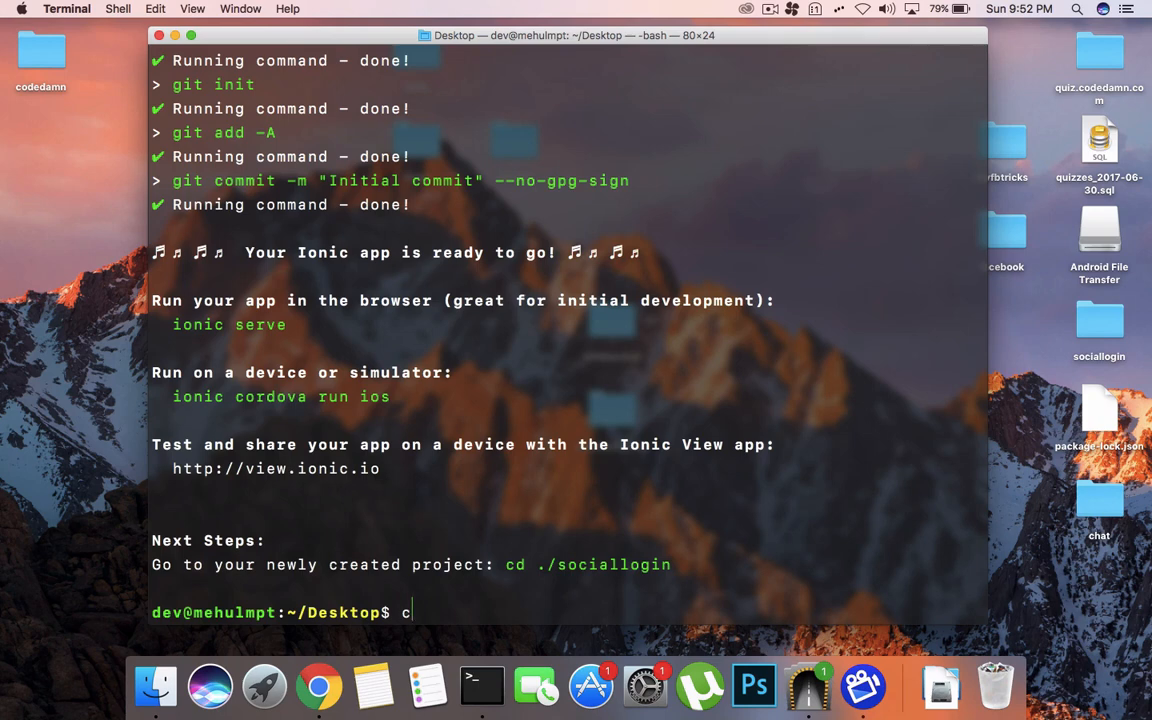
pyautogui.write('d sociallogin/')
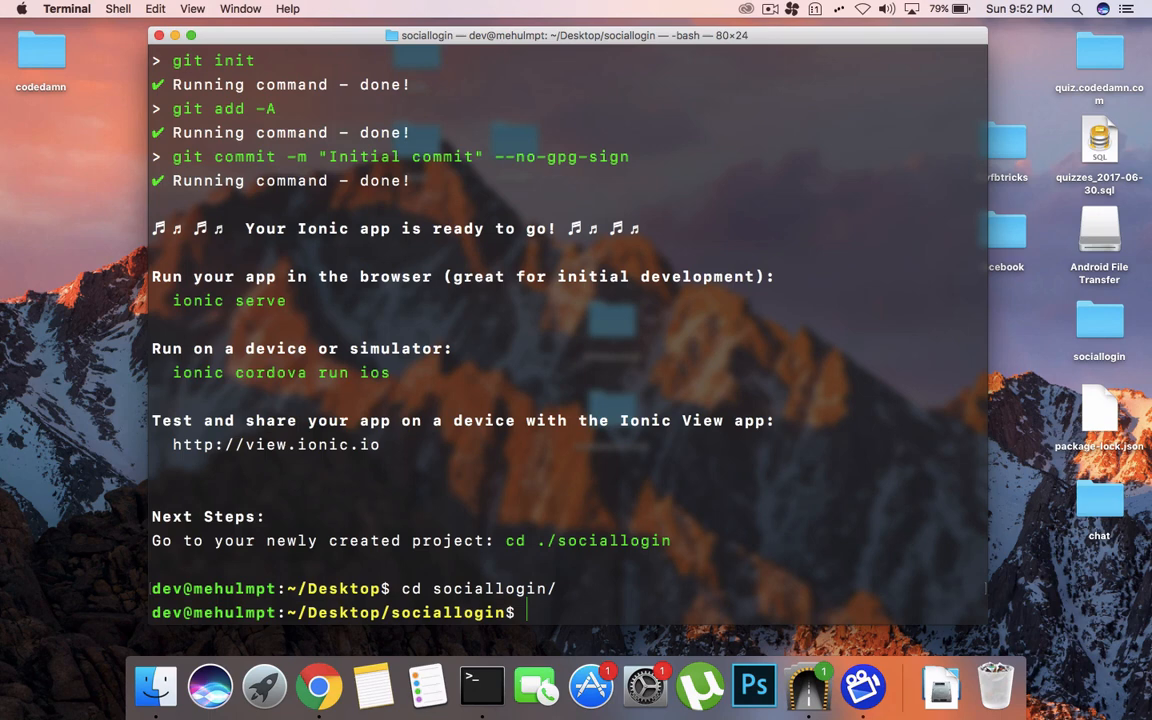
pyautogui.write('ionic serve')
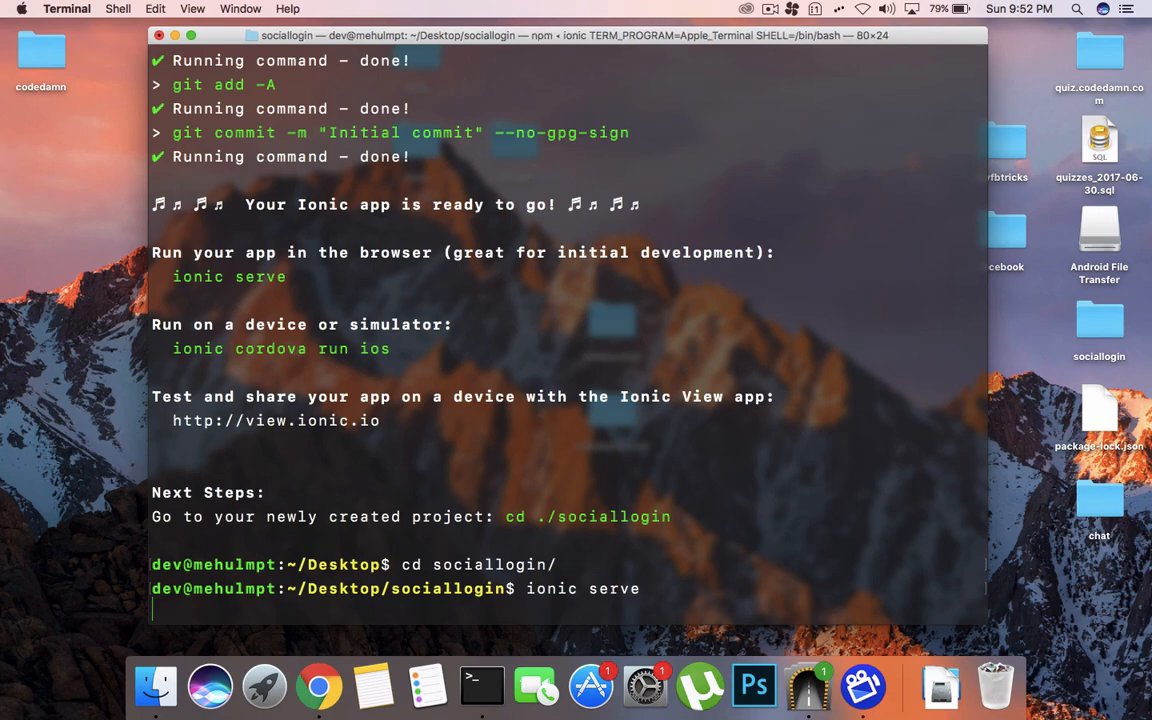
pyautogui.press('Return')
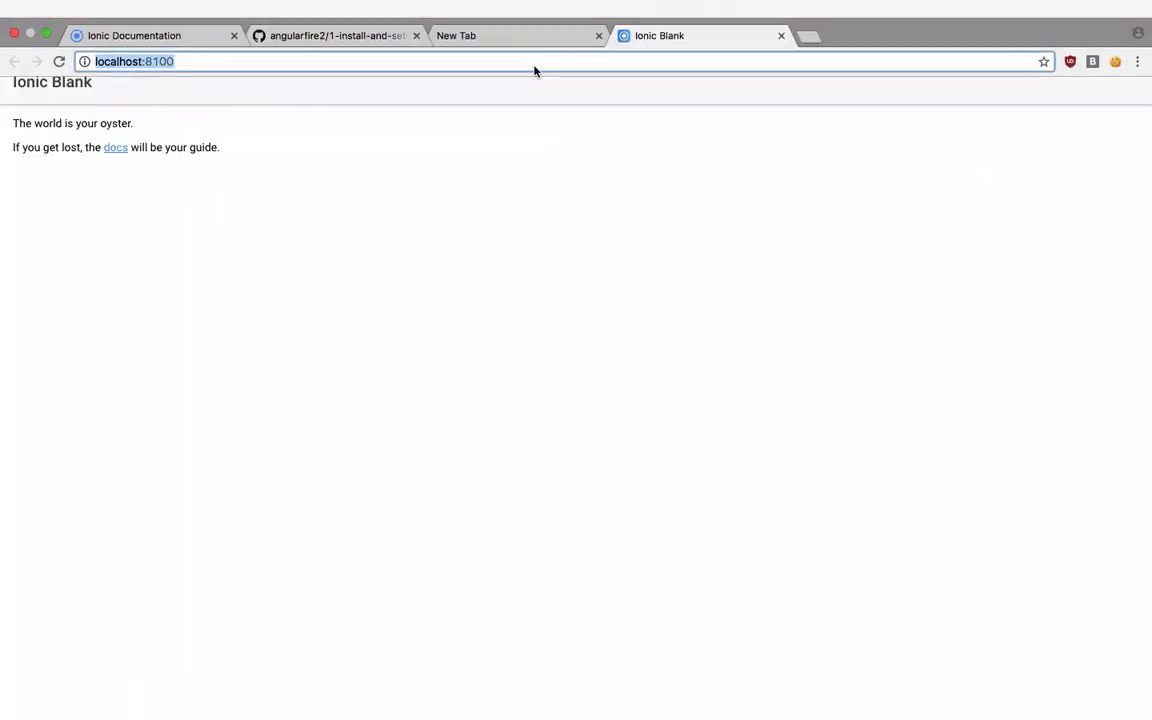
# Step: Load console.firebase.google.com in the browser
pyautogui.write('console.firebase.')
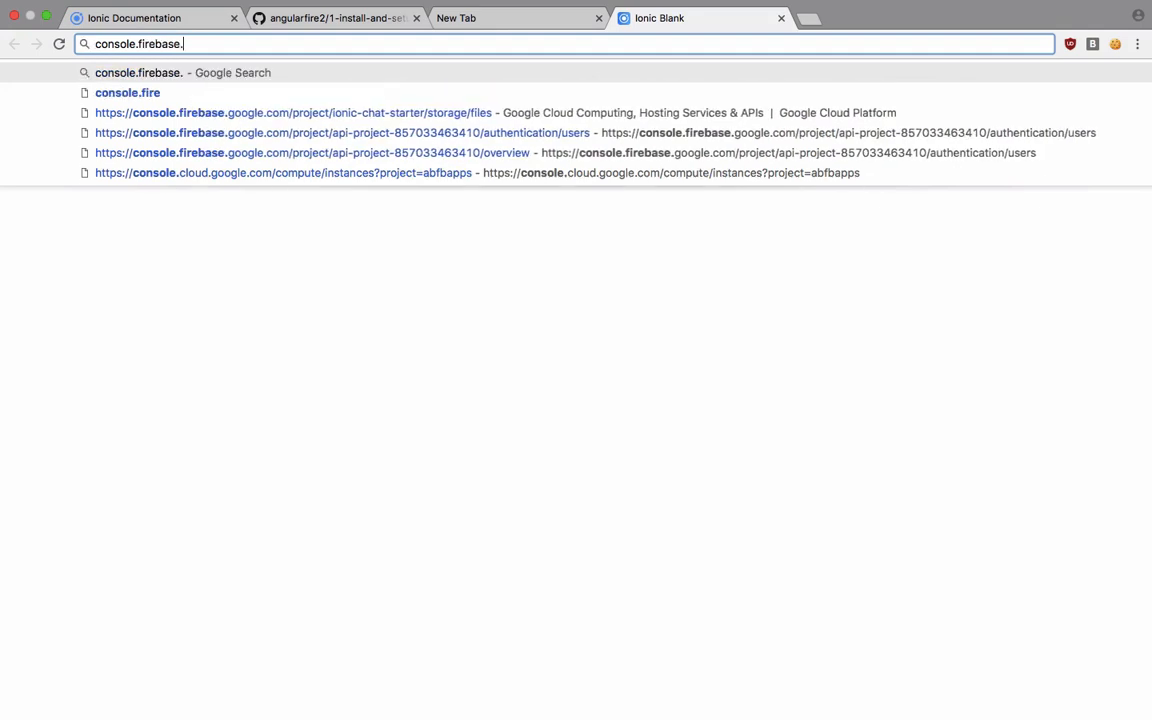
pyautogui.write('google.c')
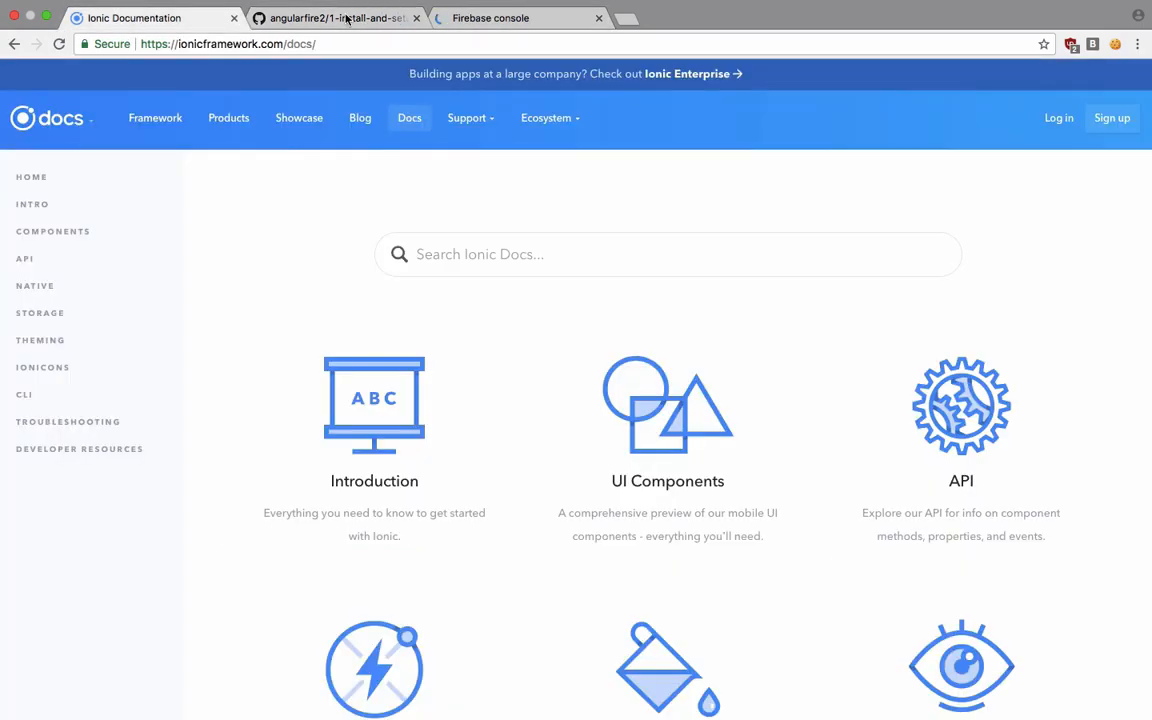
pyautogui.click(521, 18)
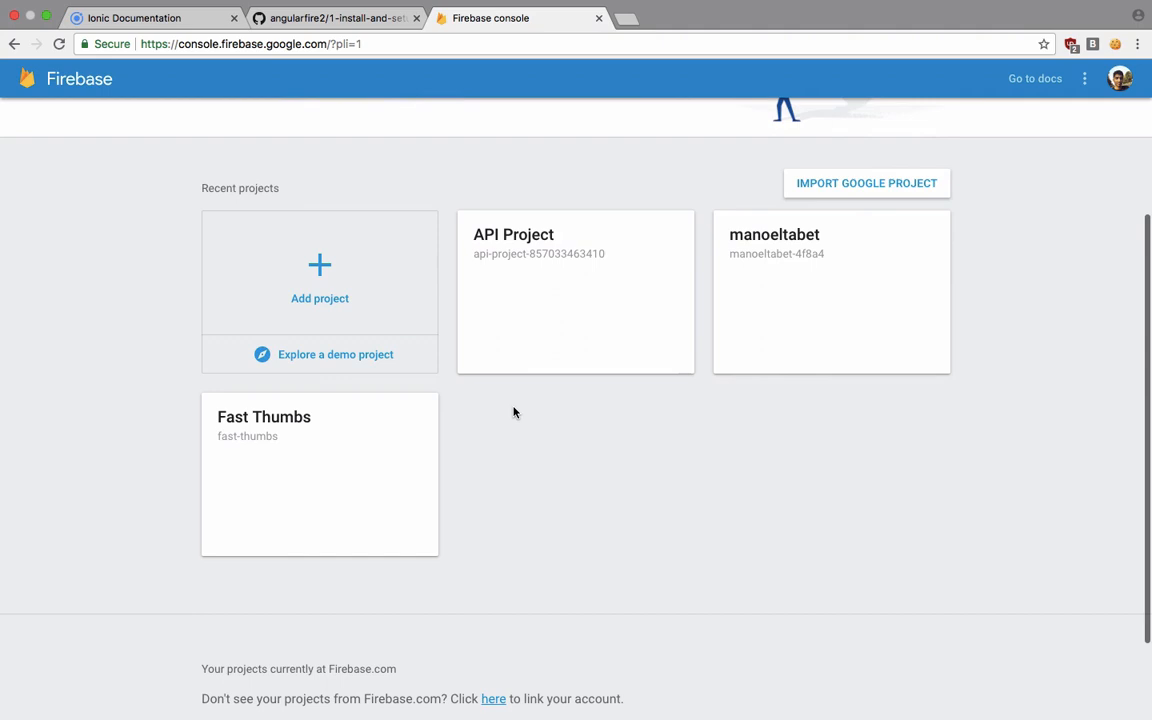
pyautogui.moveTo(613, 315)
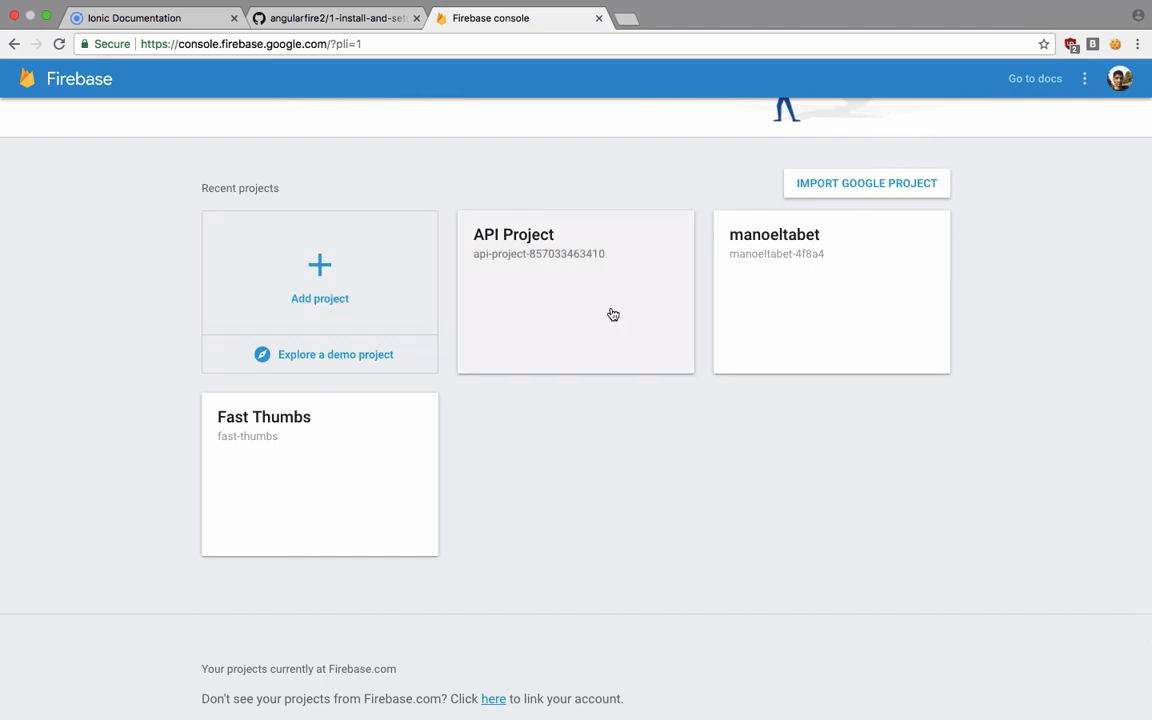
pyautogui.moveTo(539, 348)
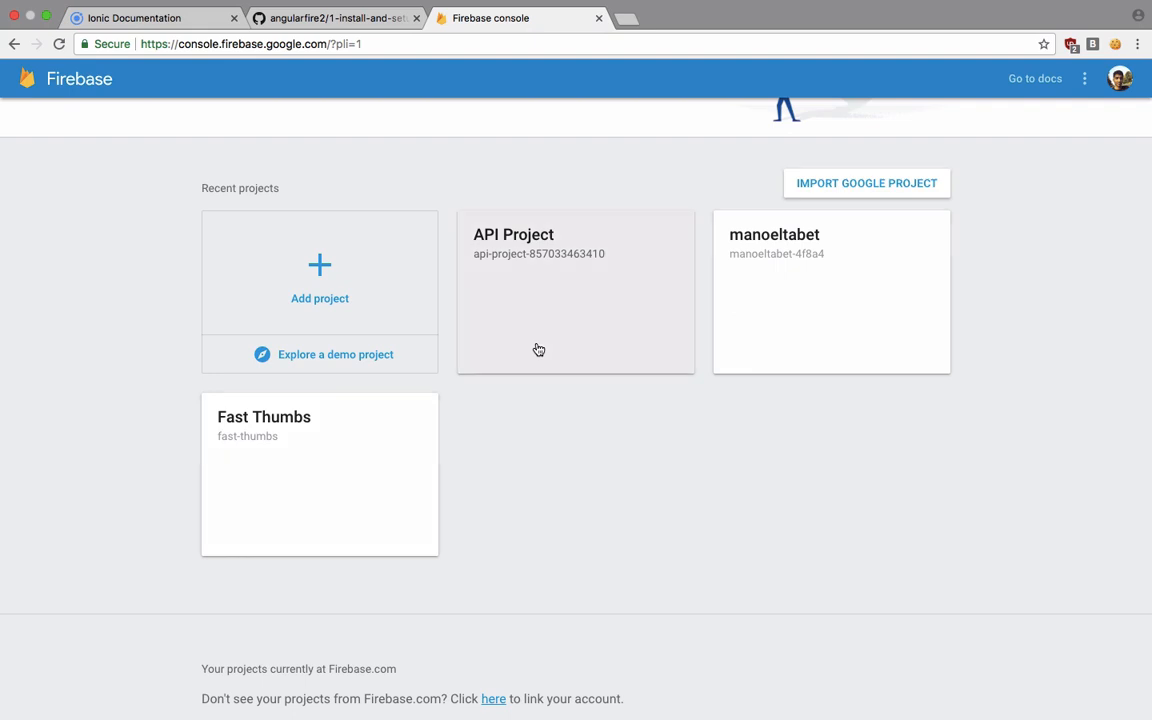
# Step: Expand Facebook under API Project's Authentication sign-in methods and open developers.facebook.com/apps
pyautogui.click(538, 349)
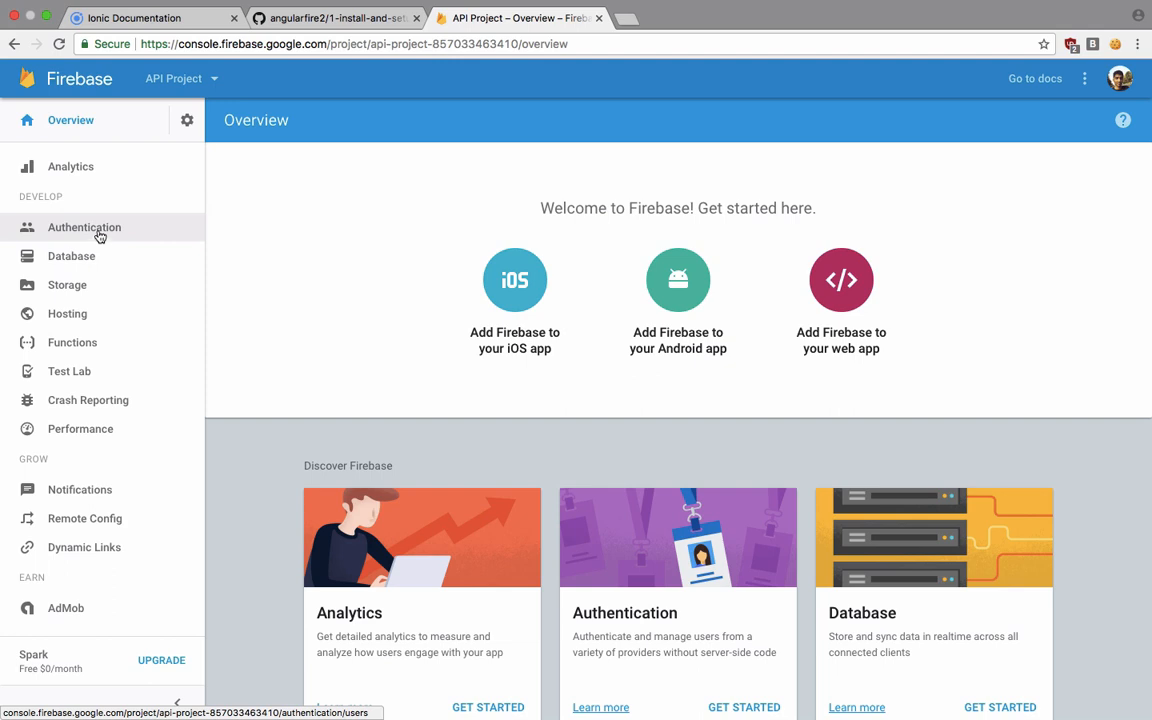
pyautogui.click(84, 227)
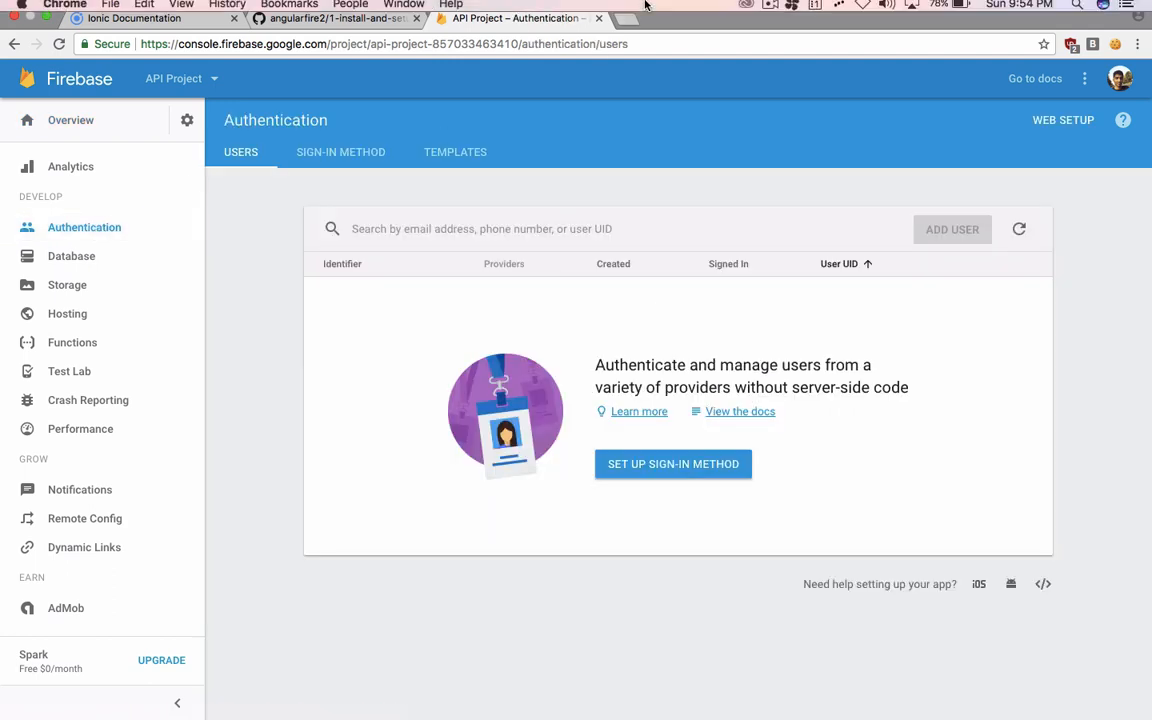
pyautogui.click(340, 152)
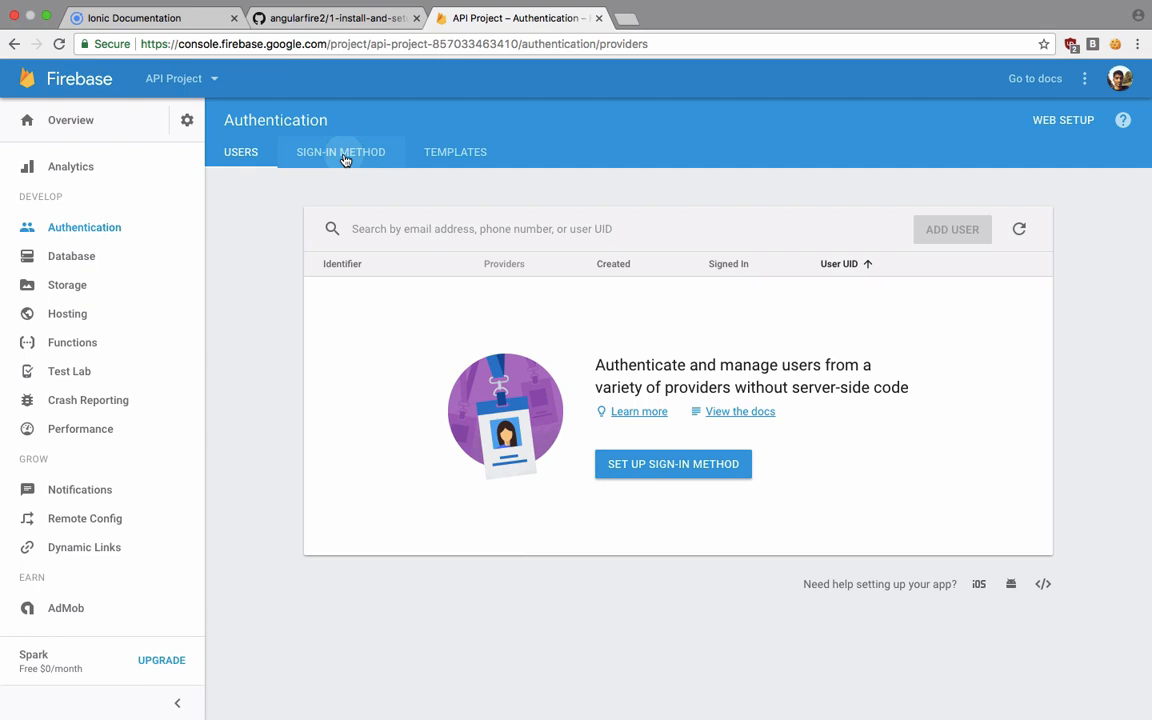
pyautogui.click(340, 152)
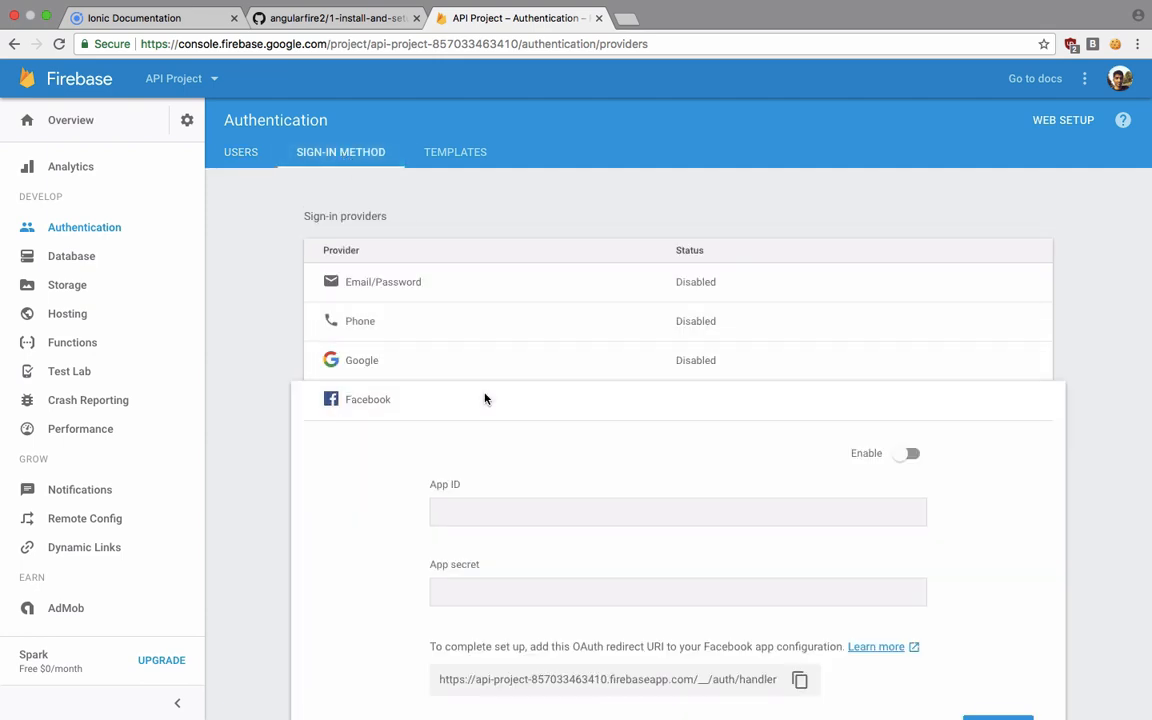
pyautogui.click(905, 454)
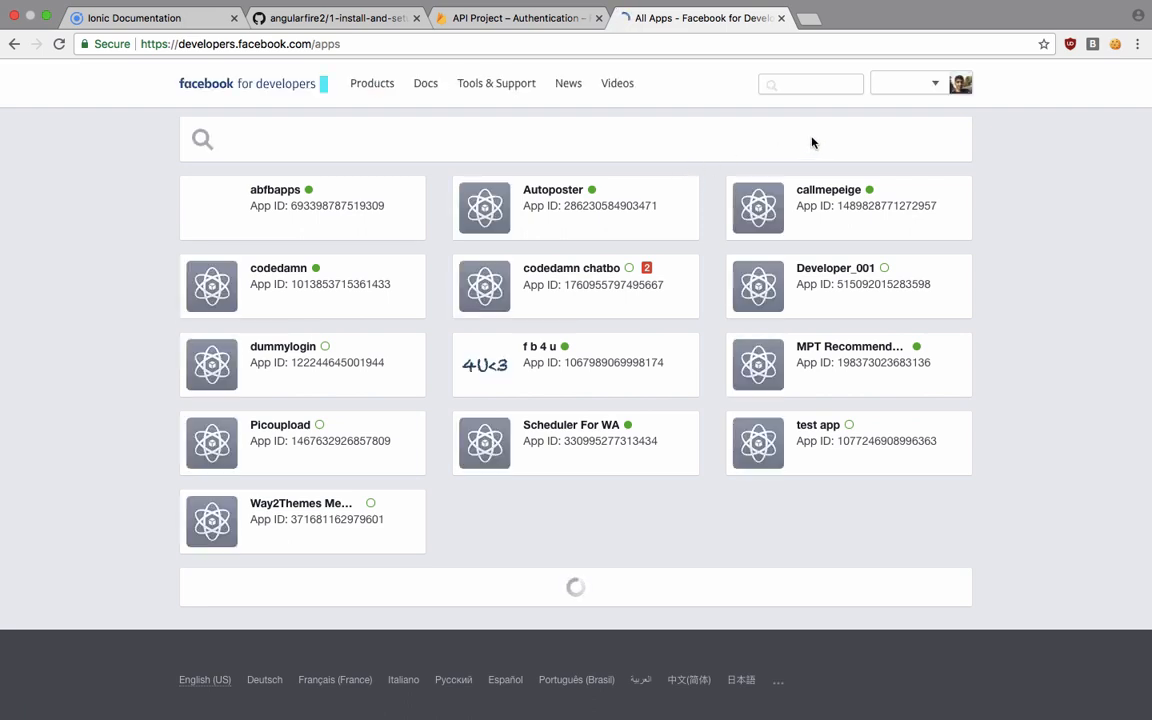
# Step: Create the Facebook app 'ionic-social-login' and pass the security check
pyautogui.click(914, 82)
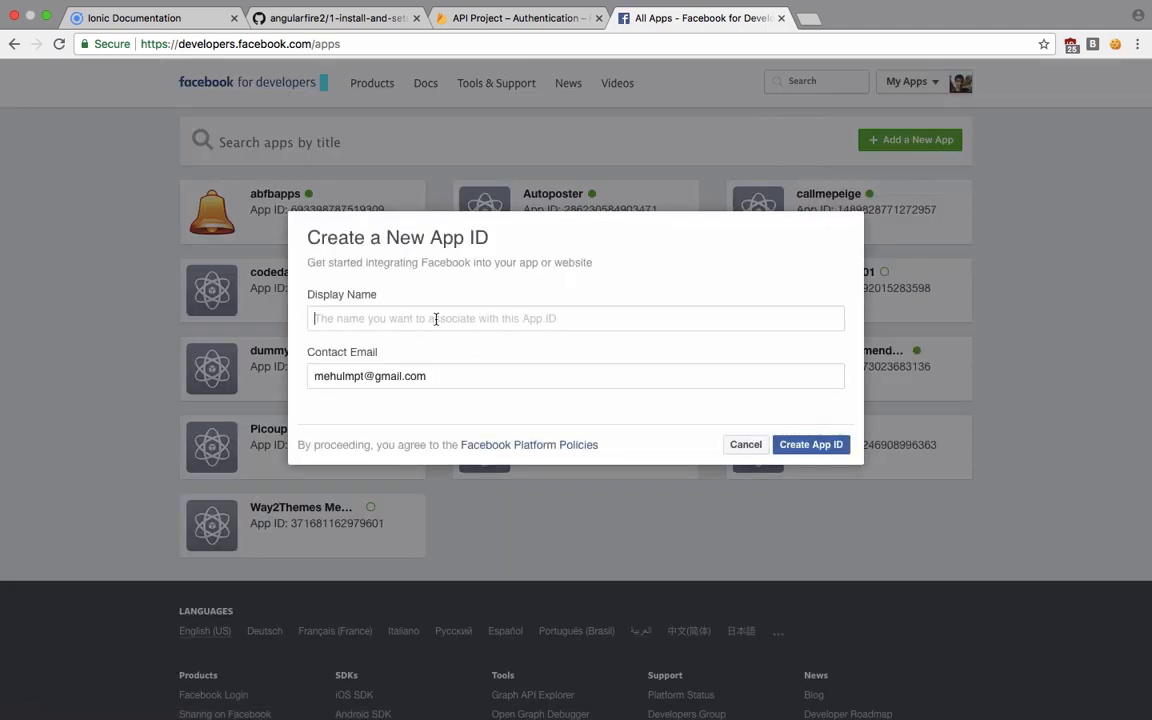
pyautogui.write('ionic-social-lo')
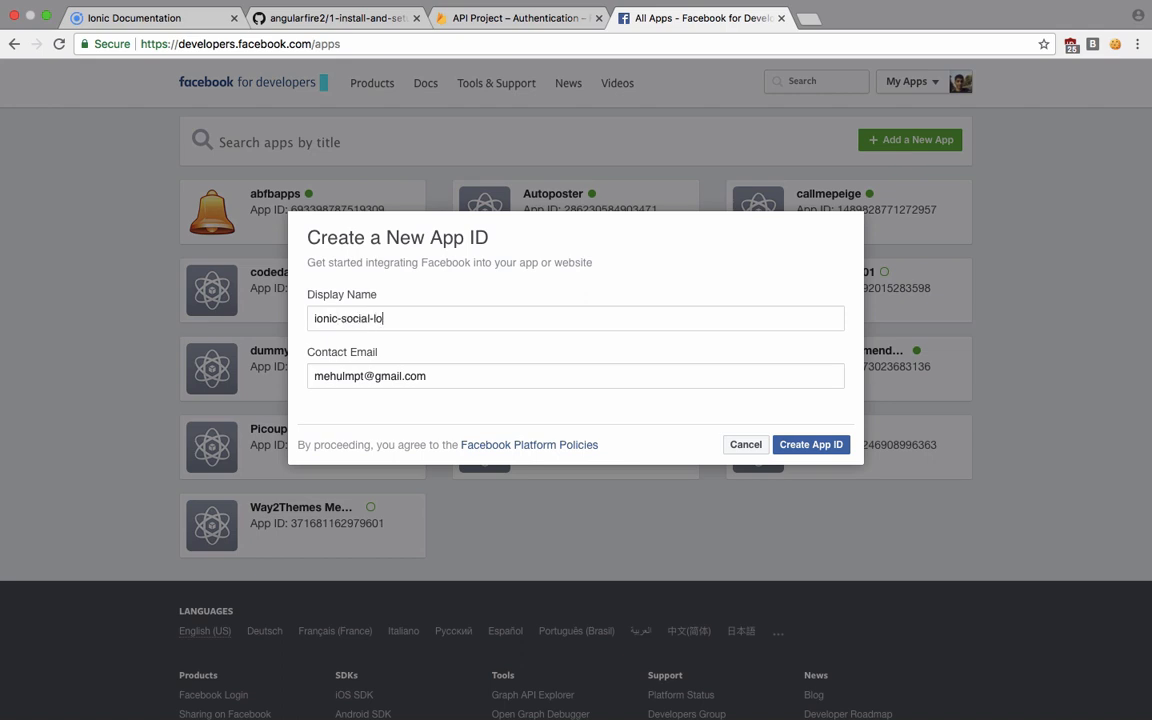
pyautogui.write('gin')
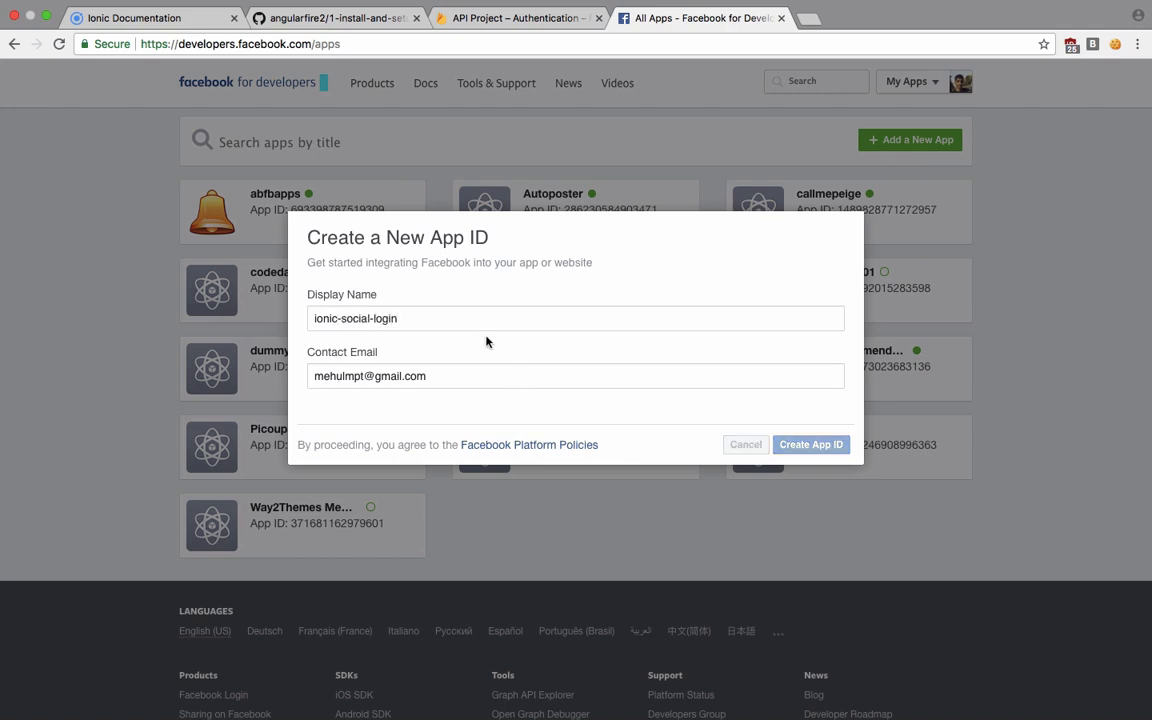
pyautogui.click(811, 444)
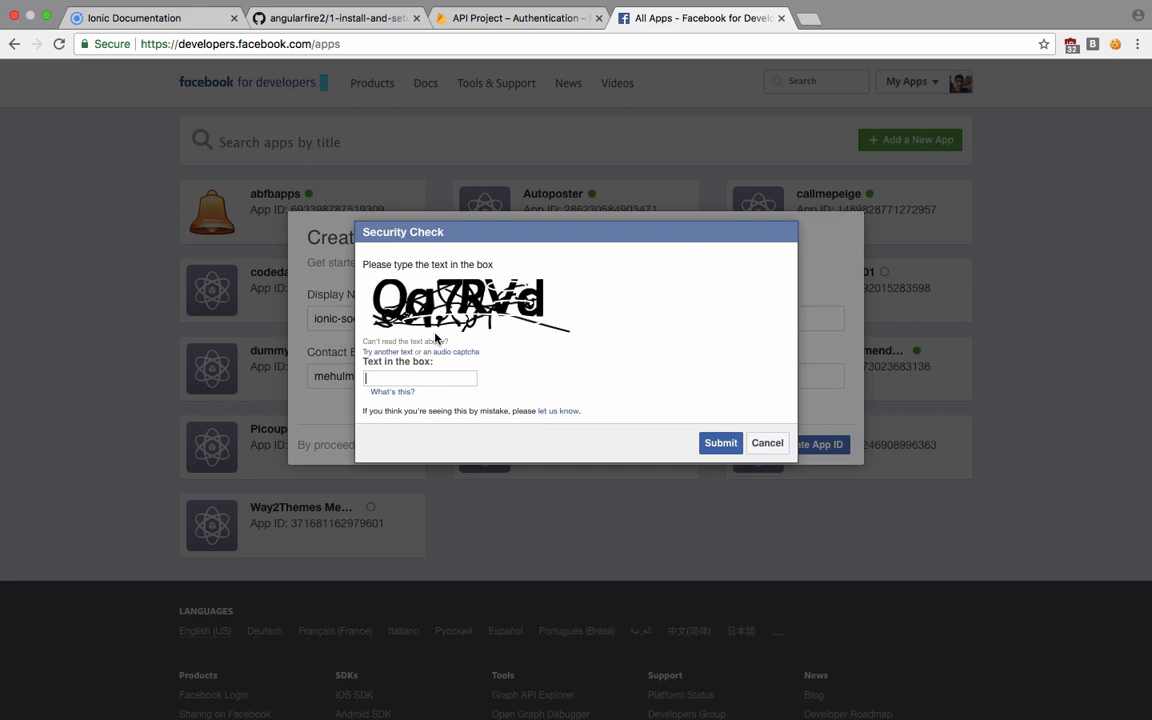
pyautogui.write('Qa')
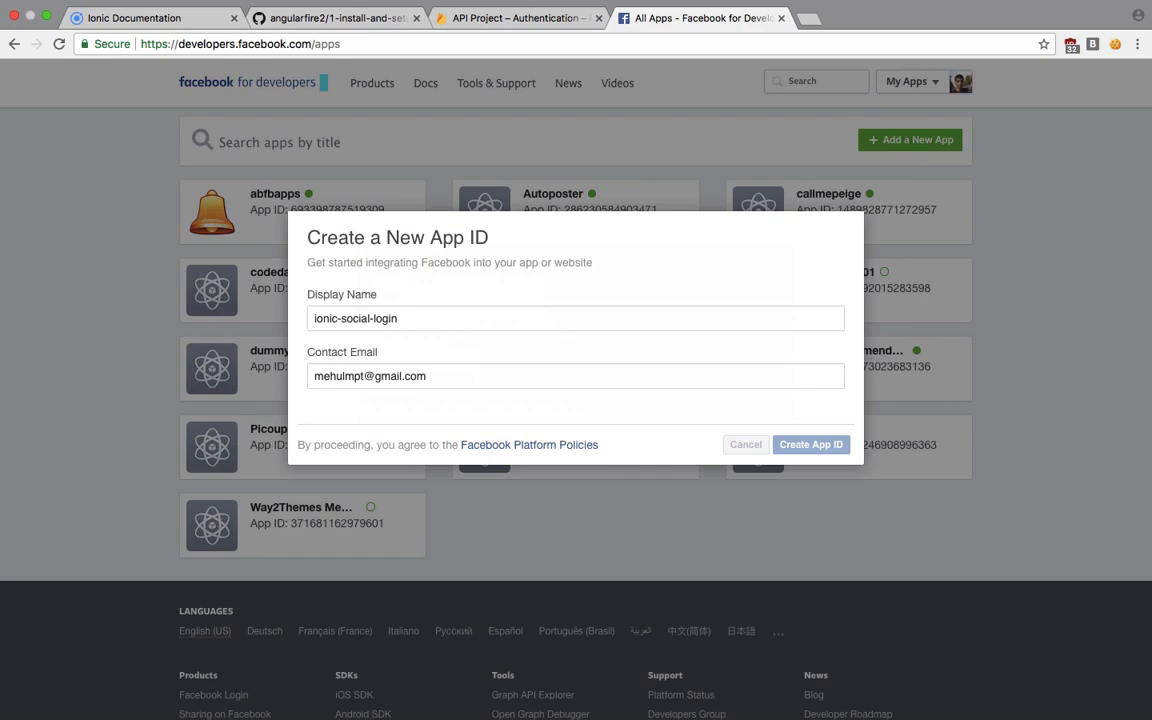
pyautogui.moveTo(530, 336)
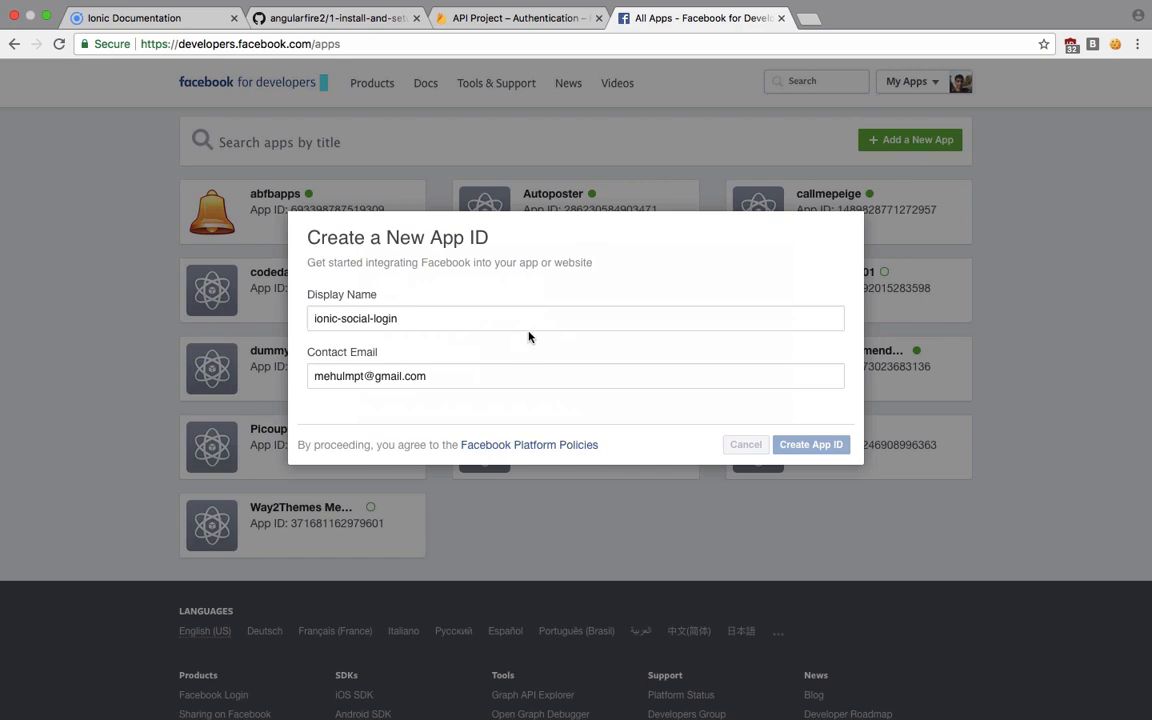
pyautogui.click(811, 444)
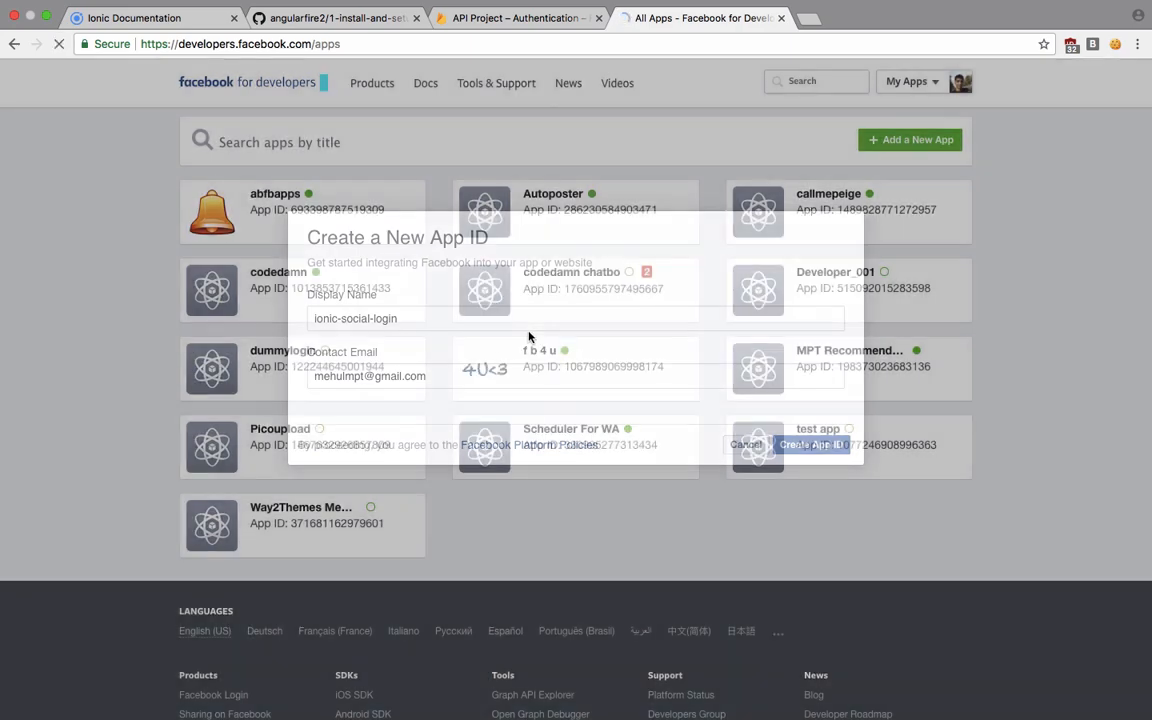
pyautogui.click(809, 442)
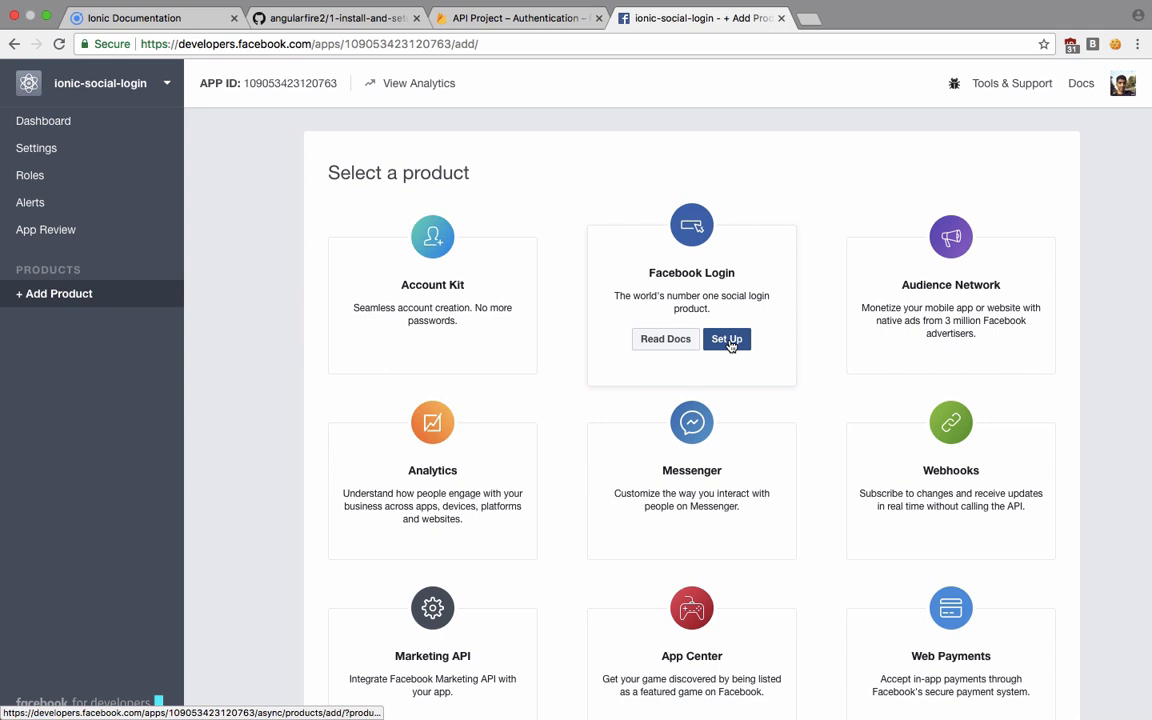
pyautogui.click(727, 339)
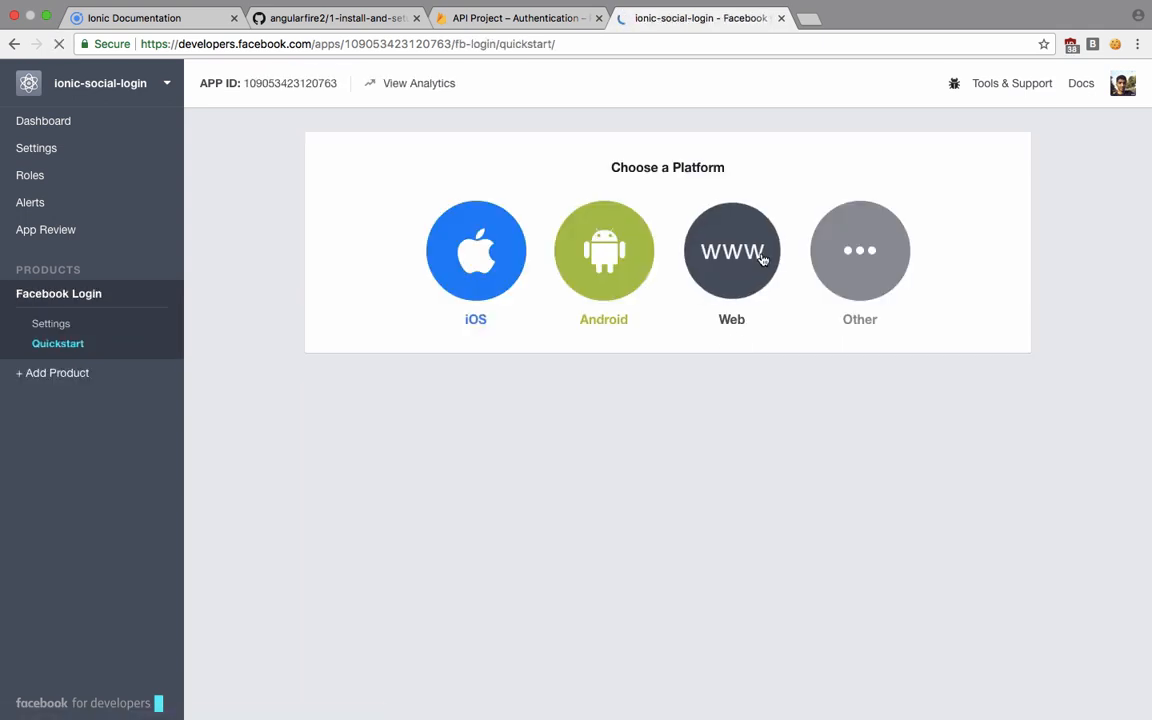
pyautogui.click(731, 250)
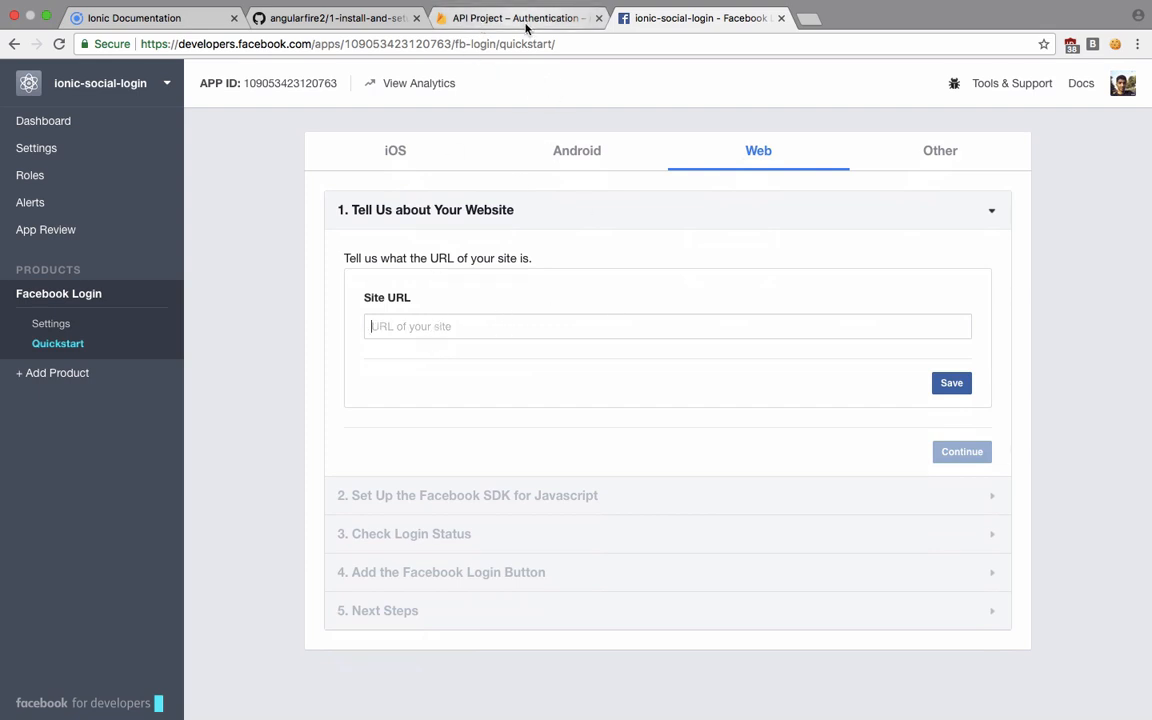
pyautogui.write('http://local')
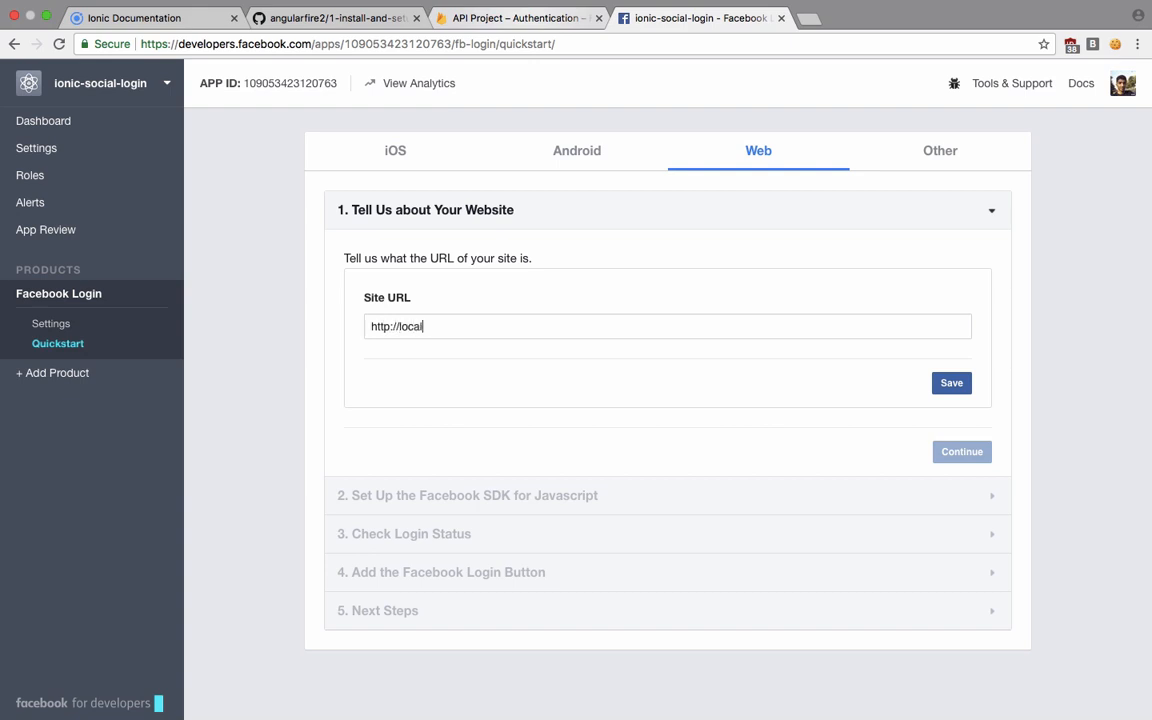
pyautogui.click(951, 382)
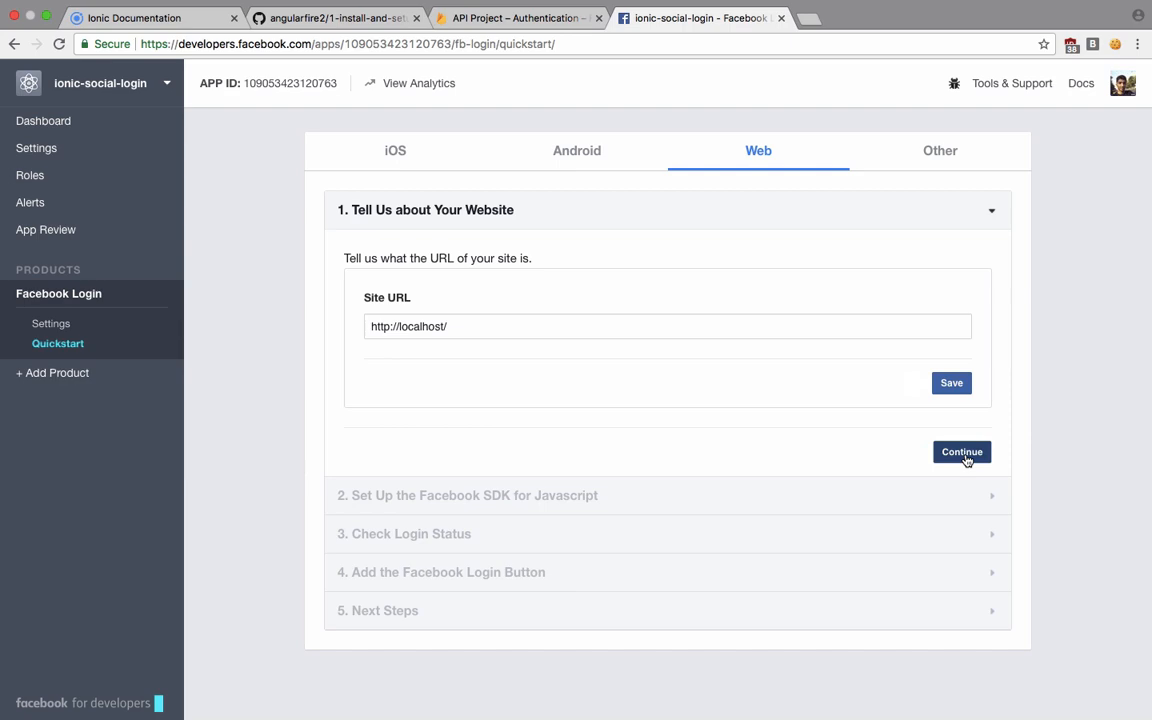
pyautogui.click(961, 451)
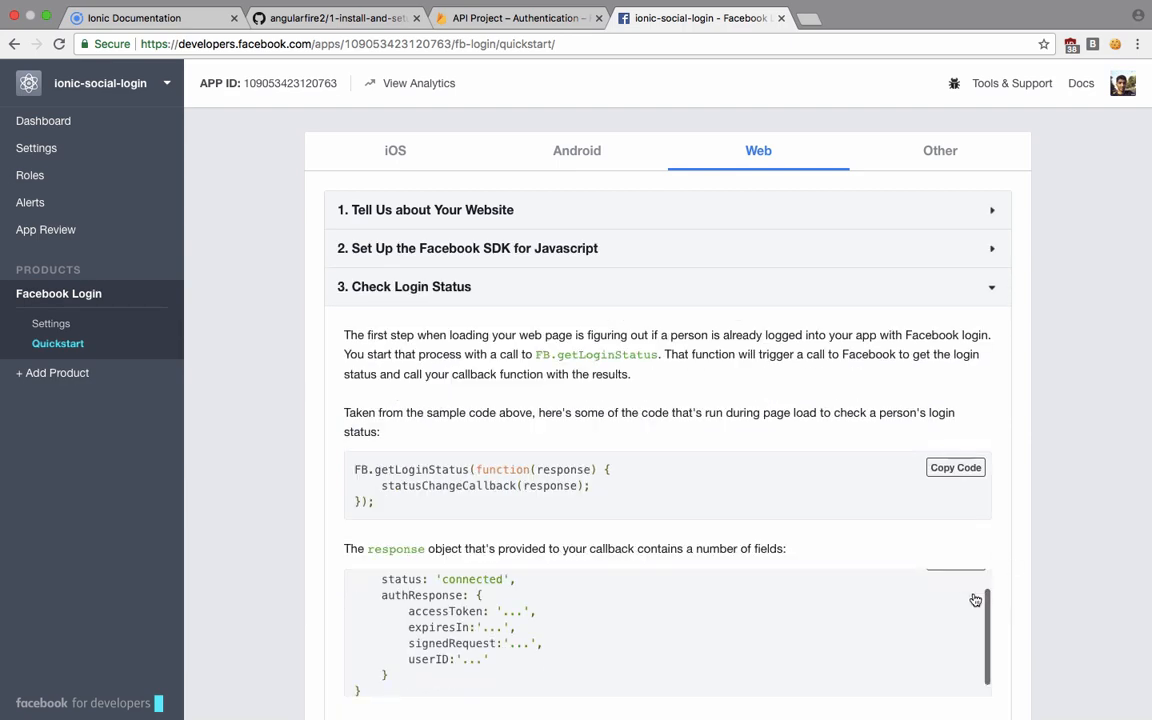
pyautogui.scroll(-3)
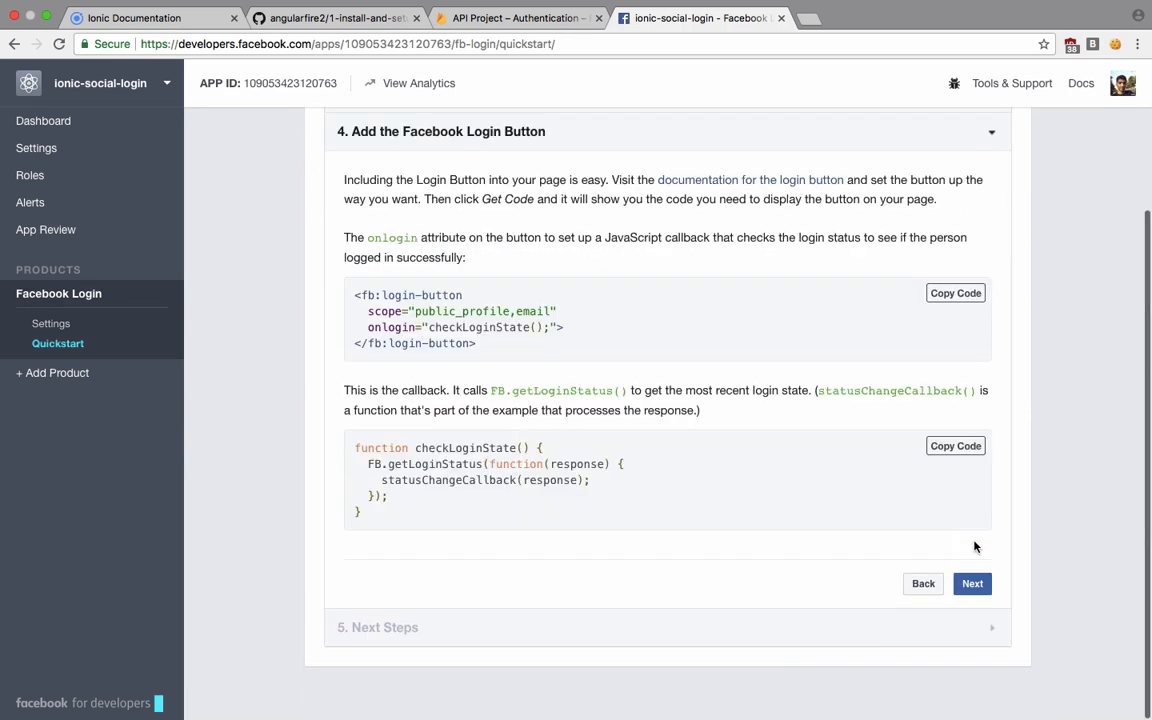
pyautogui.click(972, 583)
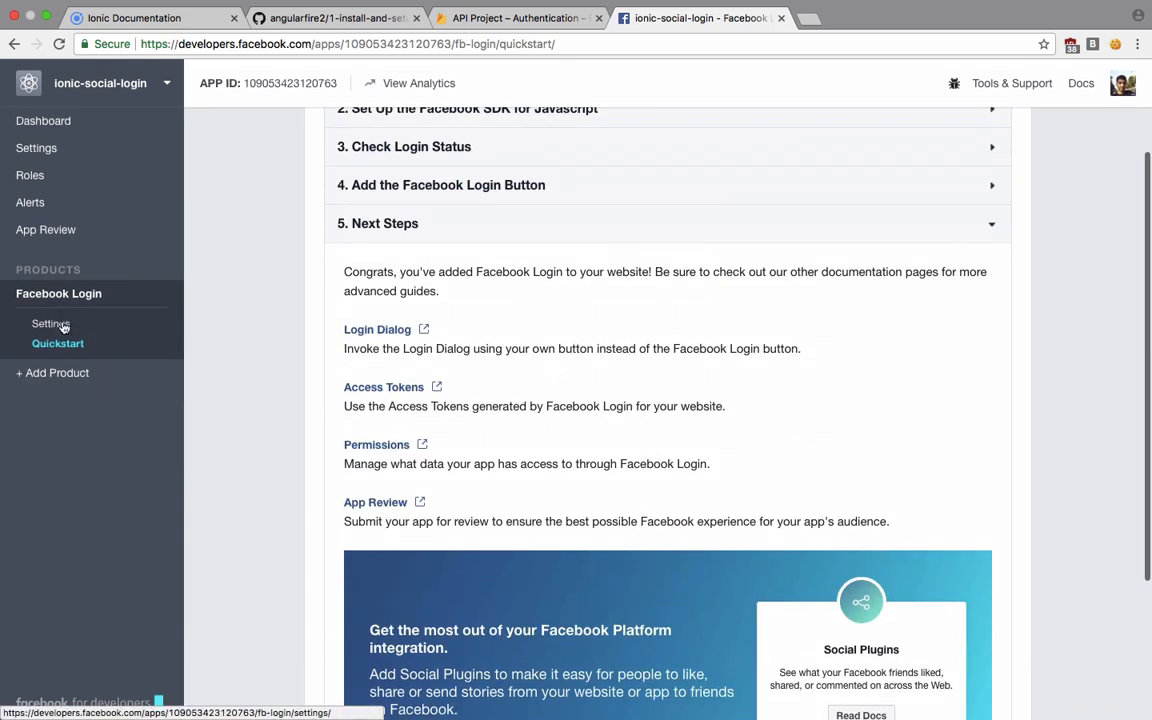
# Step: Paste Firebase's OAuth redirect URI into Facebook Login's Valid OAuth redirect URIs, save, and view the dashboard
pyautogui.click(50, 323)
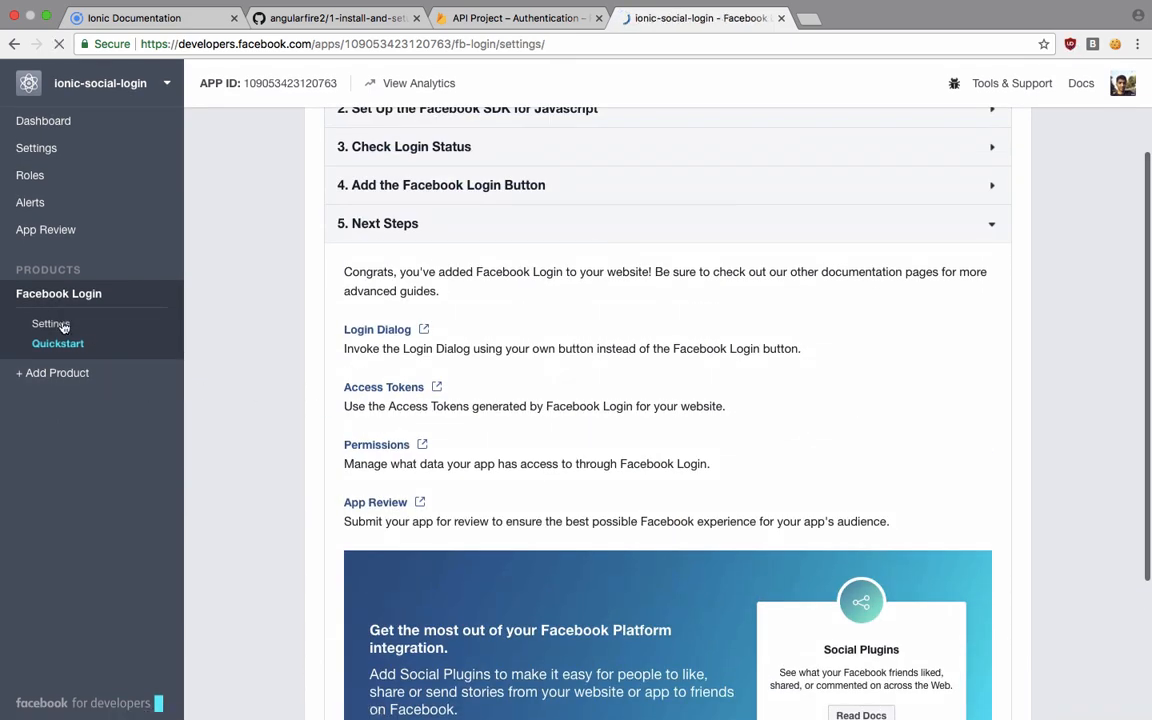
pyautogui.click(50, 323)
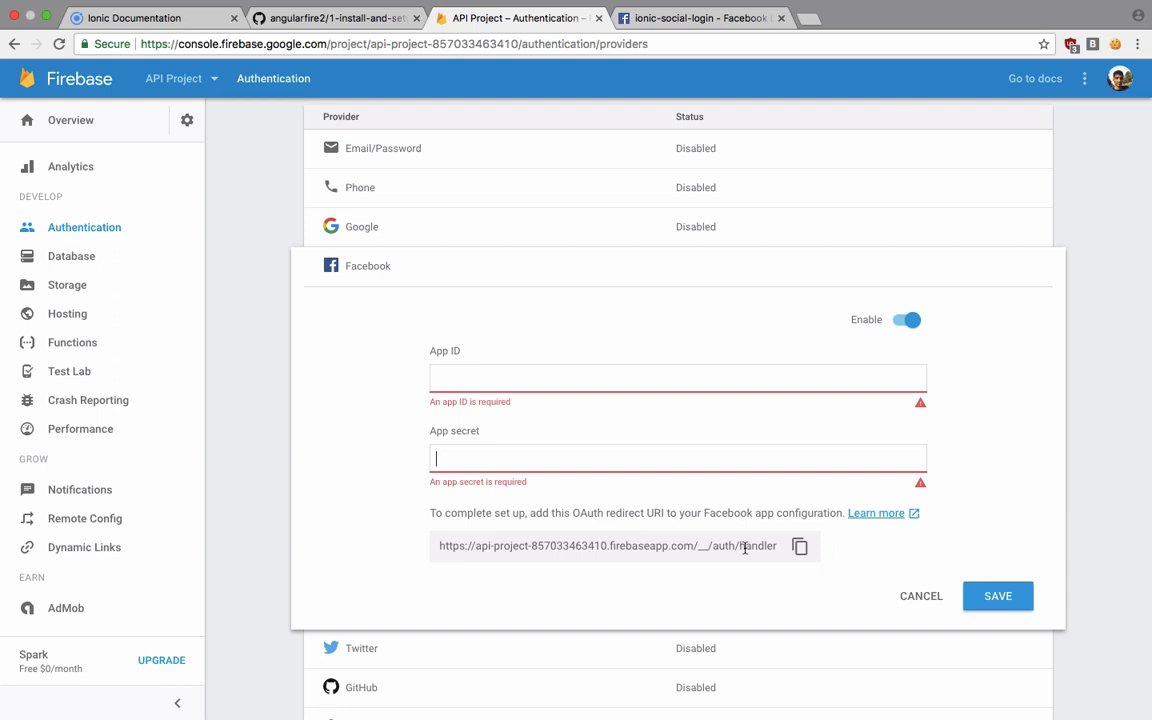
pyautogui.click(801, 546)
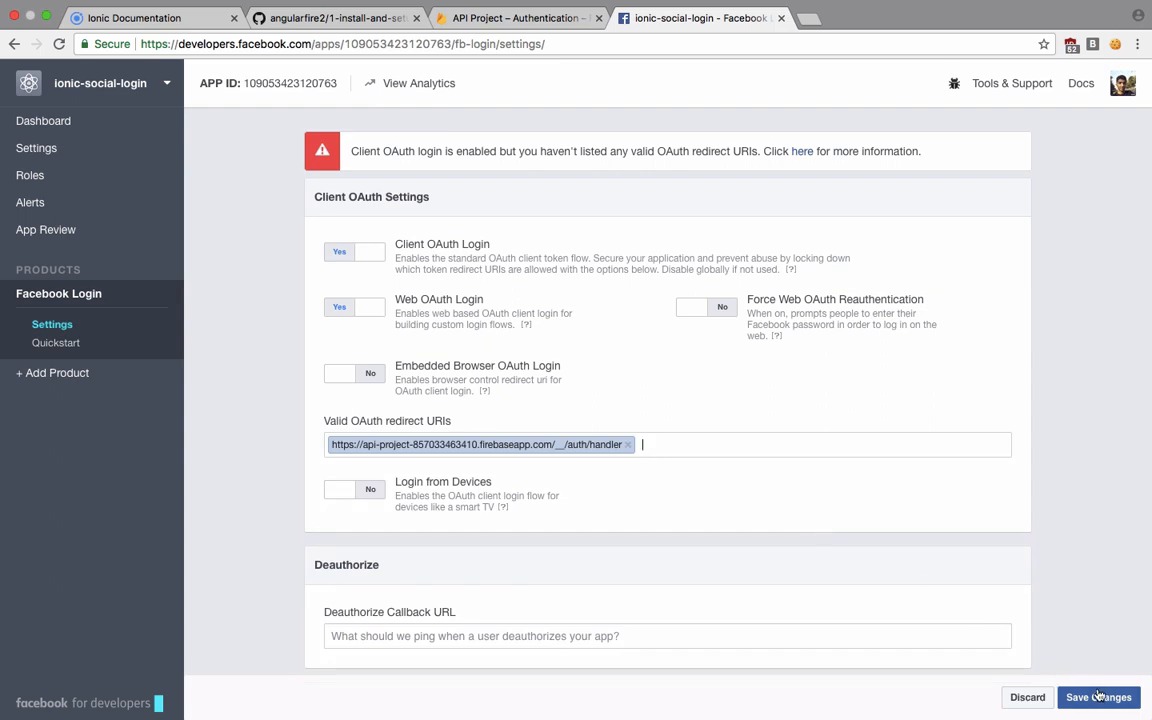
pyautogui.click(1098, 697)
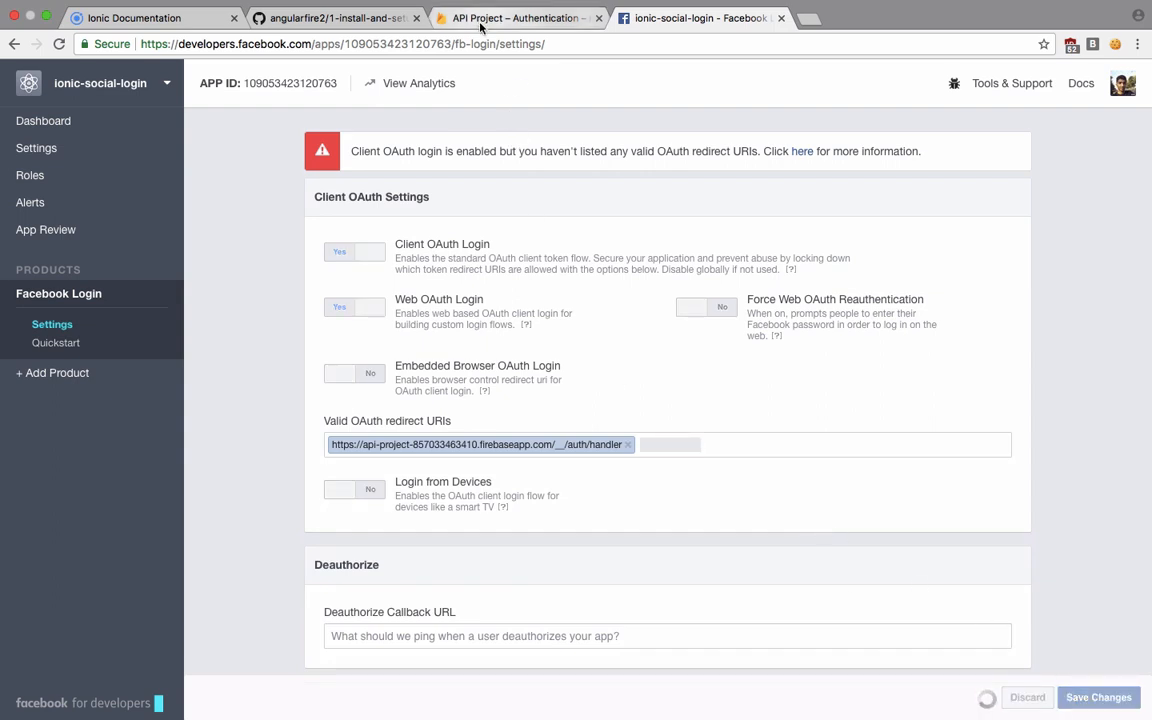
pyautogui.click(528, 17)
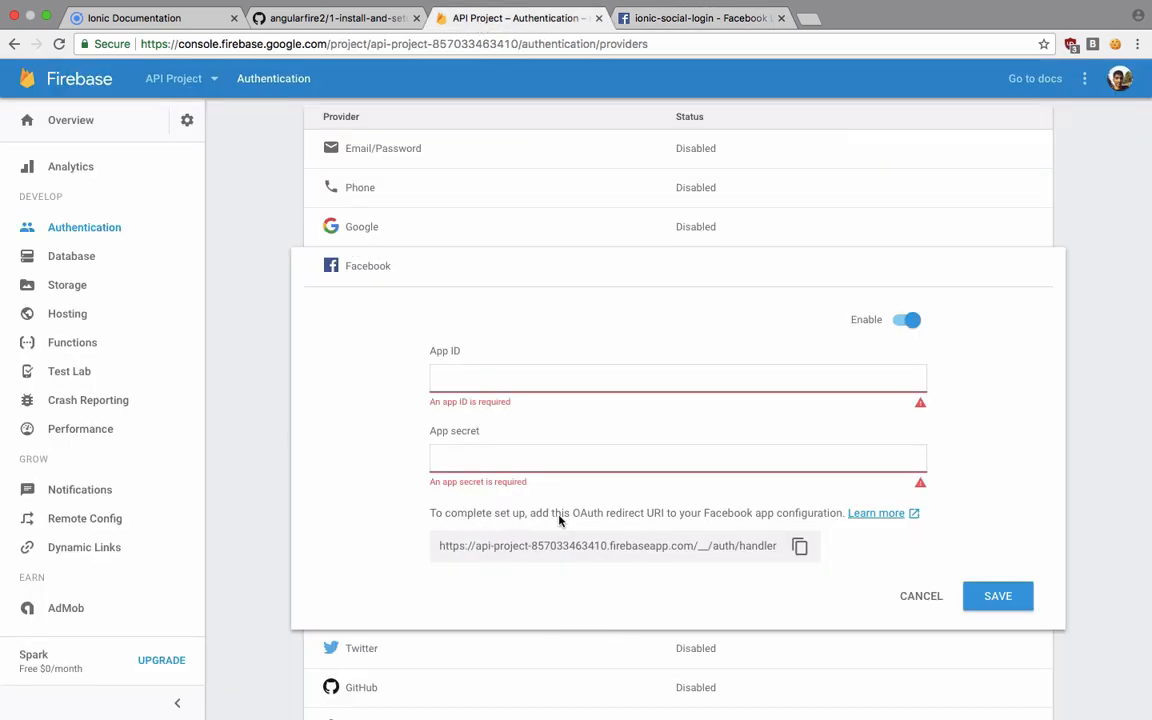
pyautogui.moveTo(825, 524)
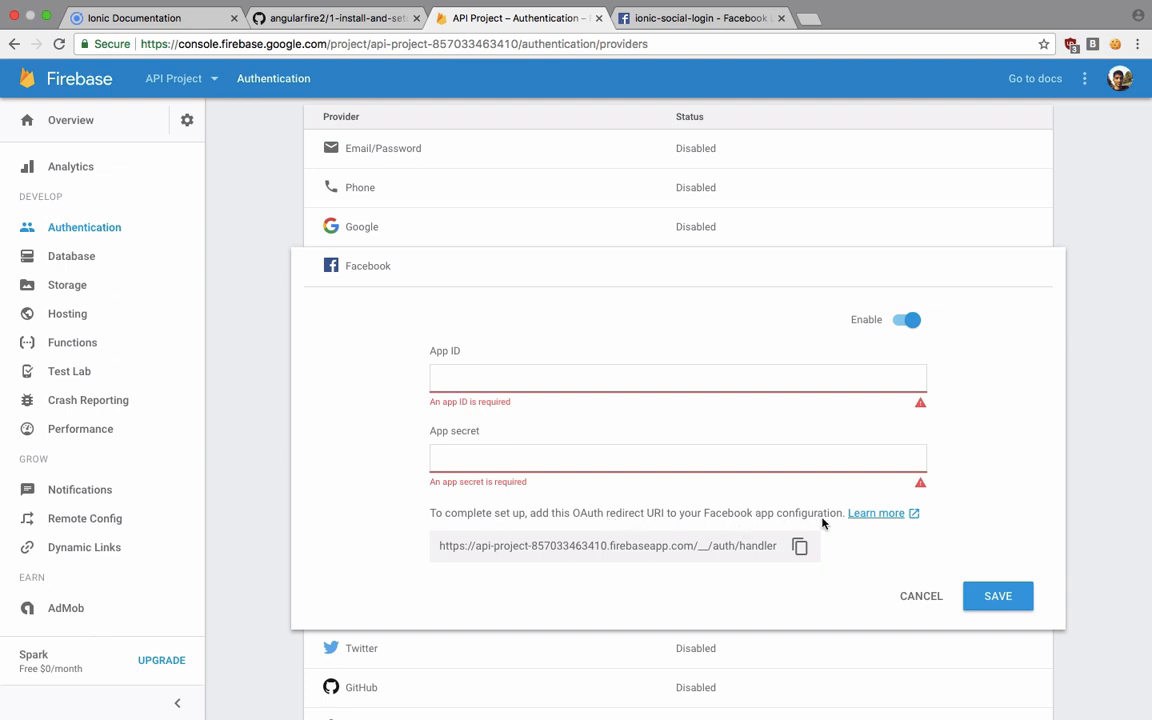
pyautogui.click(720, 18)
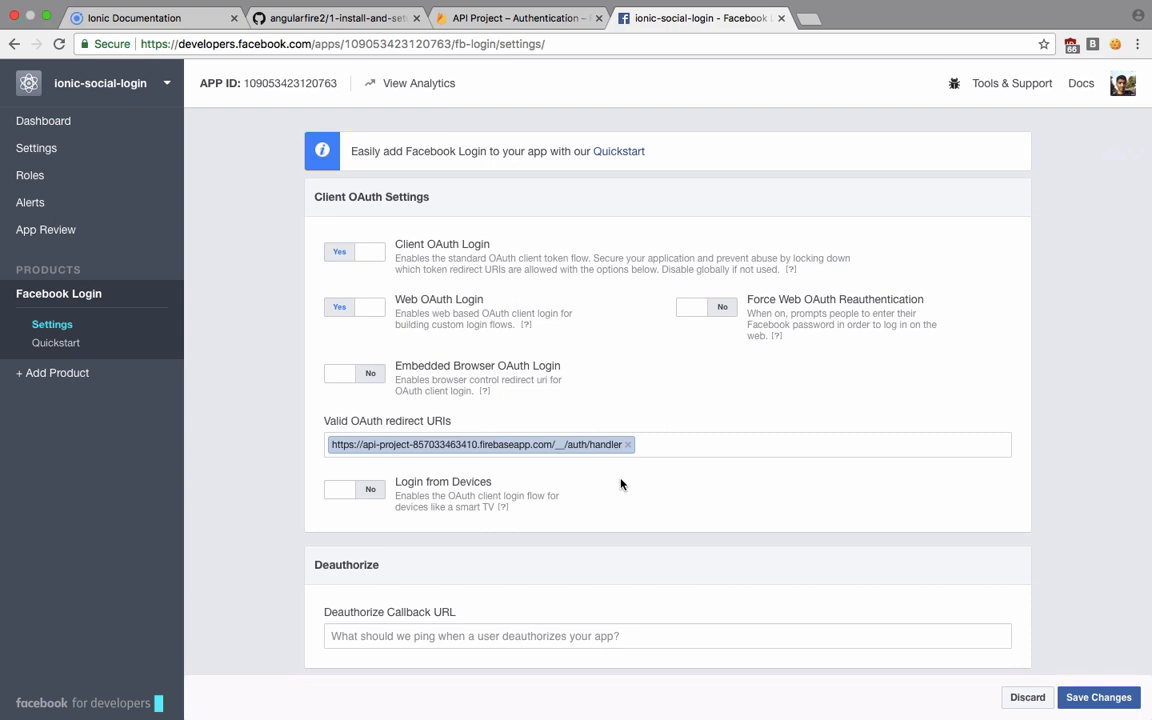
pyautogui.moveTo(64, 160)
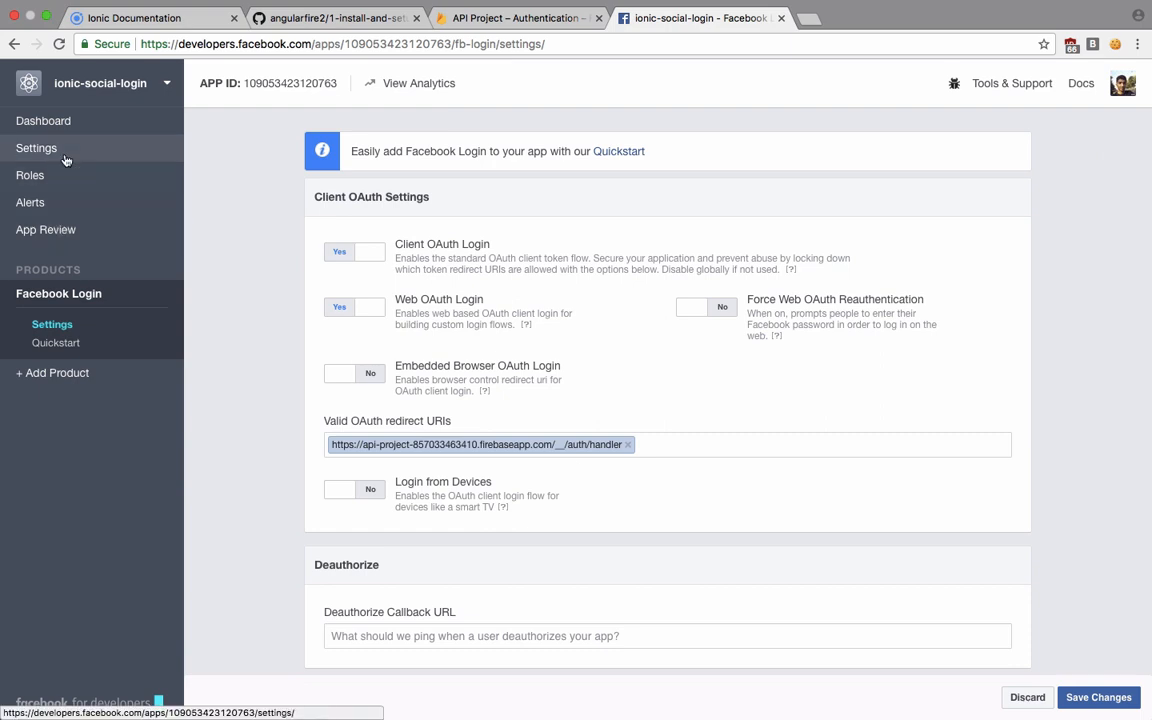
pyautogui.click(43, 120)
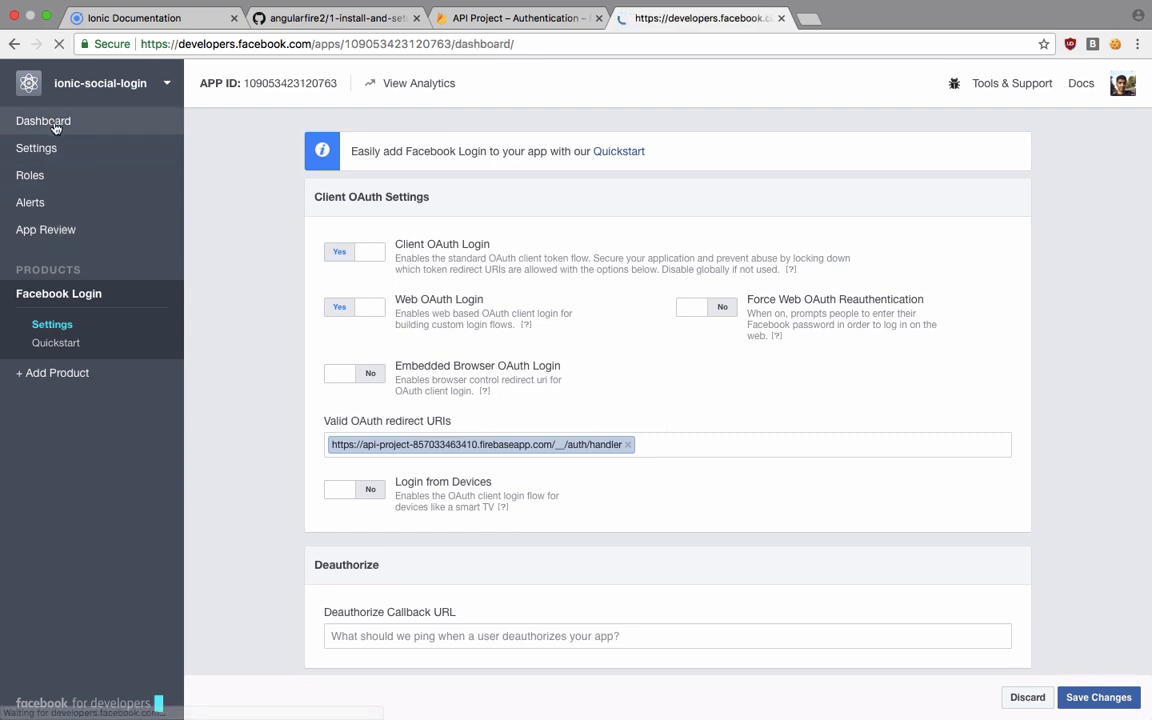
pyautogui.click(43, 121)
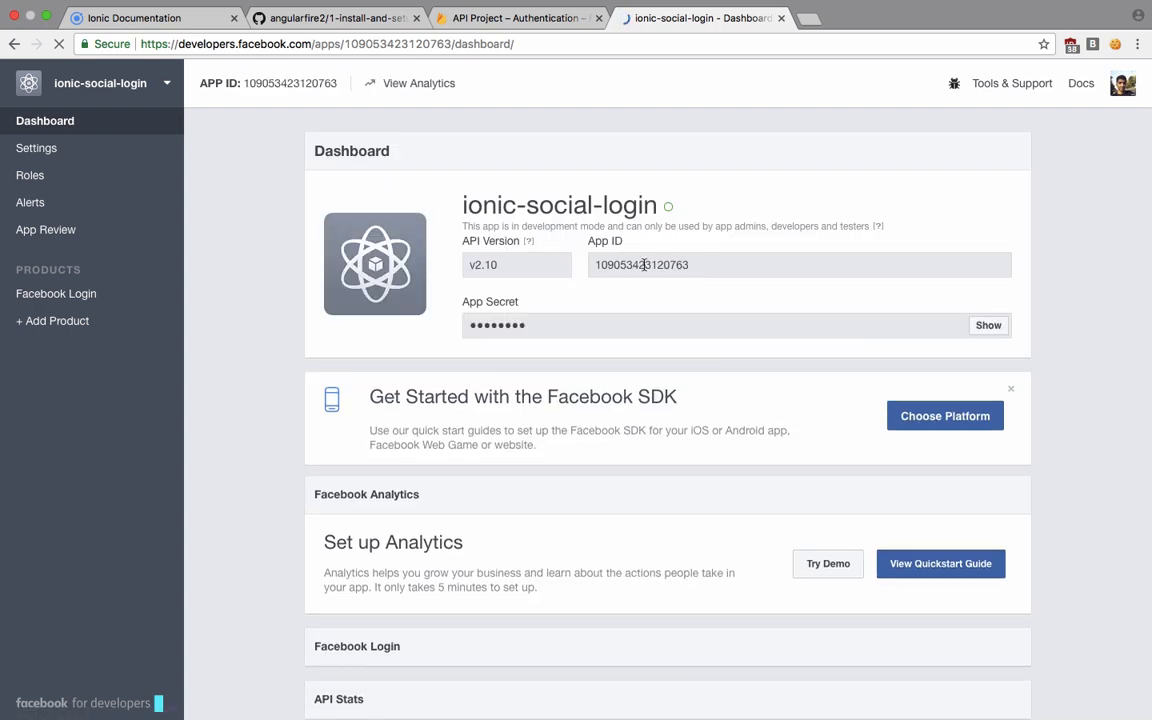
# Step: Copy the Facebook App ID into Firebase and reveal the App Secret by re-entering the password
pyautogui.click(525, 17)
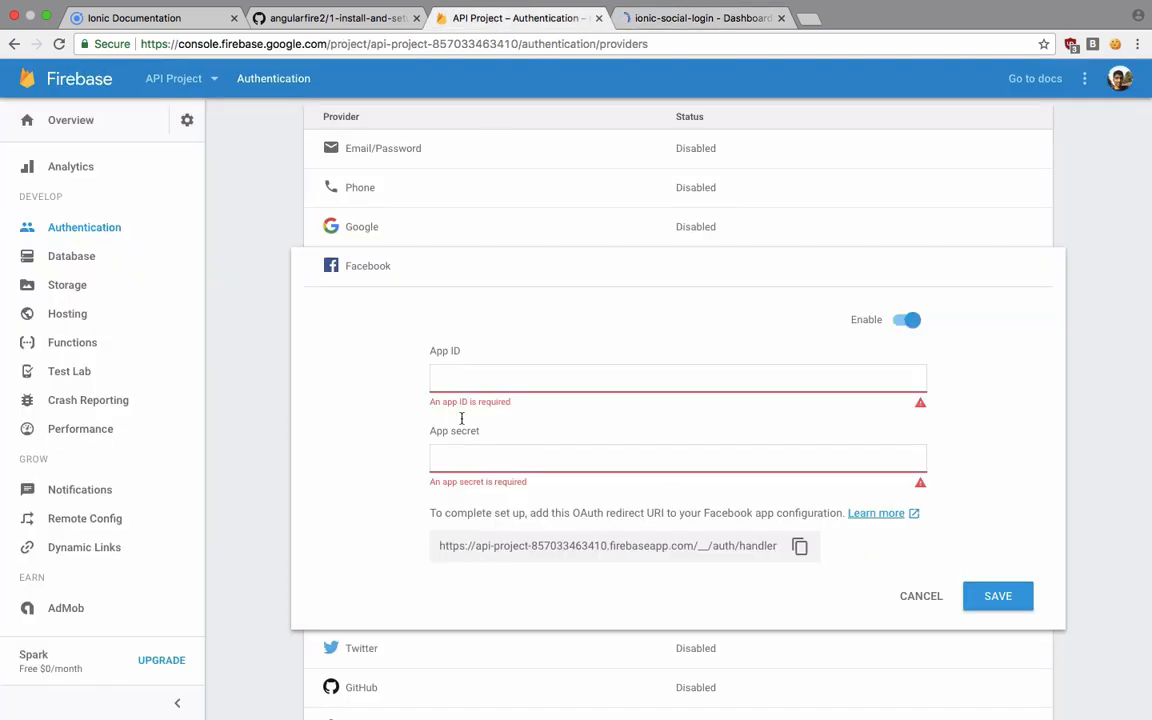
pyautogui.click(703, 18)
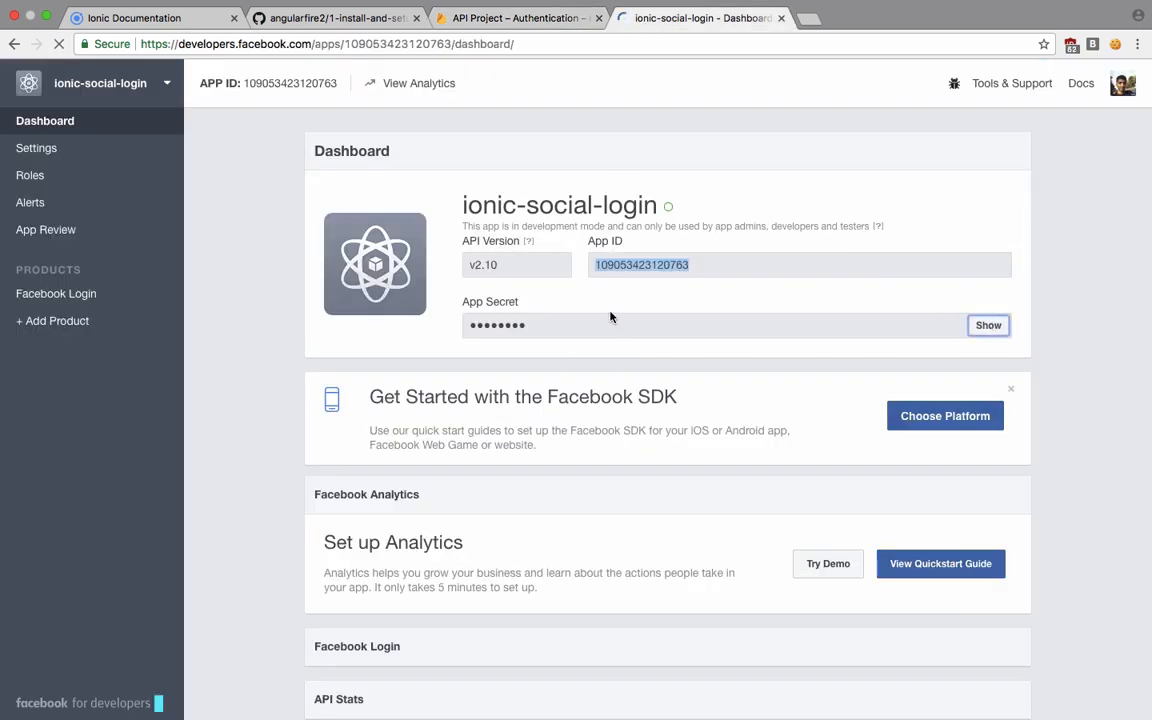
pyautogui.click(987, 325)
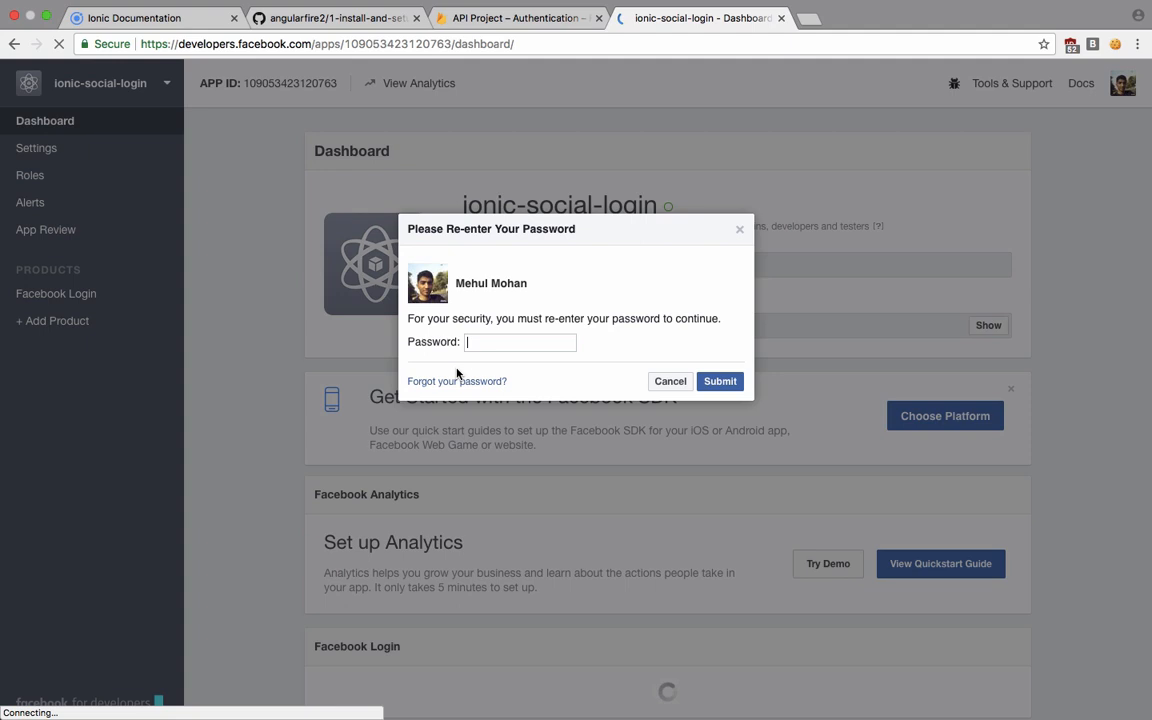
pyautogui.write('••••••')
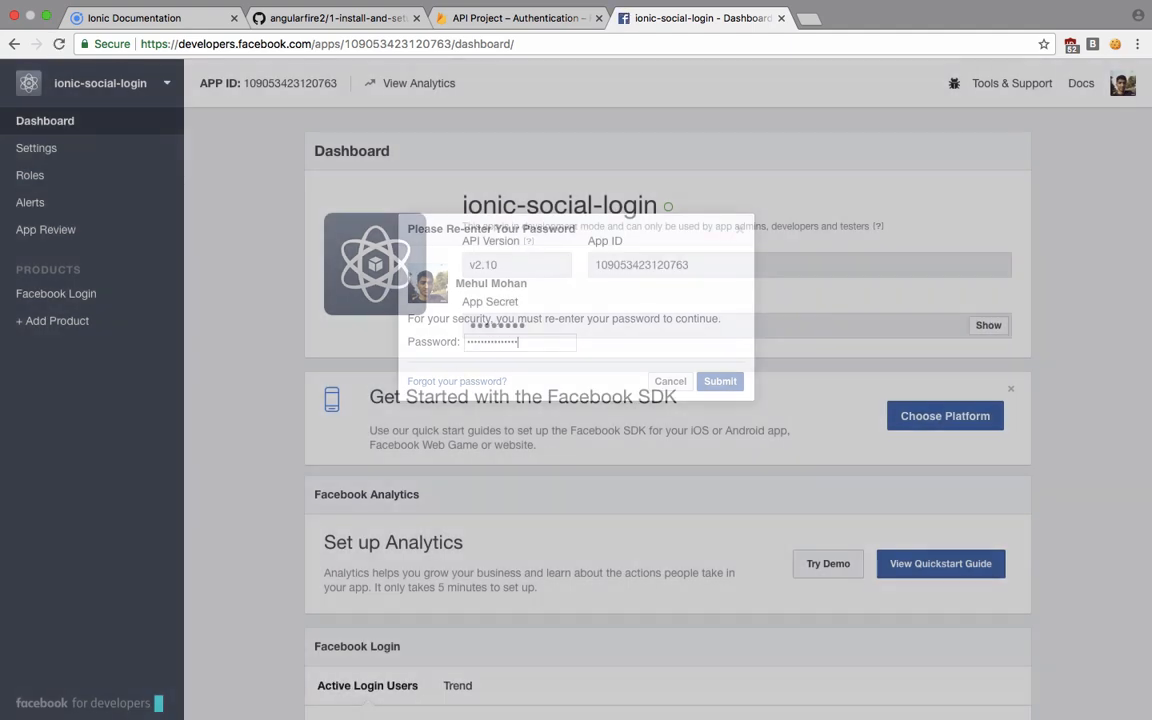
pyautogui.click(720, 381)
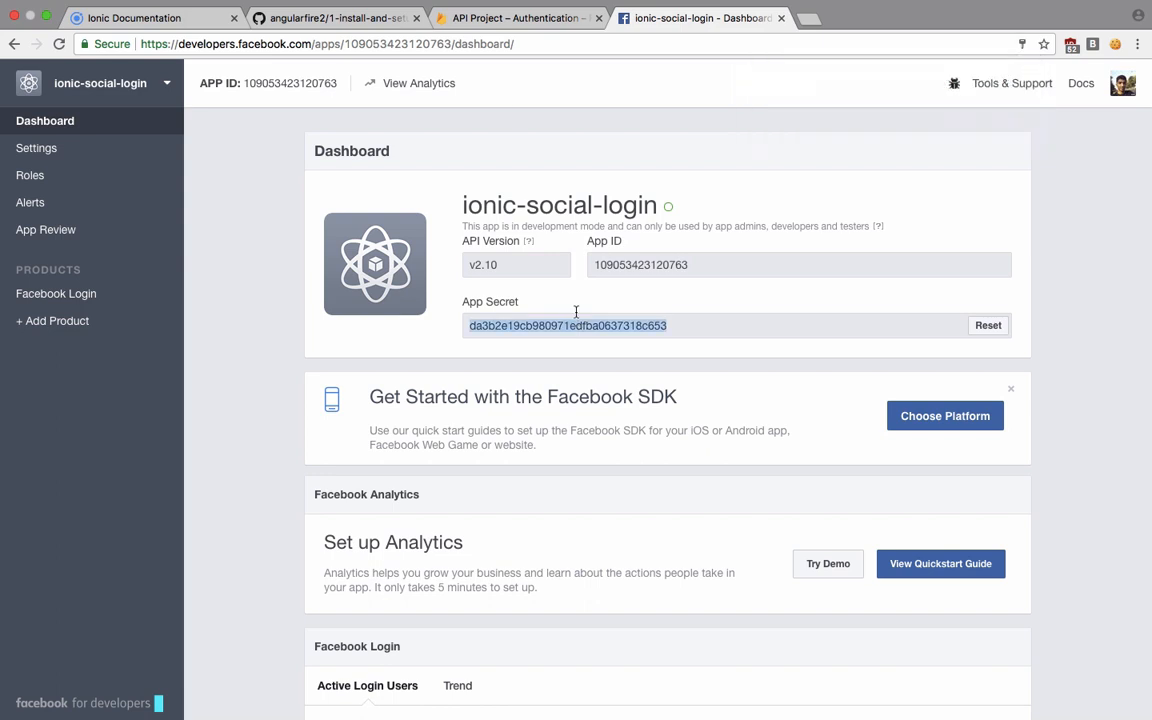
# Step: Paste the App Secret into Firebase and save to enable Facebook sign-in
pyautogui.click(515, 17)
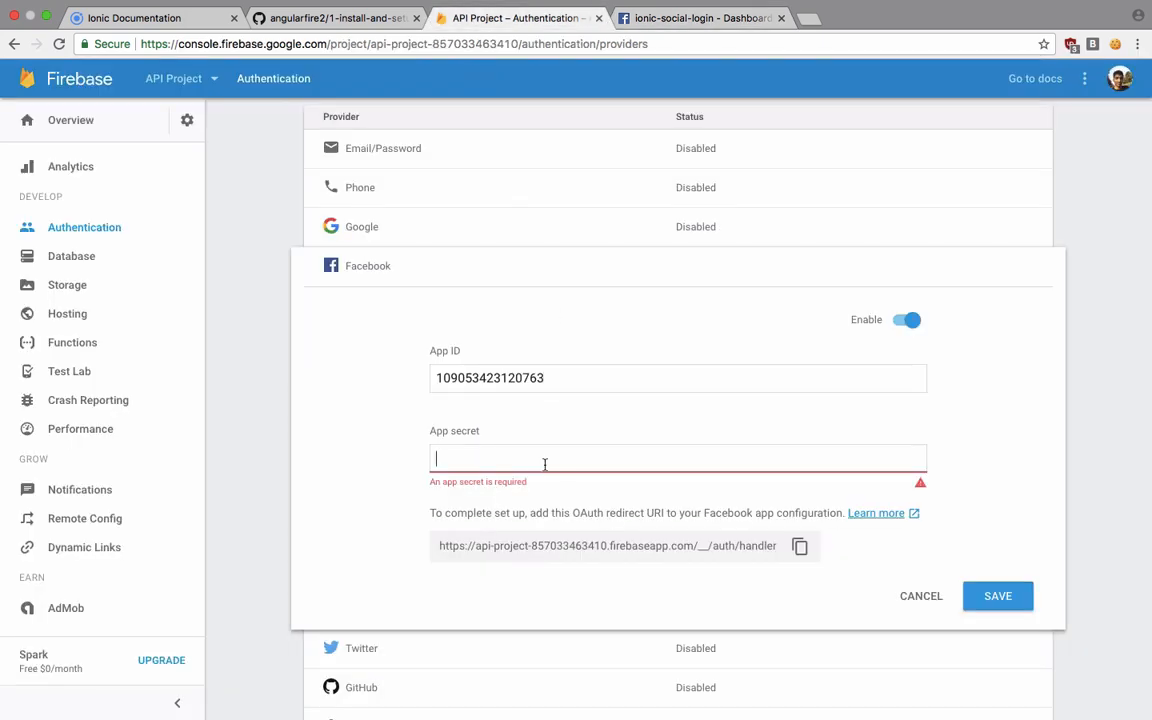
pyautogui.click(998, 596)
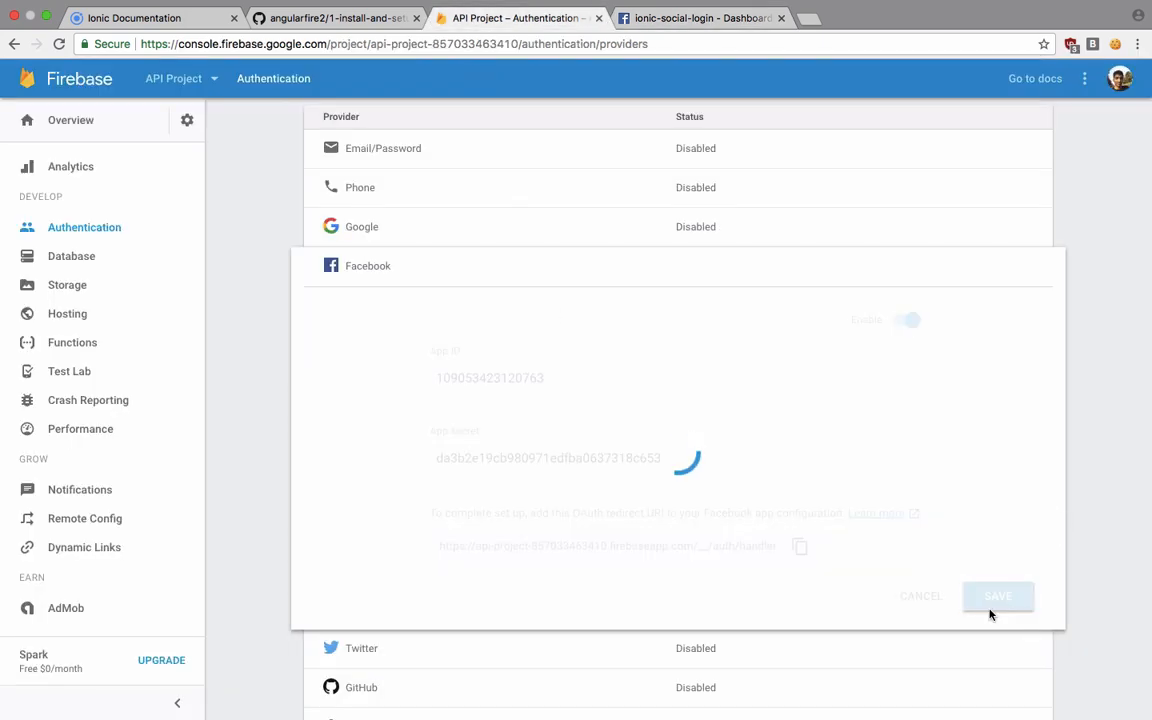
pyautogui.click(997, 595)
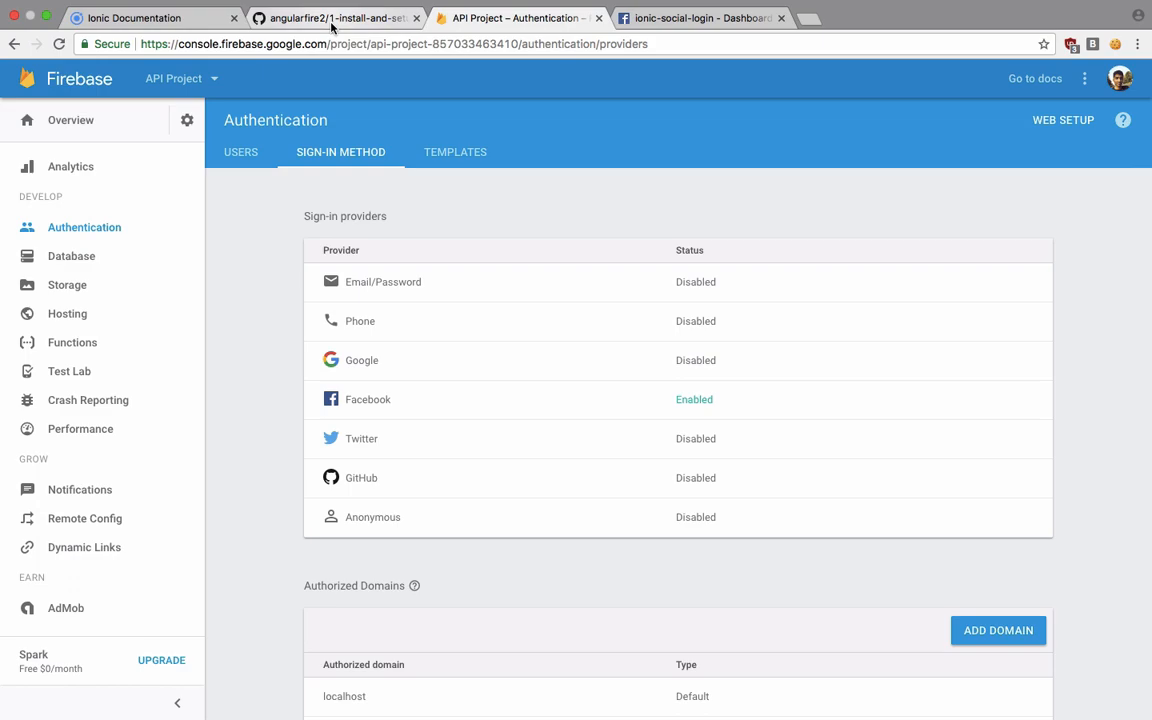
pyautogui.click(335, 17)
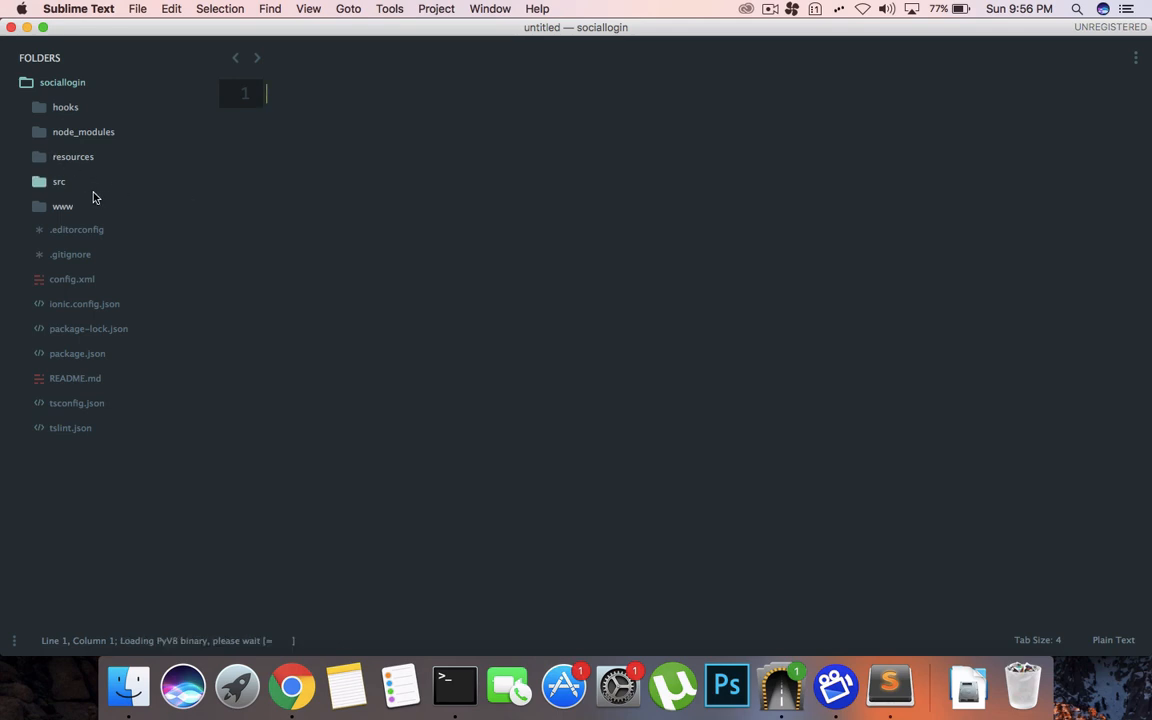
# Step: Open src/pages/home/home.ts from the sociallogin sidebar
pyautogui.click(59, 181)
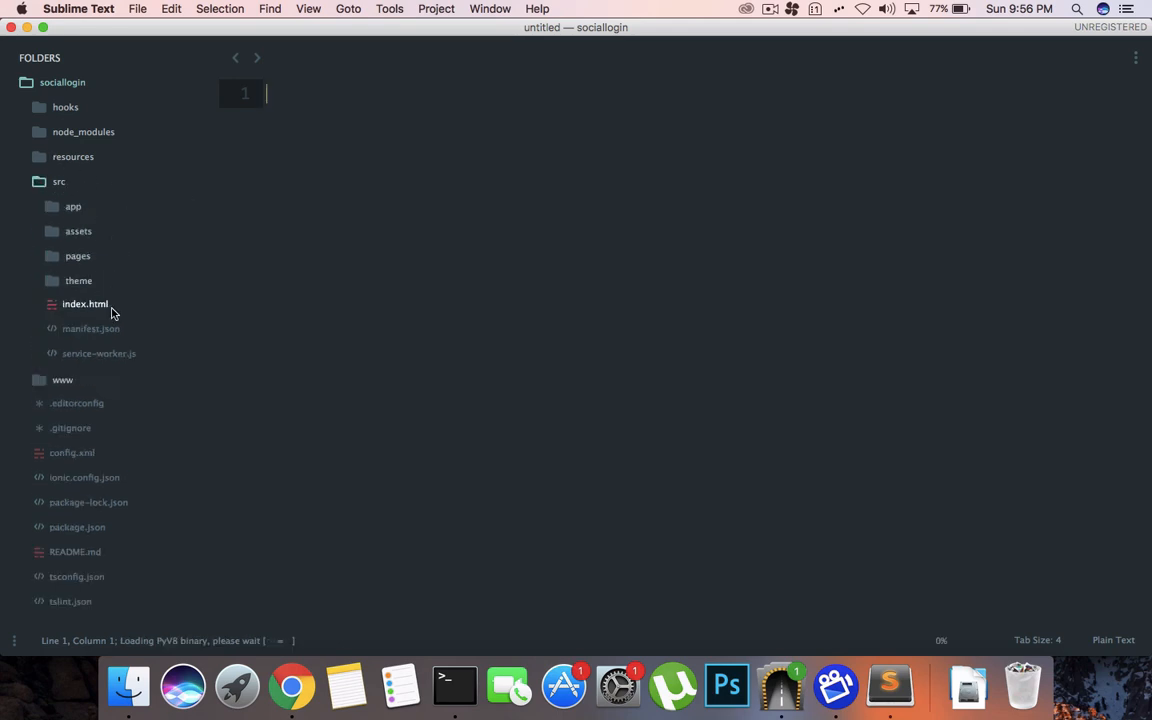
pyautogui.click(77, 255)
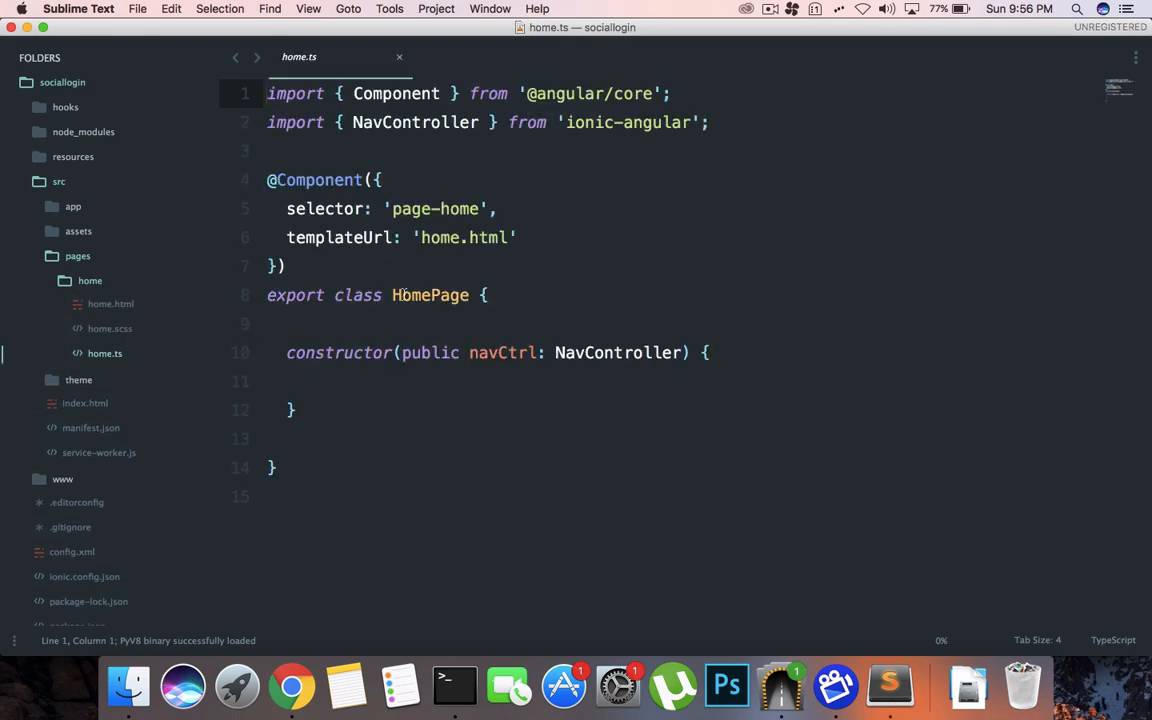
pyautogui.click(288, 682)
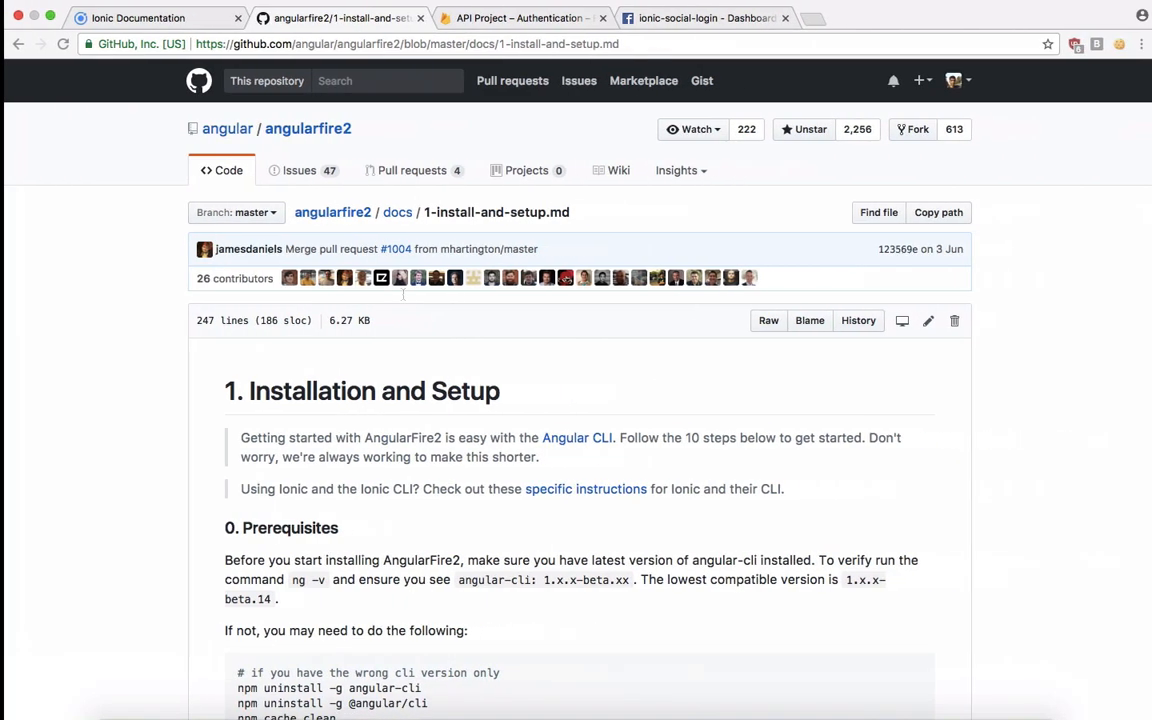
# Step: Scroll the AngularFire2 setup guide down to step 3, installing AngularFire 2 and Firebase
pyautogui.scroll(-3)
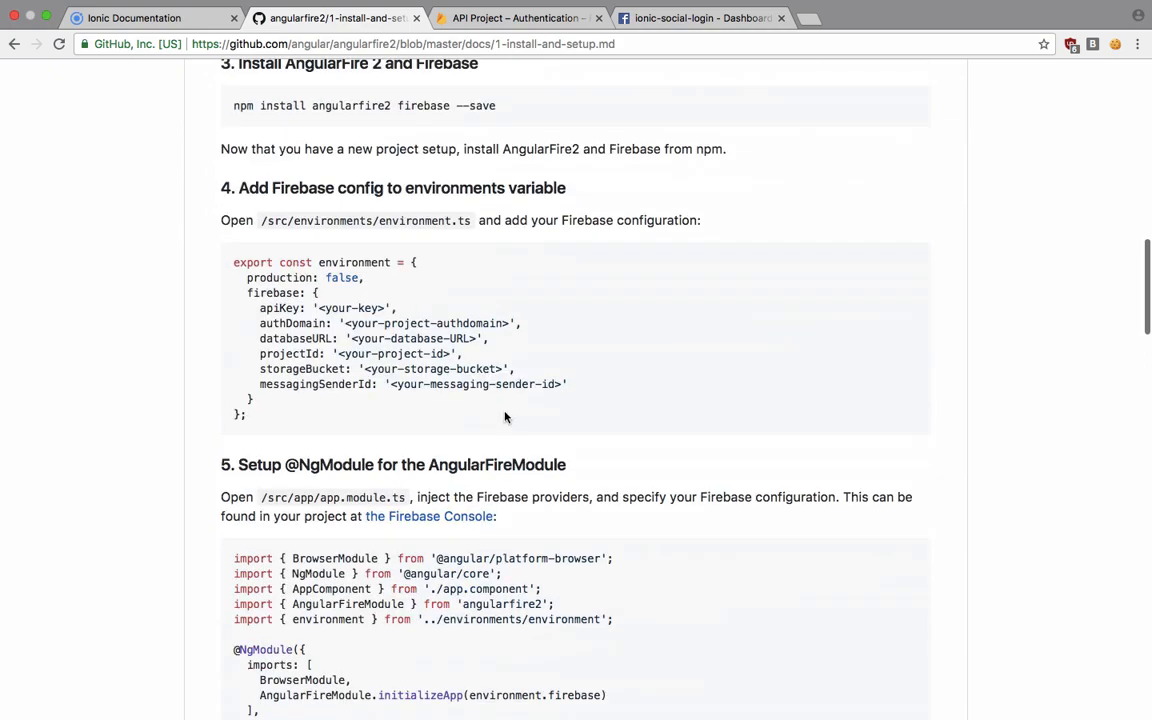
pyautogui.scroll(3)
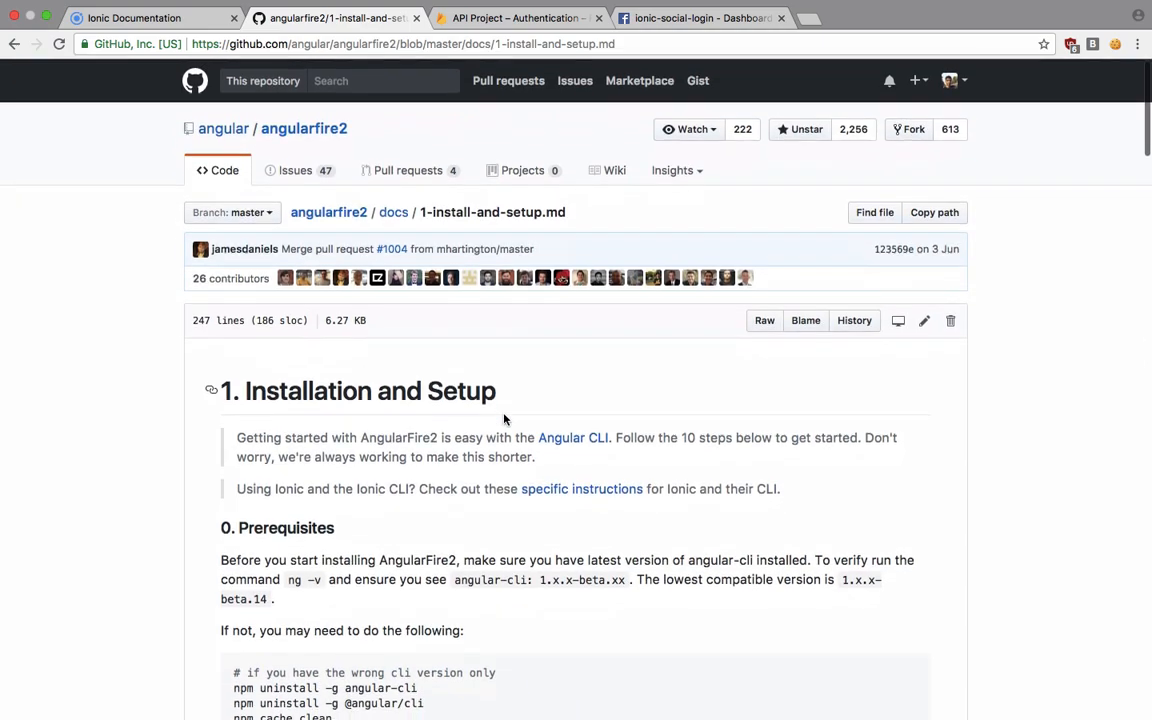
pyautogui.scroll(-3)
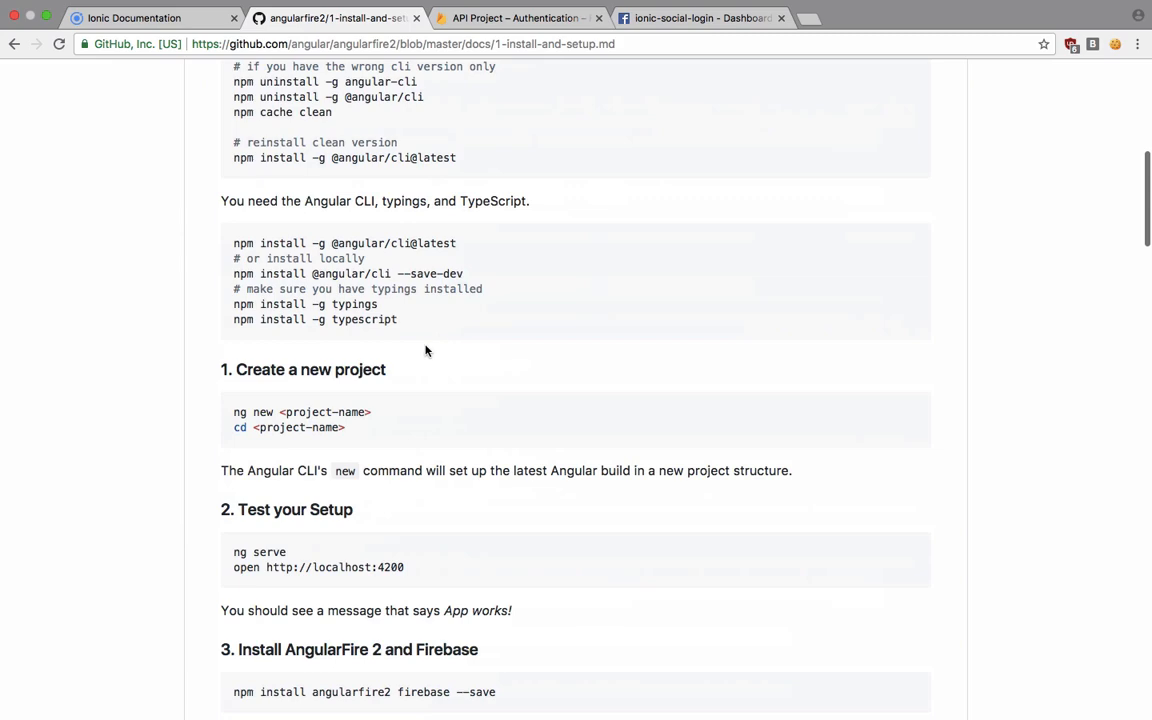
pyautogui.scroll(-3)
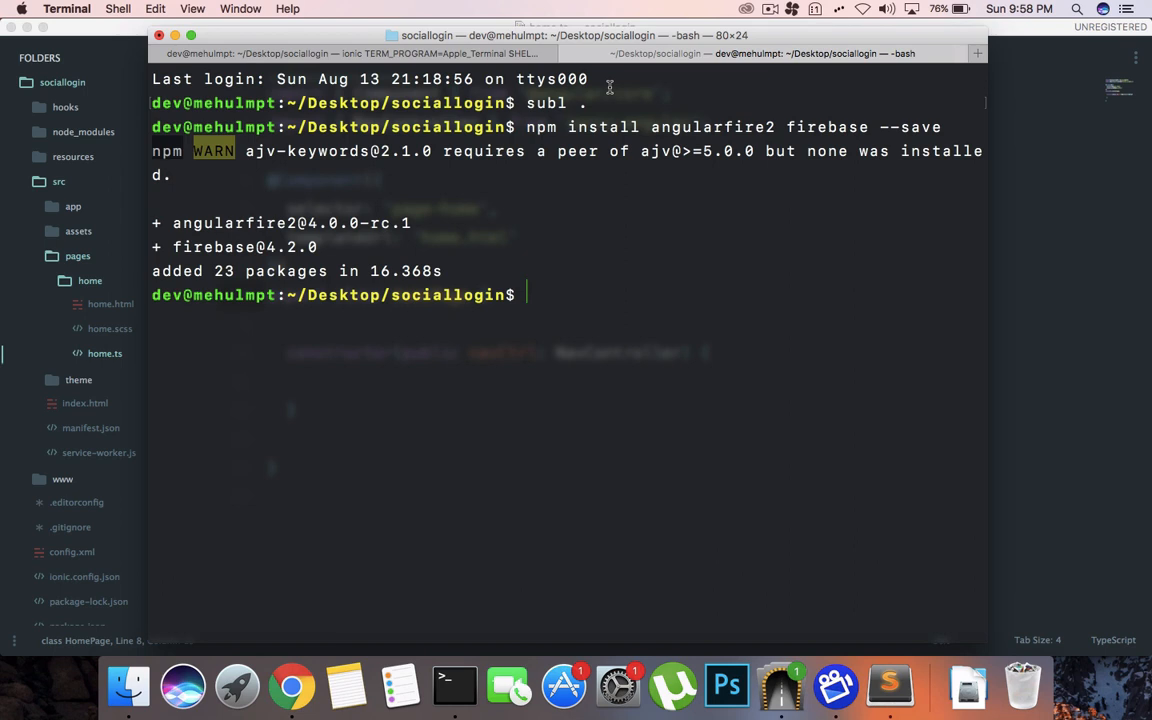
pyautogui.moveTo(545, 290)
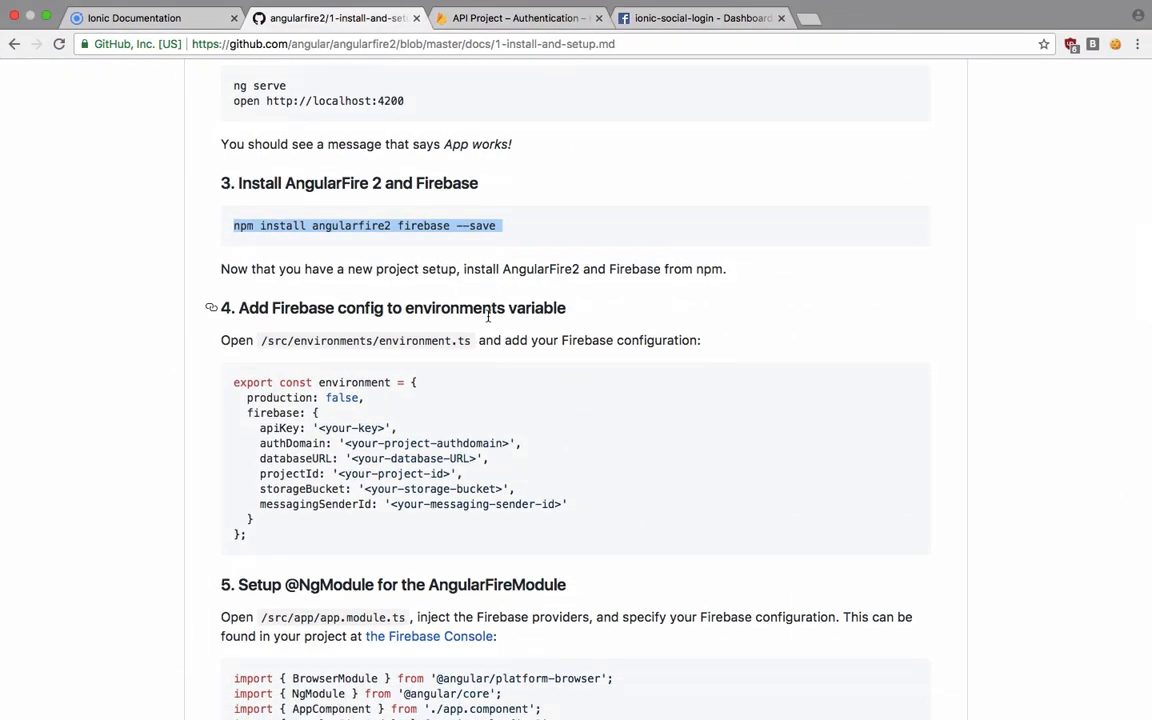
# Step: Select the web app config values in Firebase Authentication's web setup snippet for copying
pyautogui.scroll(-3)
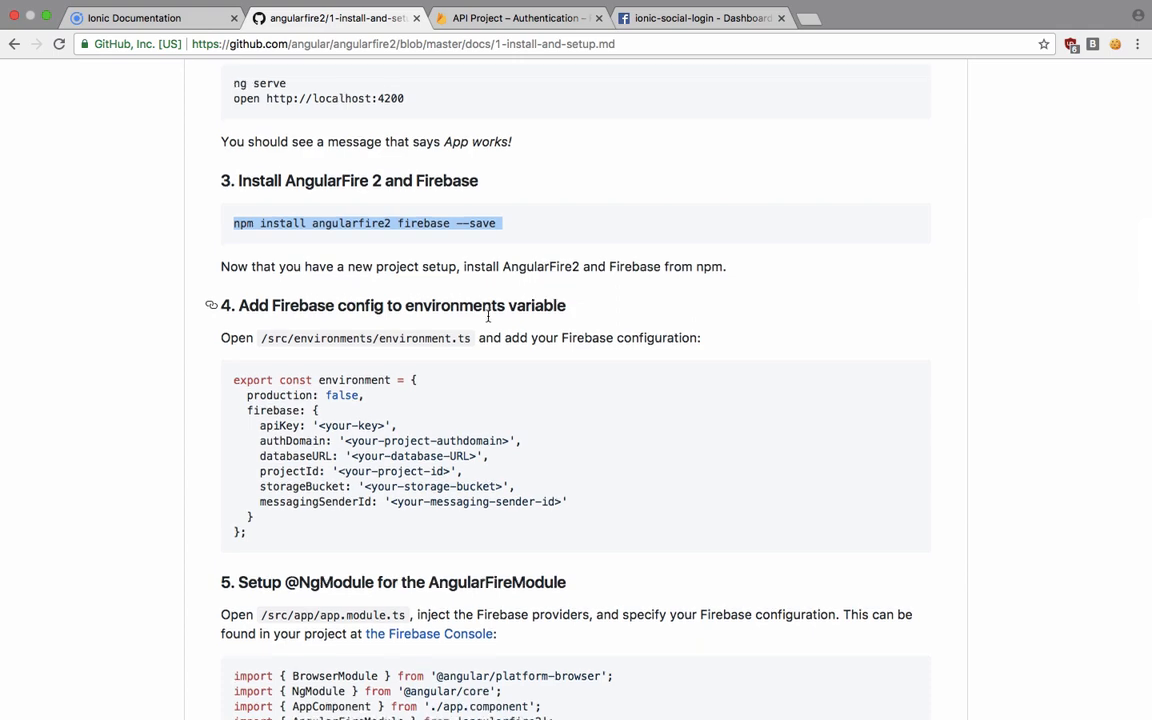
pyautogui.scroll(-3)
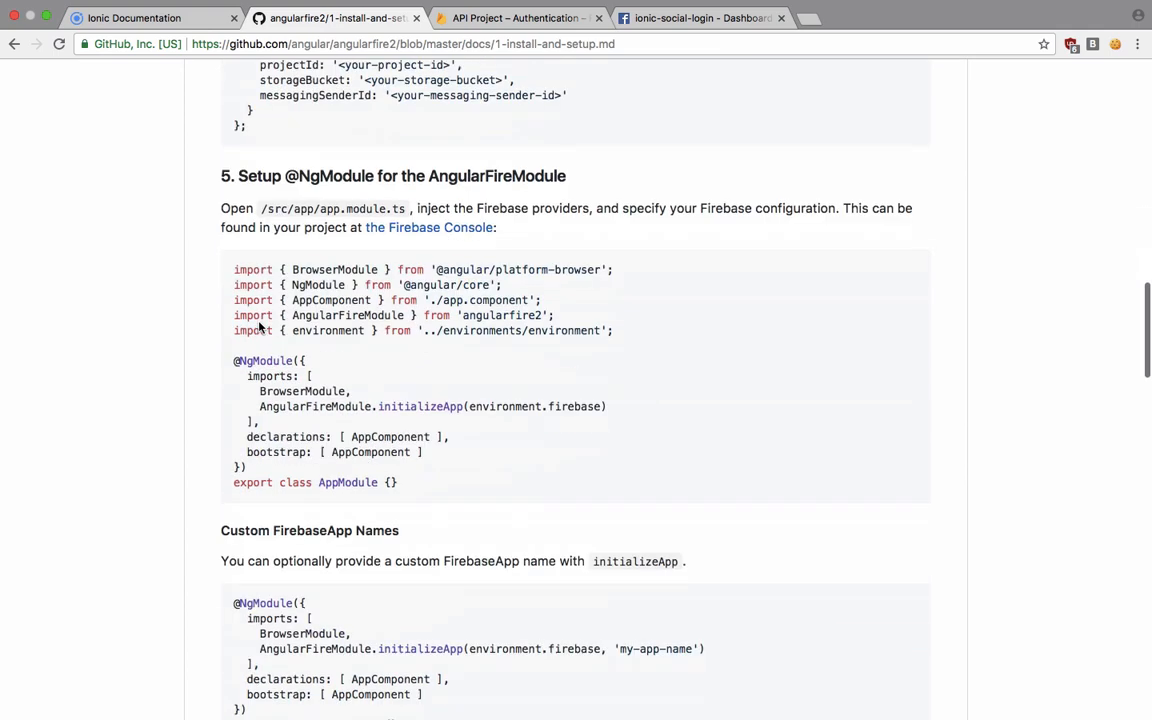
pyautogui.scroll(3)
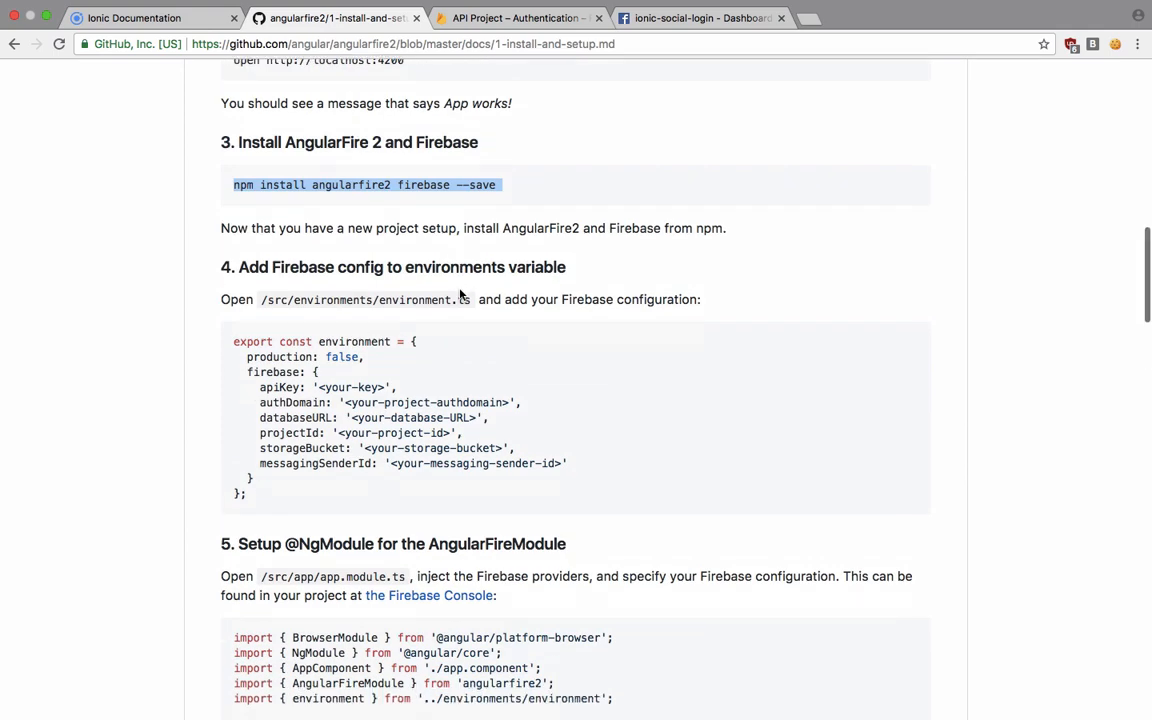
pyautogui.scroll(-3)
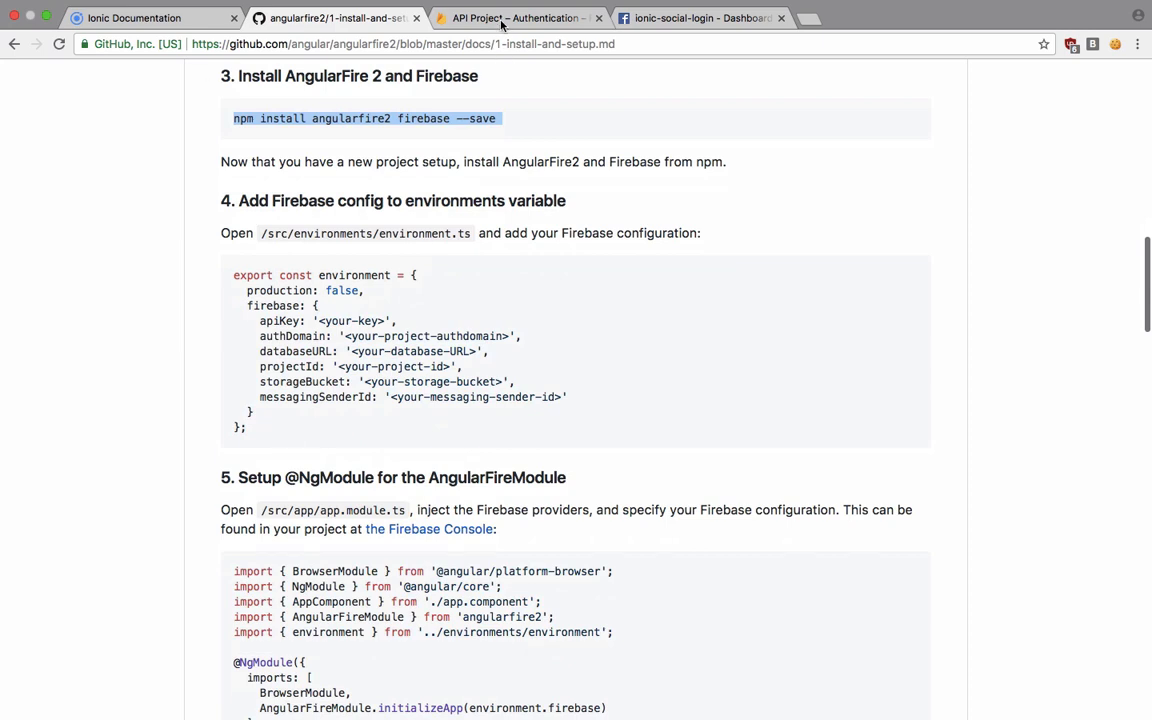
pyautogui.click(517, 18)
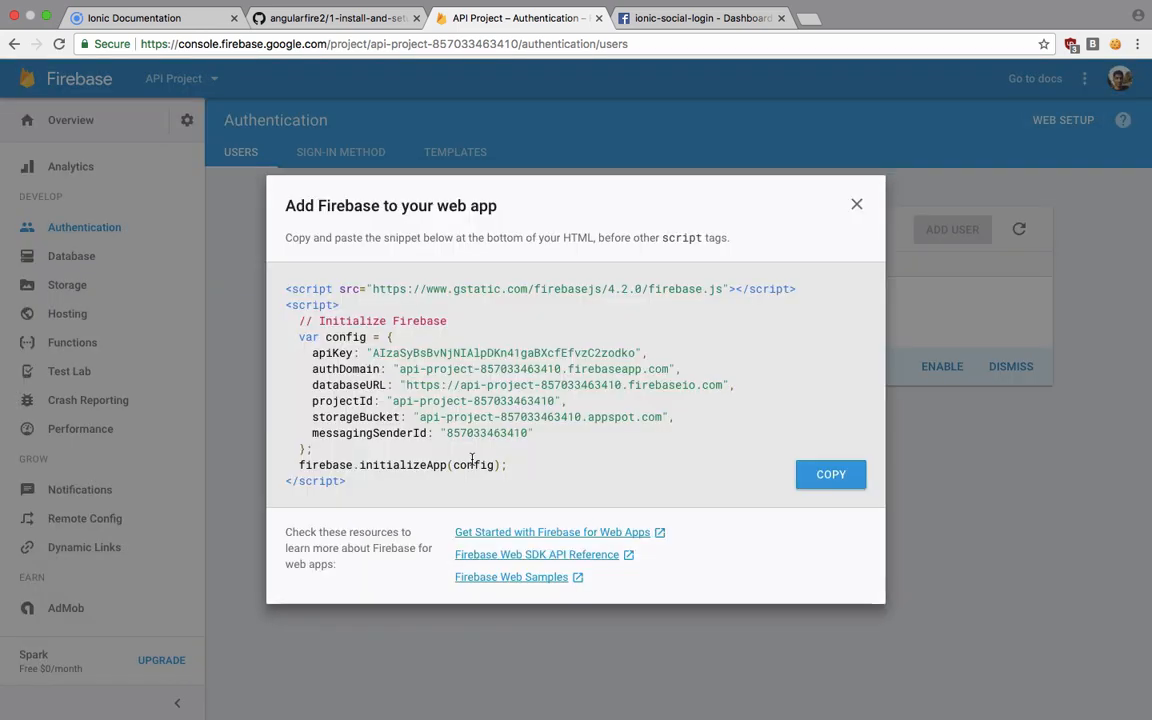
pyautogui.moveTo(297, 337); pyautogui.dragTo(540, 433)
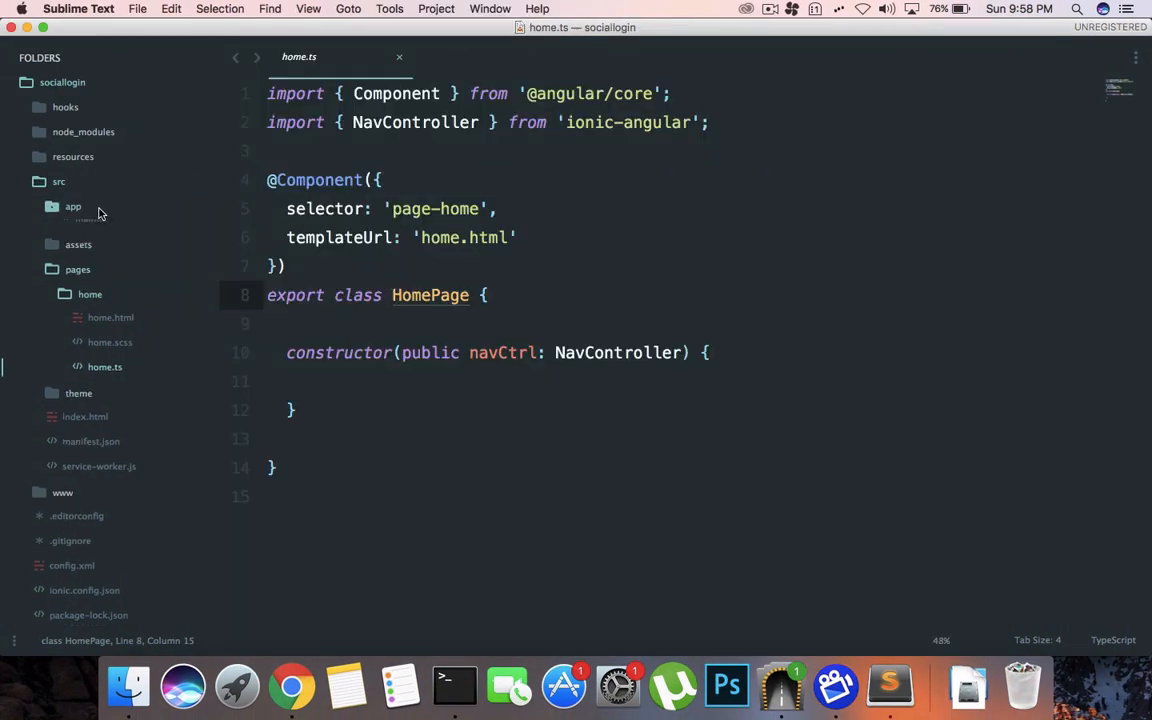
# Step: Add AngularFireModule.initializeApp(config) to app.module.ts imports, following the AngularFire2 setup guide
pyautogui.click(105, 279)
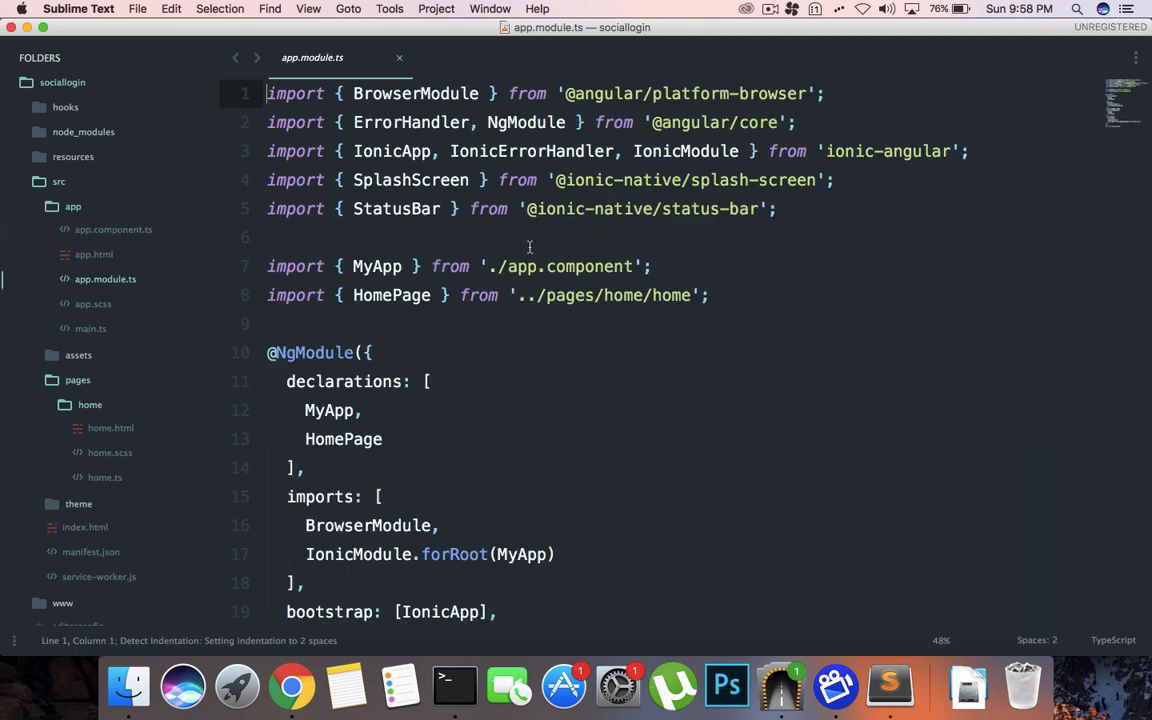
pyautogui.scroll(-3)
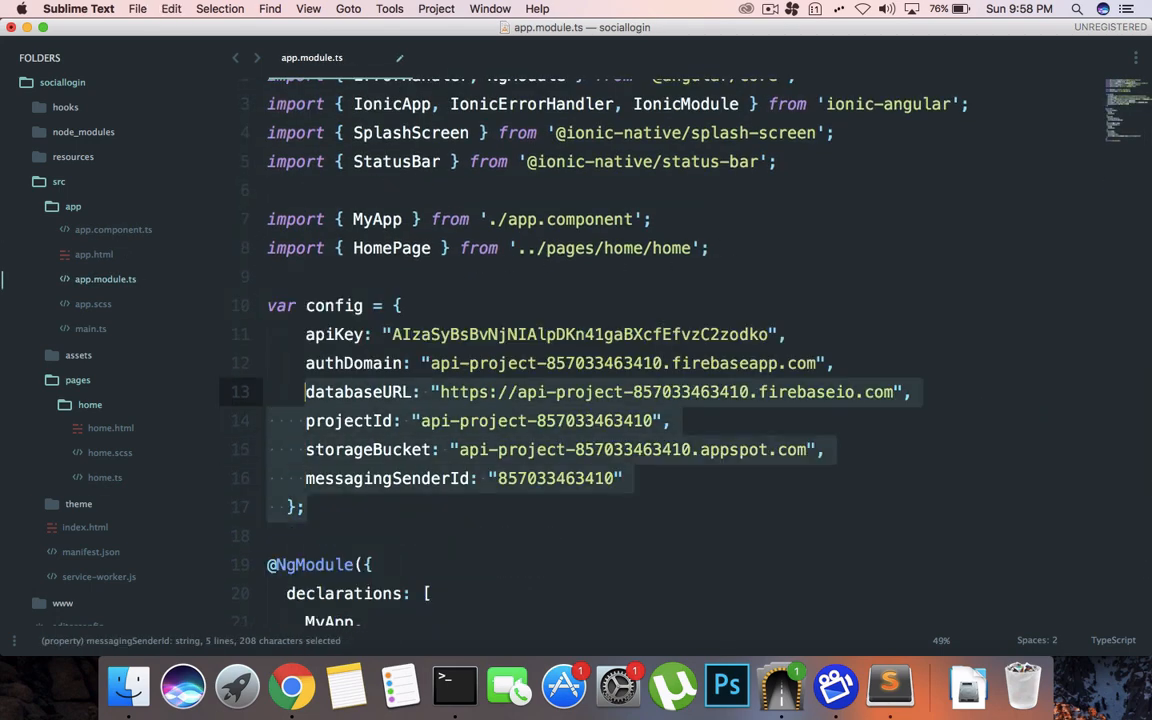
pyautogui.click(290, 682)
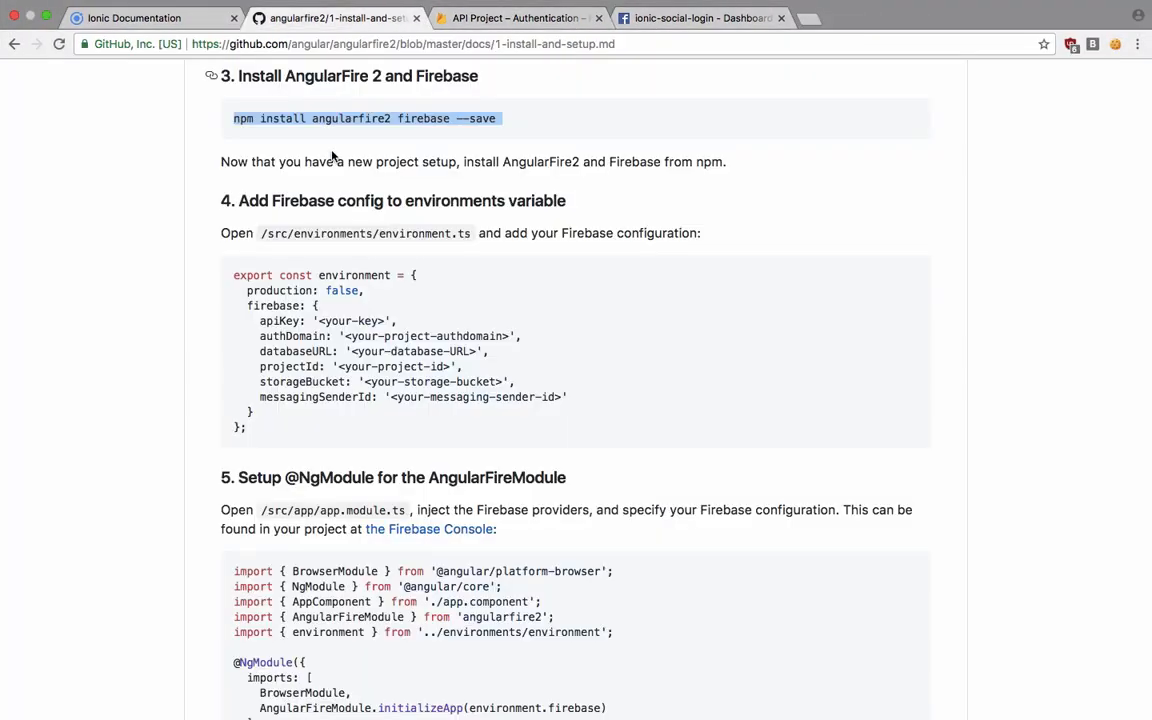
pyautogui.scroll(-3)
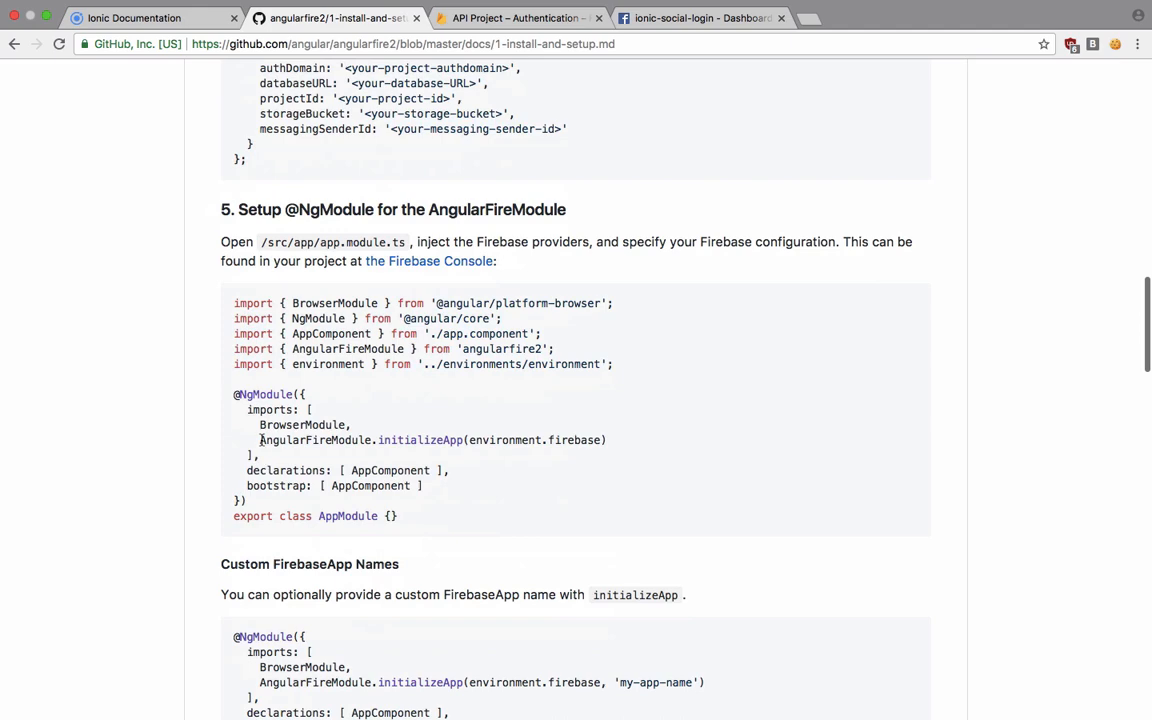
pyautogui.moveTo(260, 440); pyautogui.dragTo(617, 440)
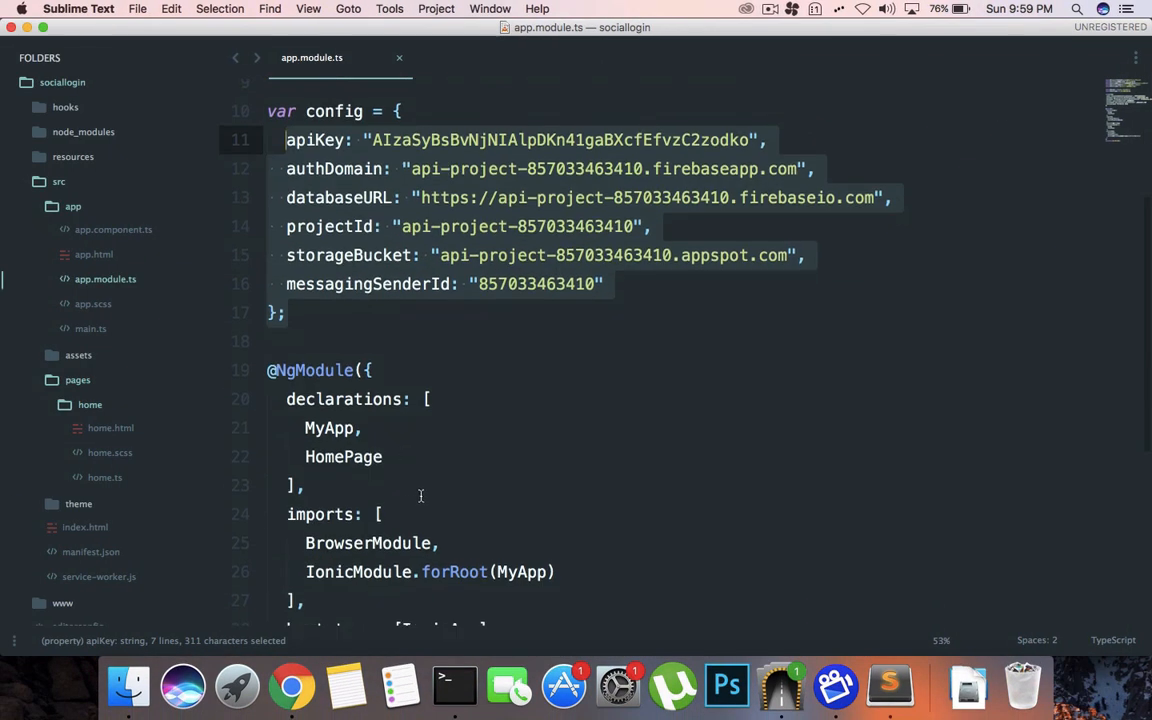
pyautogui.write('AngularFireModule.initializeApp(environment.firebase)')
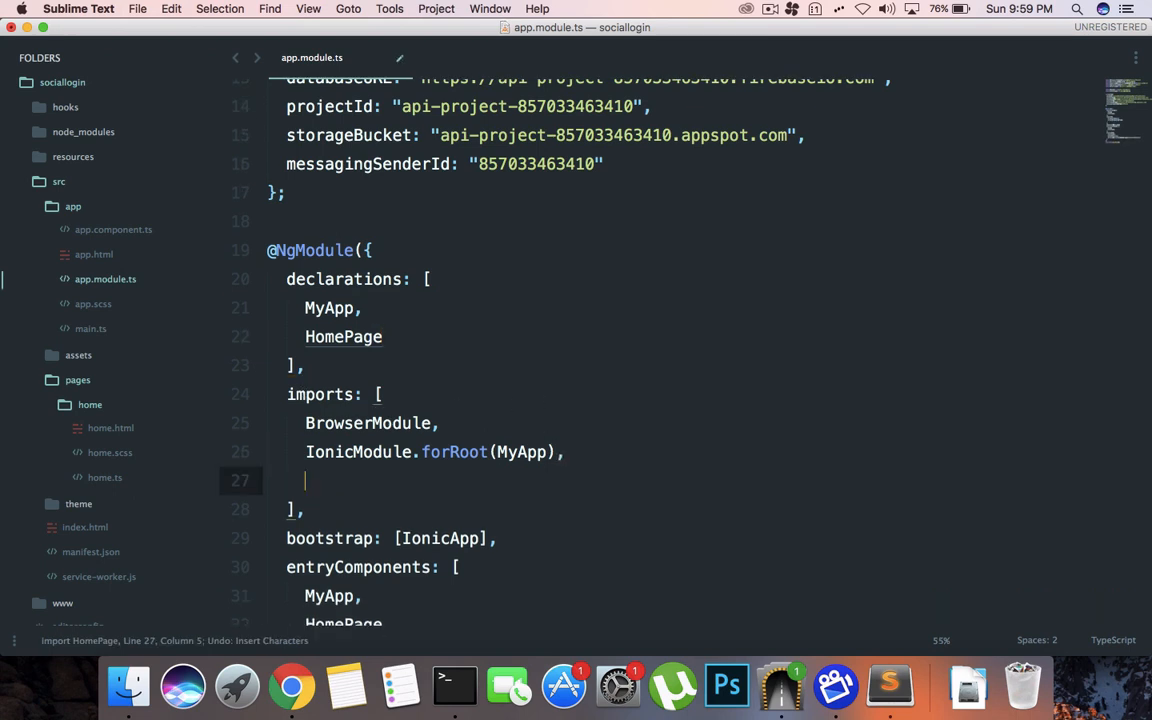
pyautogui.write('AngularFireModule.initializeApp(.firebase)')
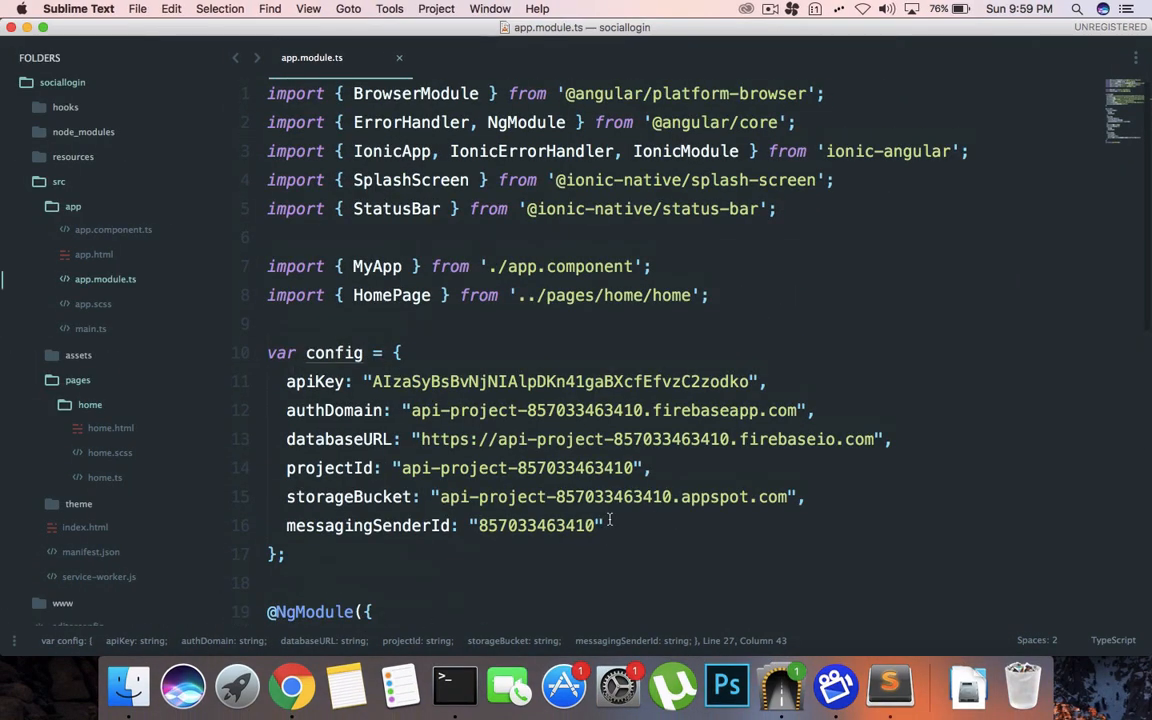
# Step: Copy the AngularFireModule import line from the setup guide, then return to home.ts
pyautogui.click(288, 681)
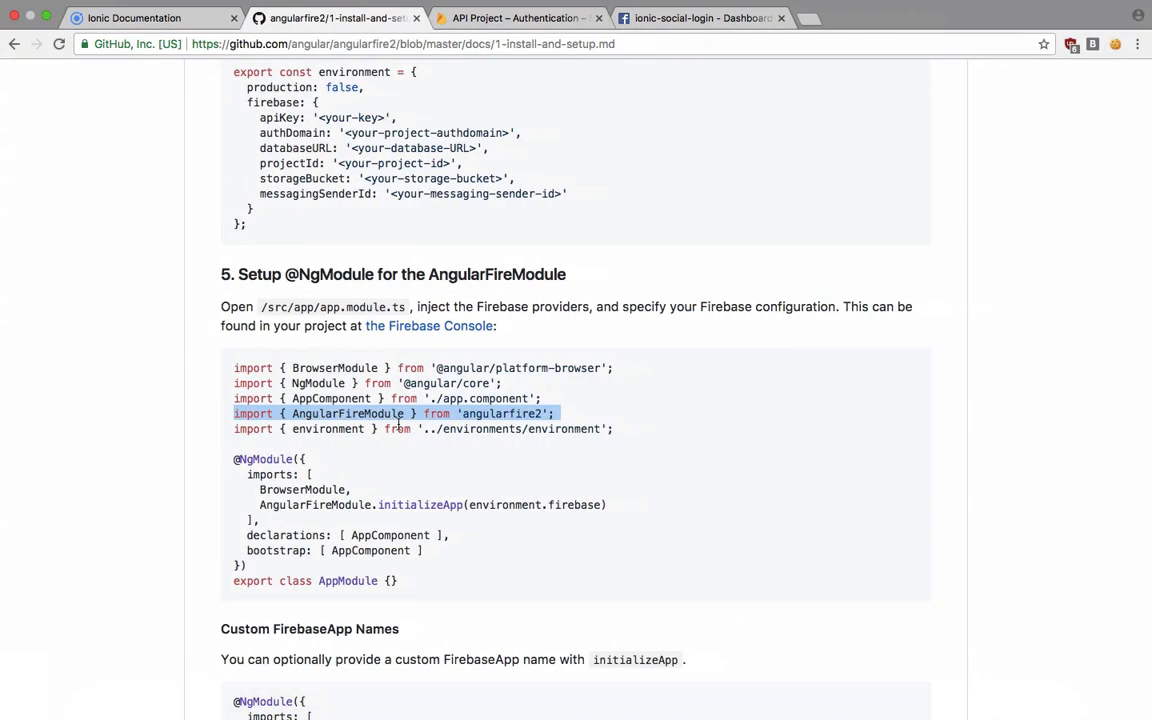
pyautogui.scroll(-3)
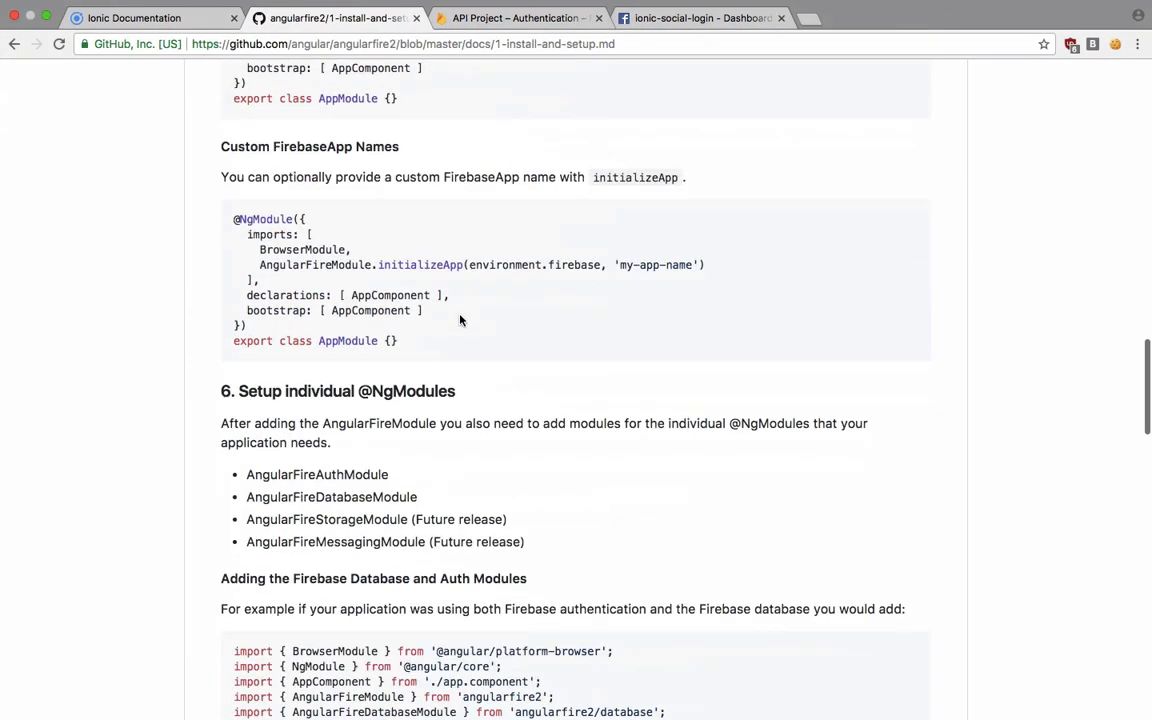
pyautogui.scroll(-3)
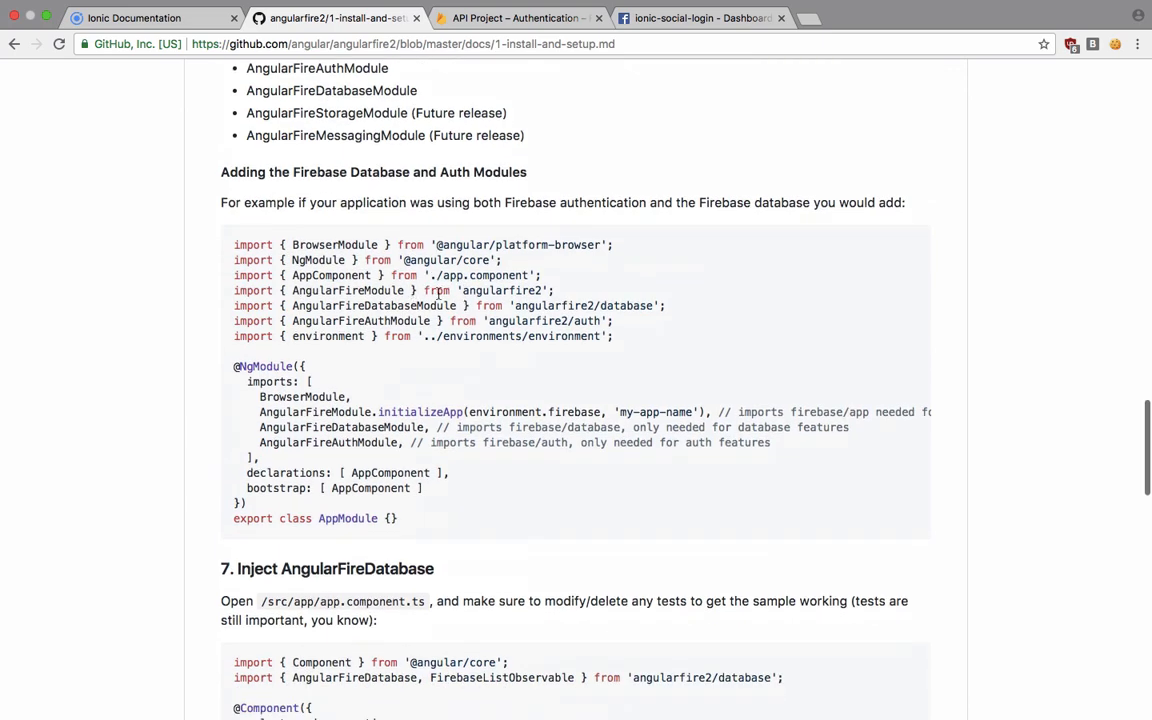
pyautogui.tripleClick(400, 321)
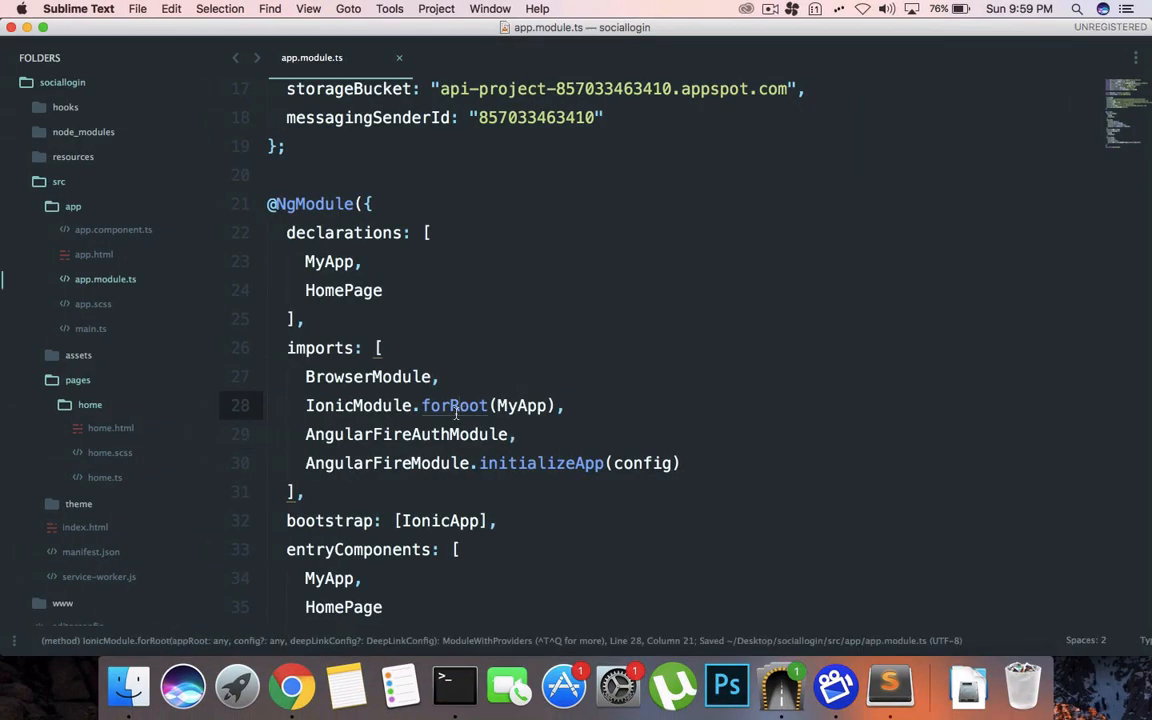
pyautogui.click(72, 206)
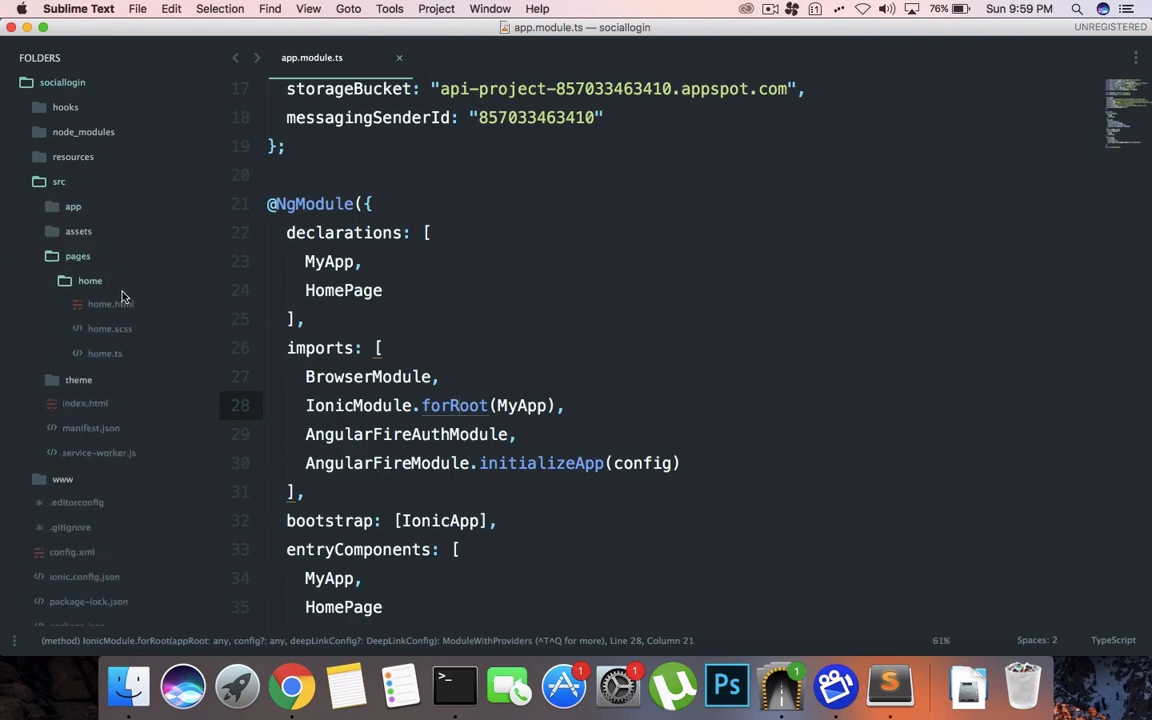
pyautogui.click(105, 353)
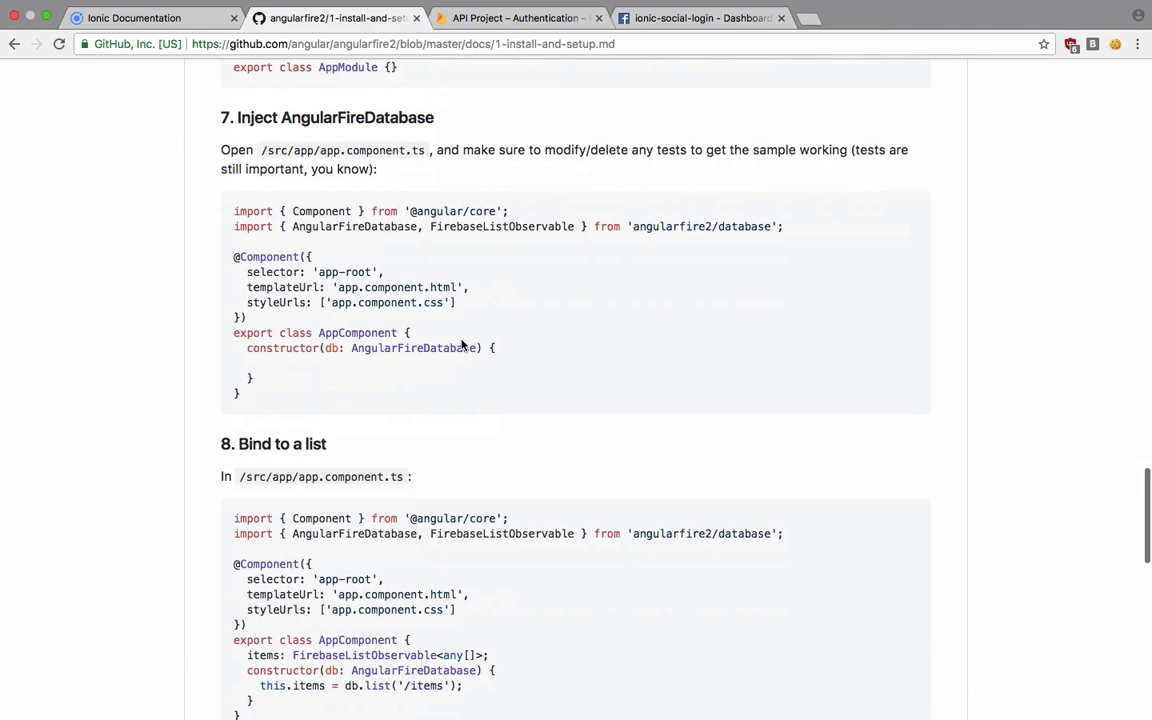
pyautogui.scroll(-3)
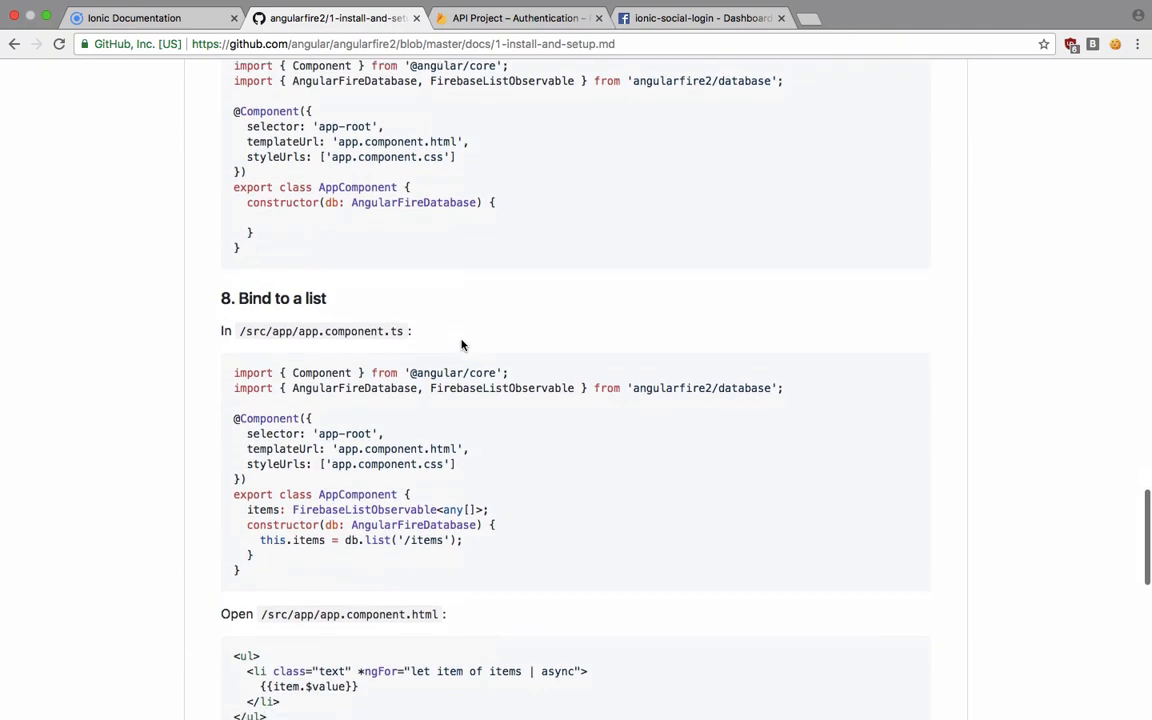
pyautogui.scroll(-3)
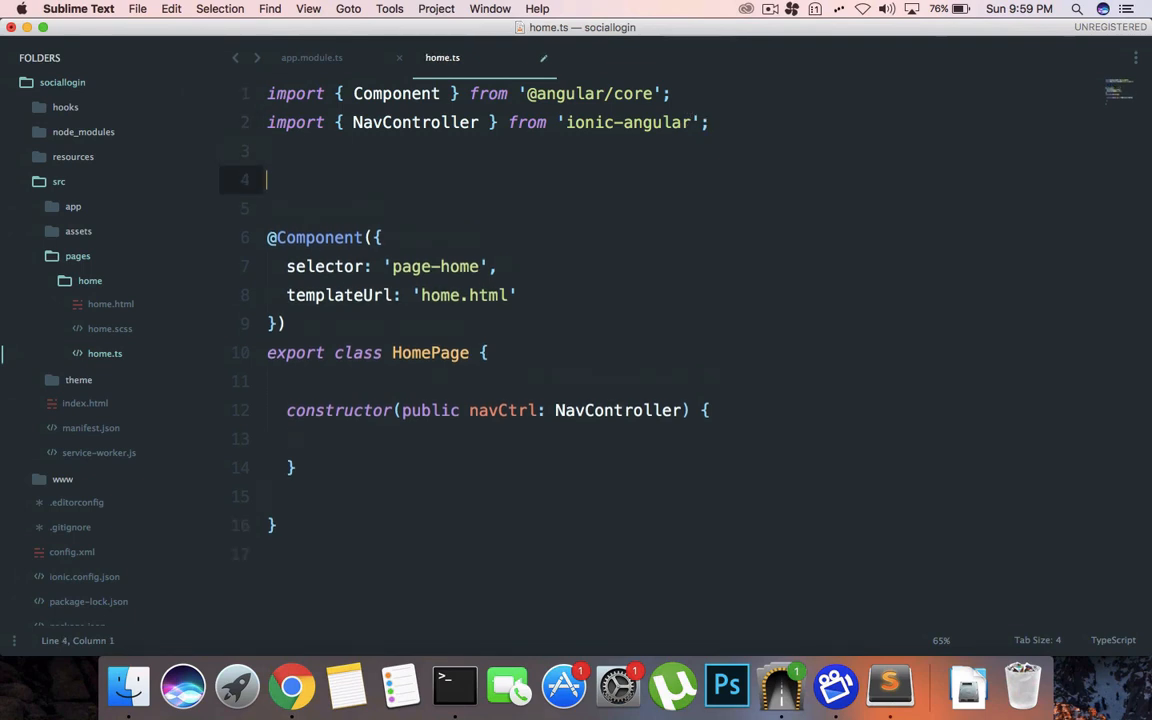
# Step: Import firebase in home.ts and add empty loginWithFacebook() and logoutOfFacebook() methods
pyautogui.write("import firebase'")
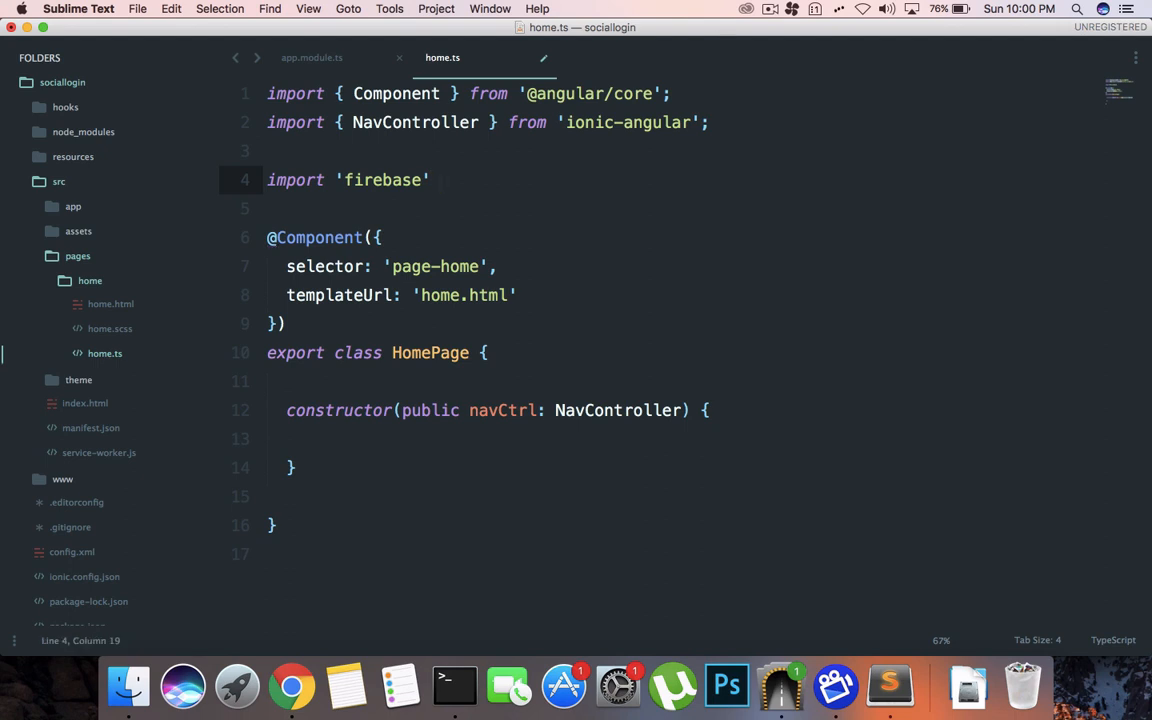
pyautogui.write('firebase from')
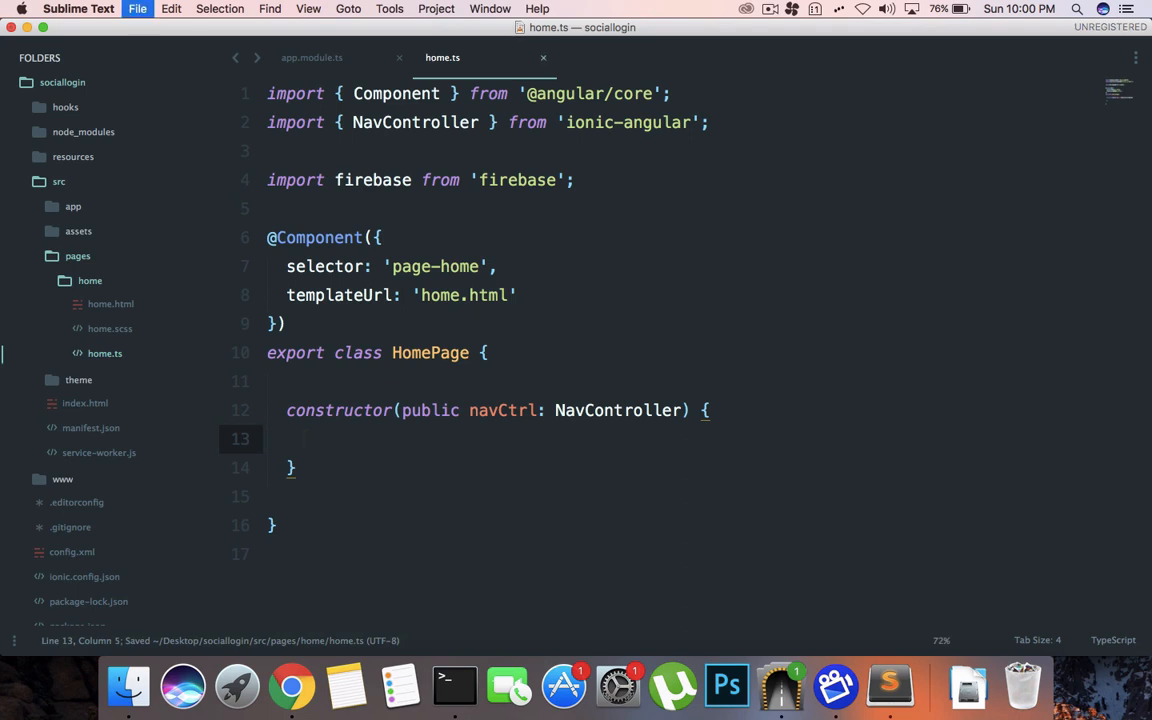
pyautogui.write('login')
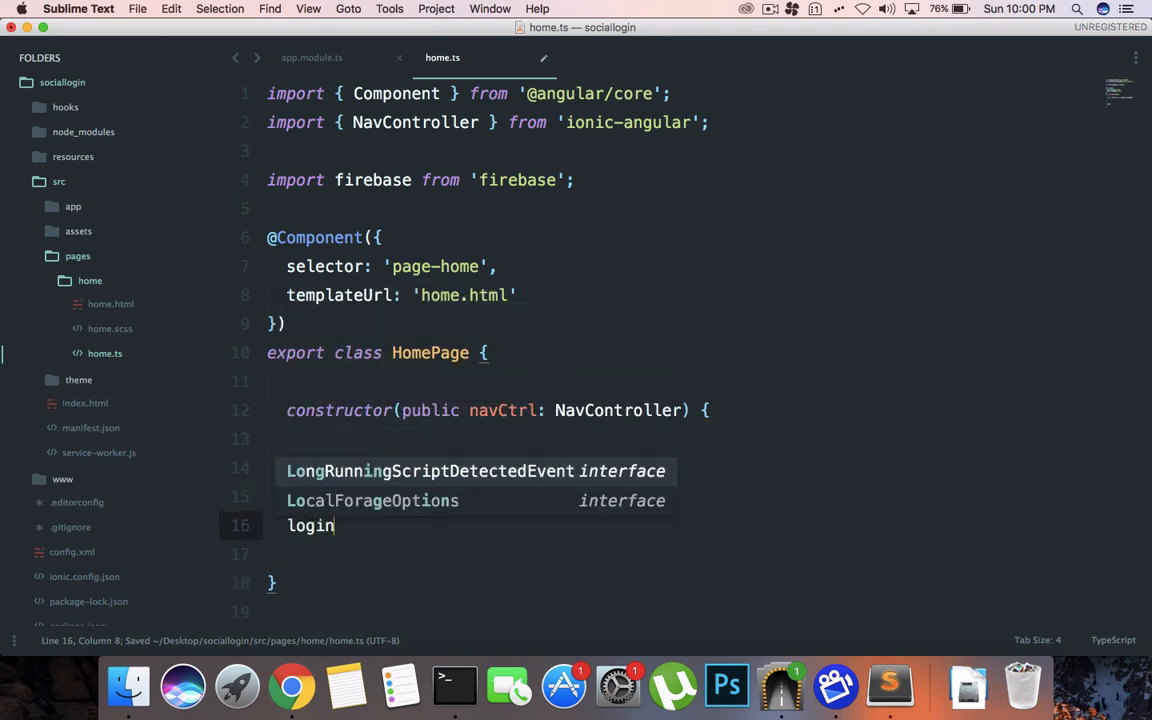
pyautogui.write('WithFacebook() {}')
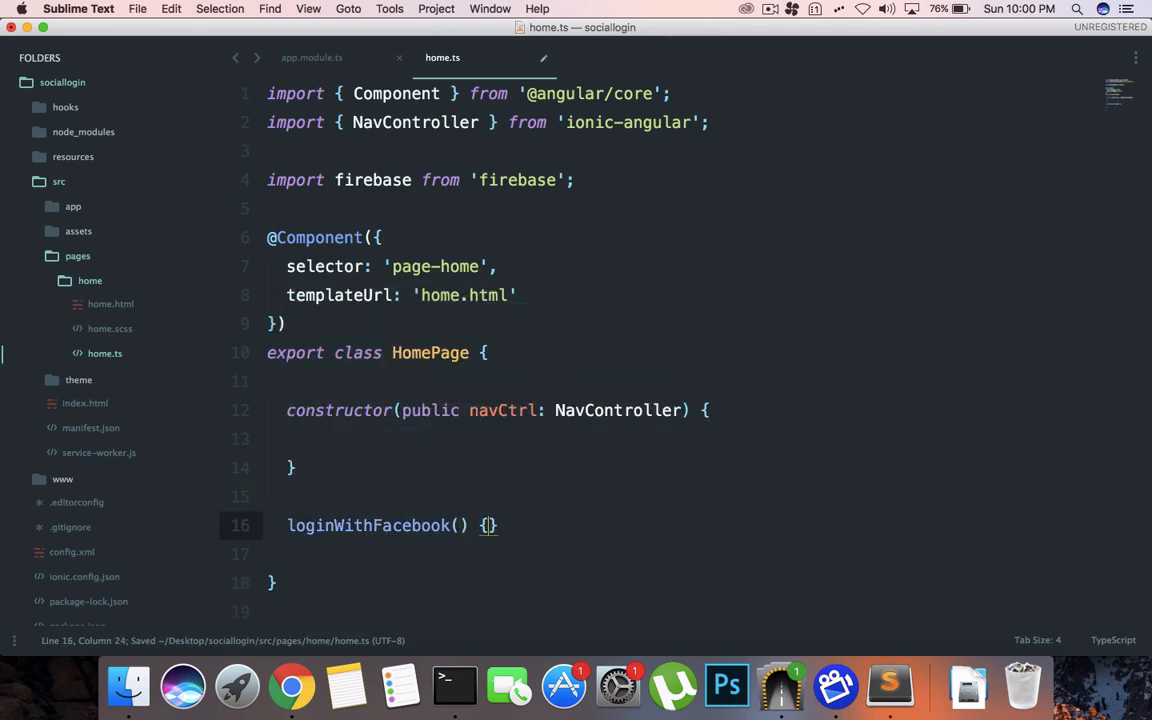
pyautogui.write('logoutOfFacebook() {')
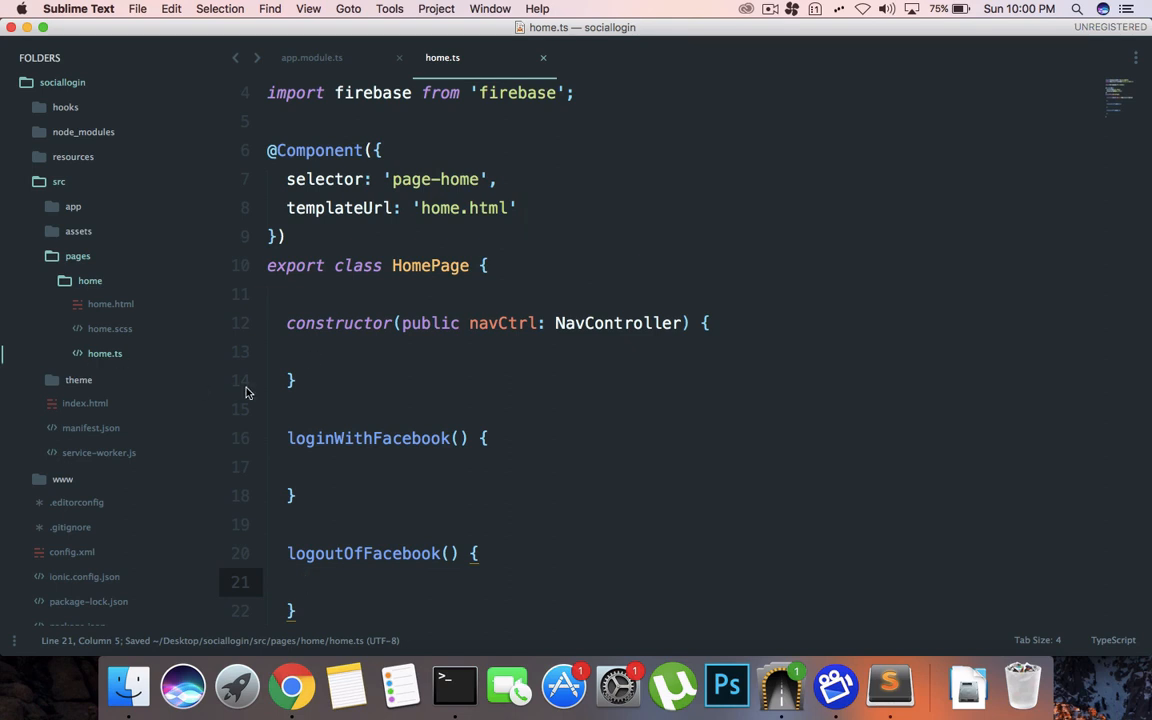
pyautogui.click(110, 303)
pyautogui.write('<')
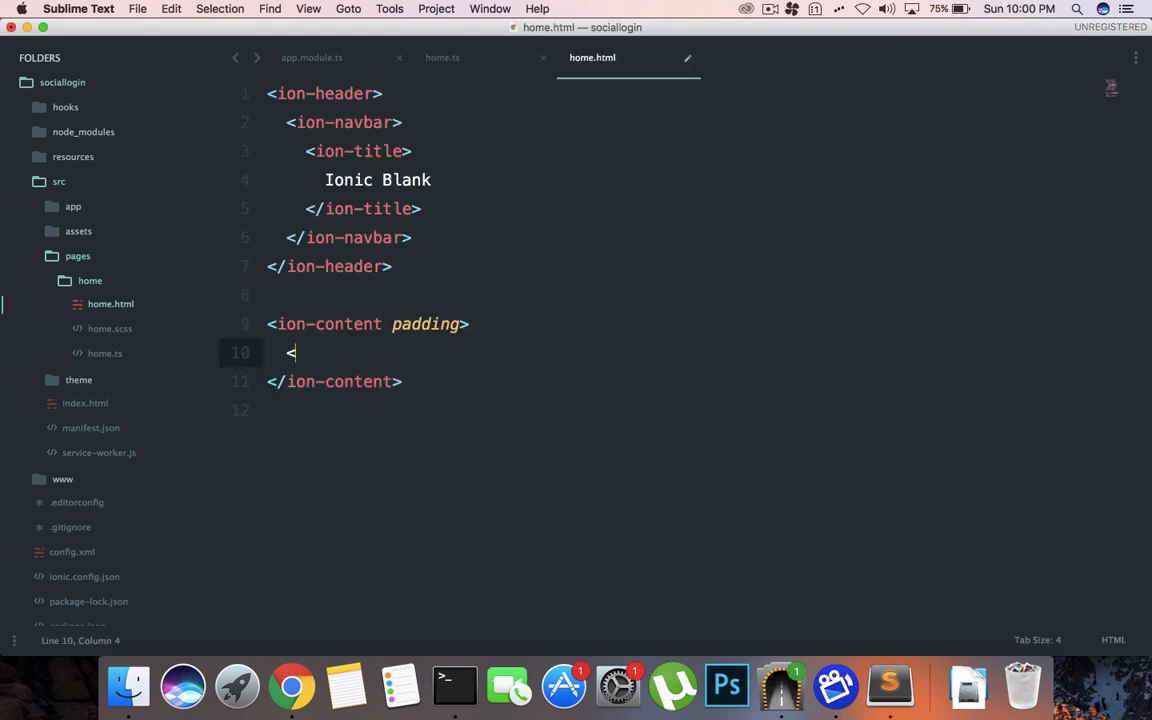
# Step: Add 'Login With Facebook' and 'Logout Of Facebook' ion-buttons with (click) handlers in home.html
pyautogui.write('button ion-butto')
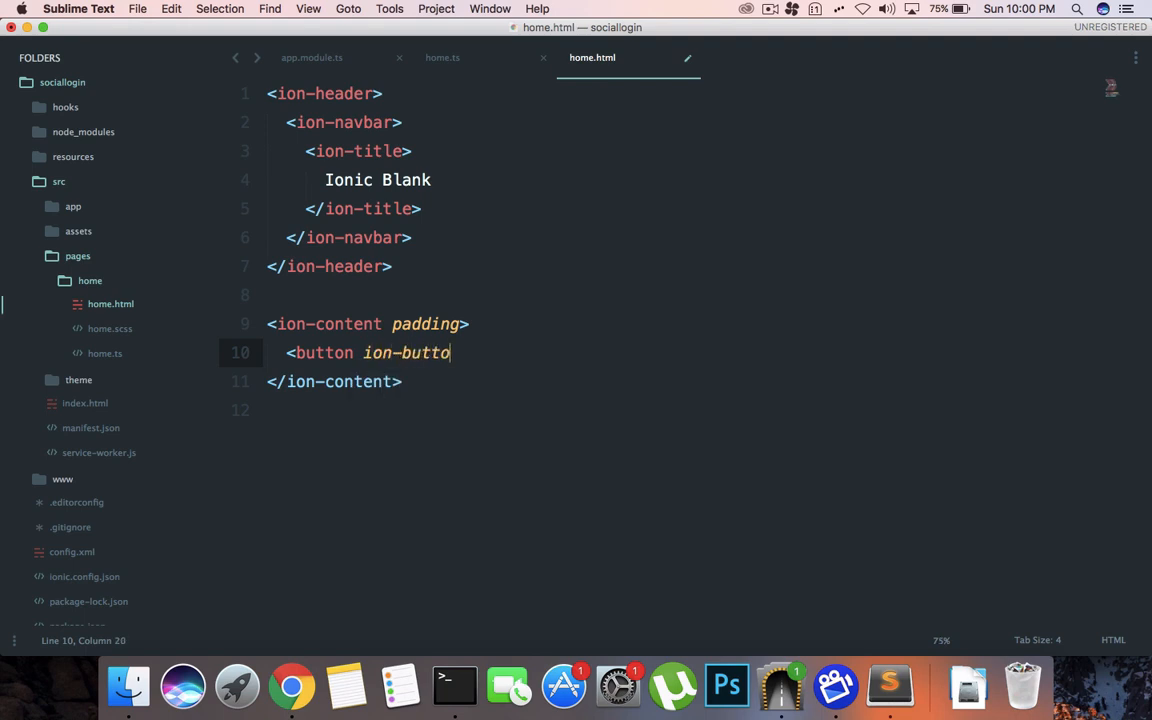
pyautogui.write('n>Login With Faceb')
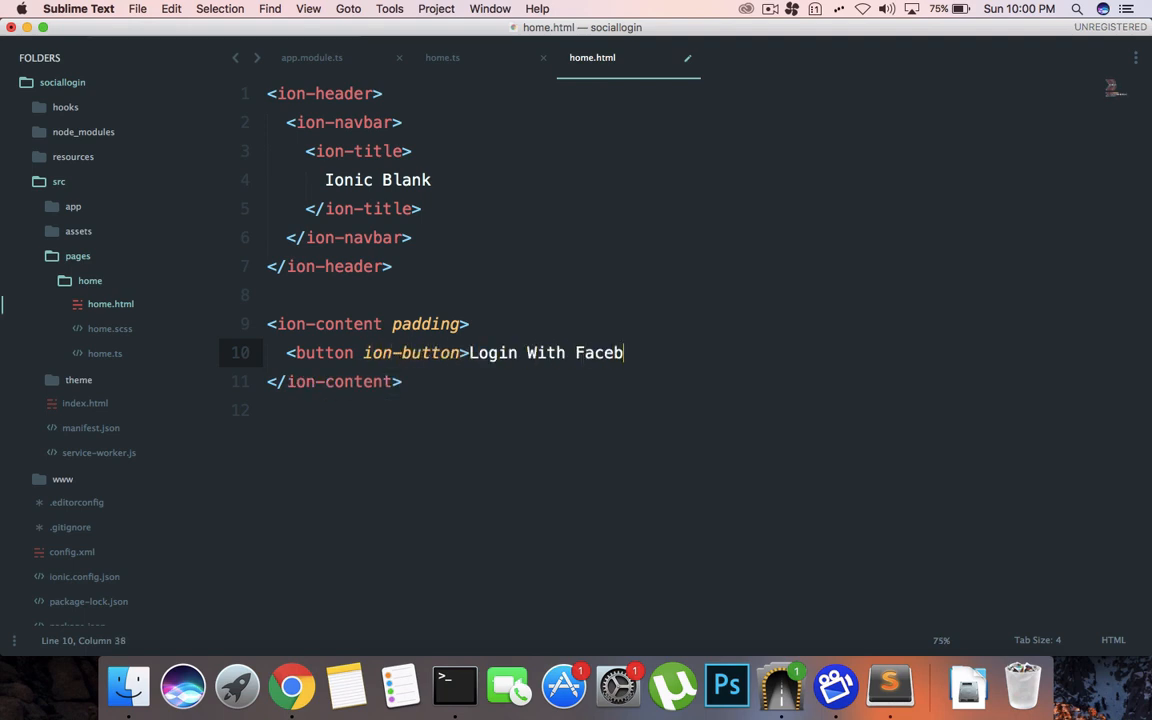
pyautogui.write('ook</button>')
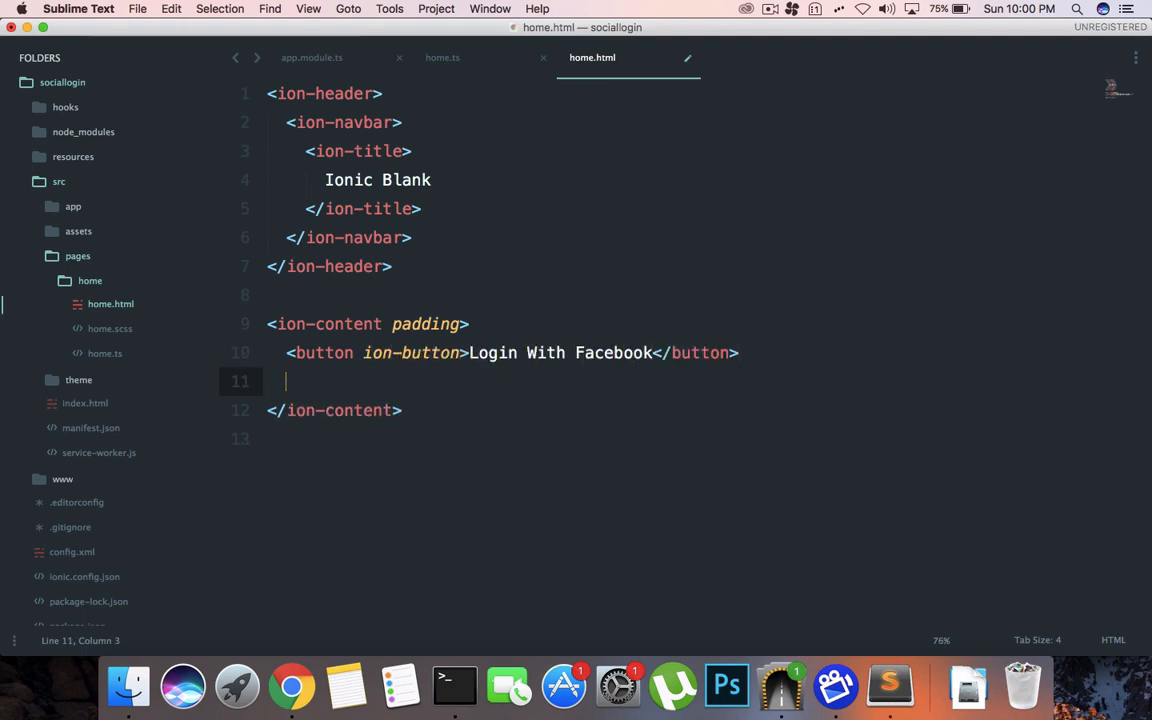
pyautogui.write('<button')
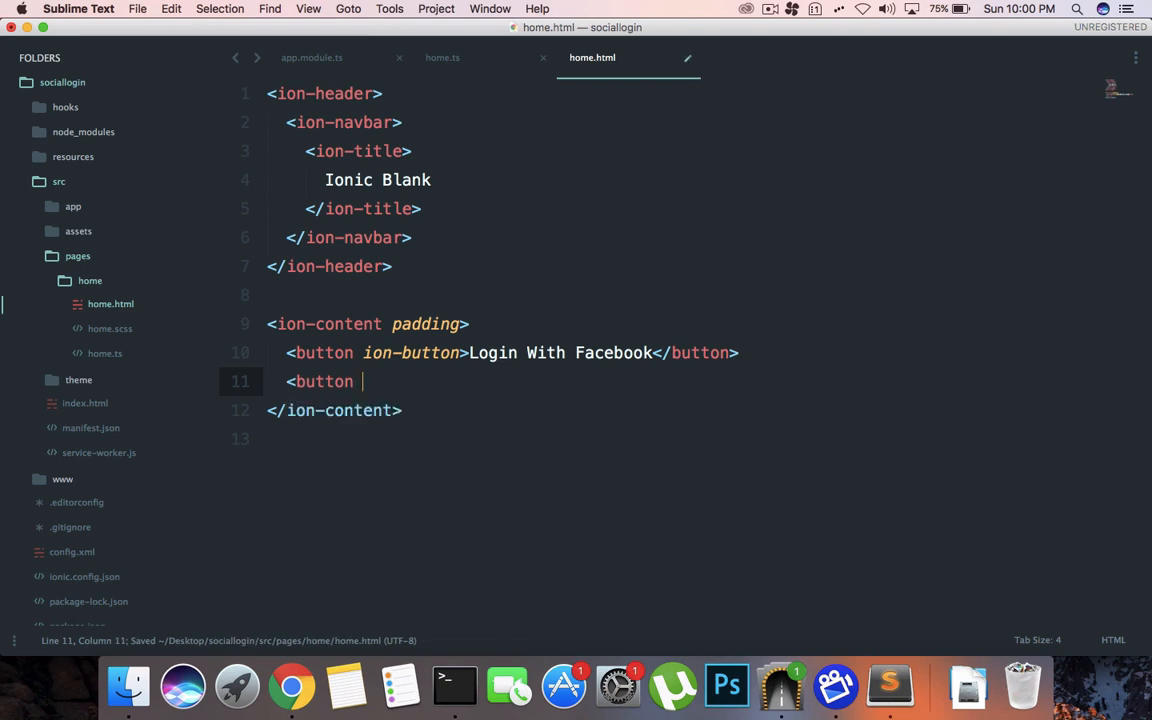
pyautogui.write('ion-button>Logout Of Fac')
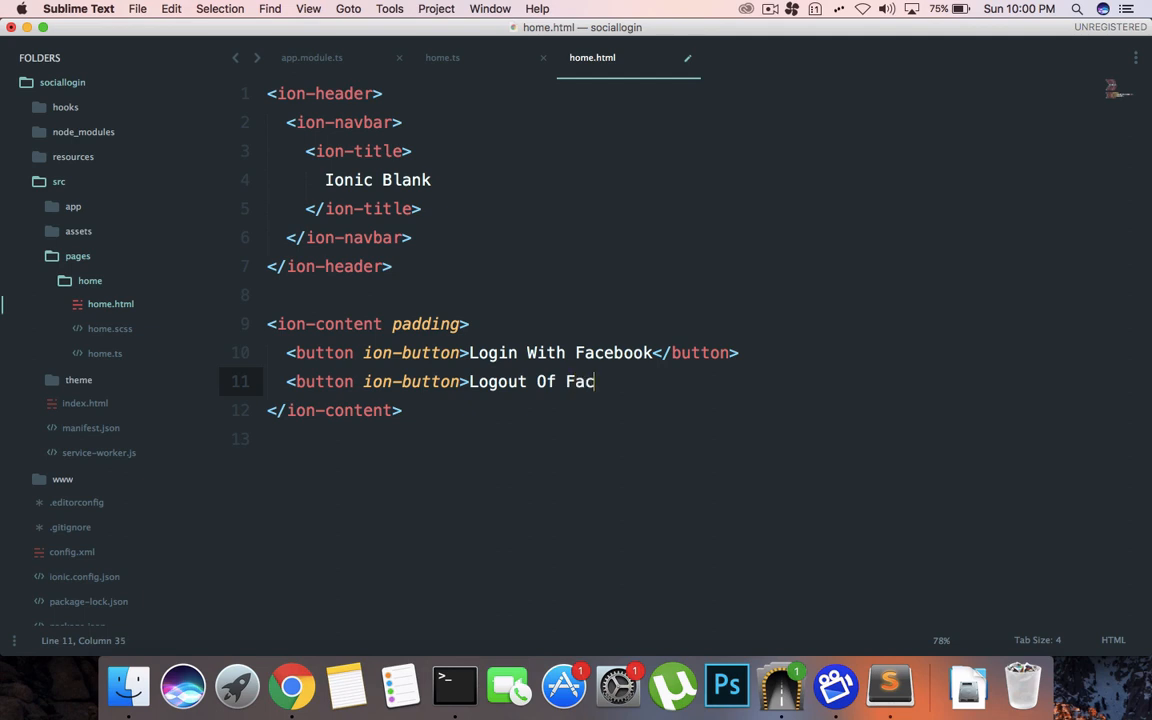
pyautogui.write('ebook</button>')
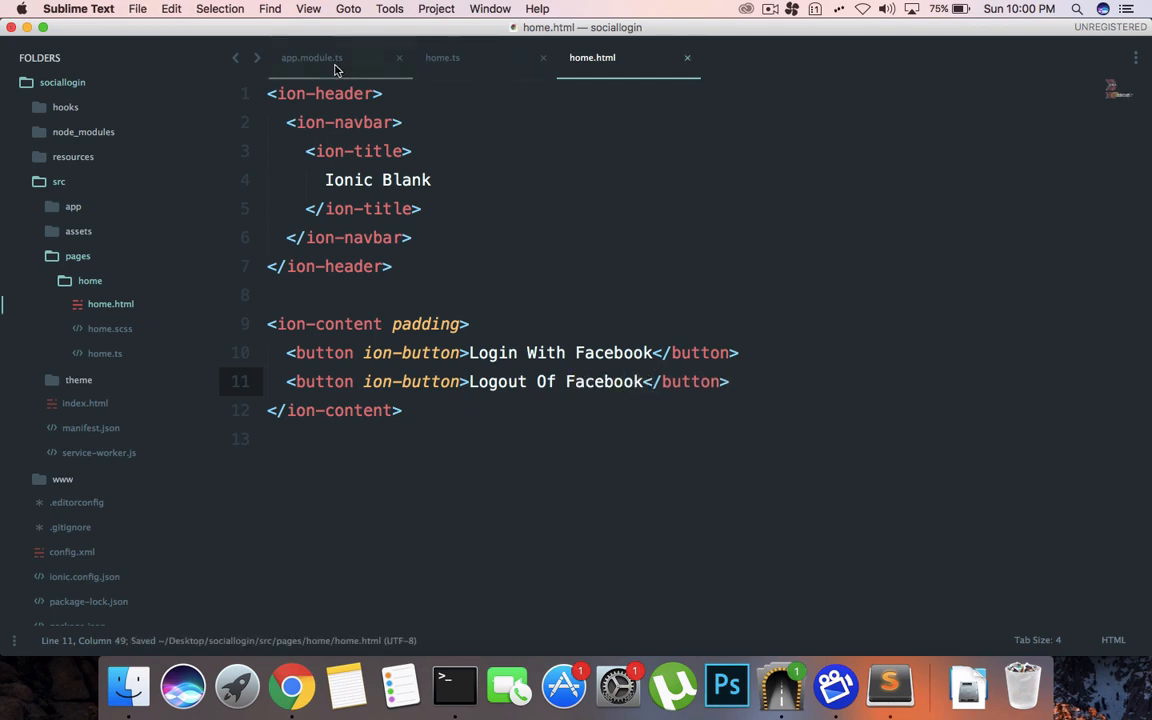
pyautogui.write('(click)="loginWithFacebook(')
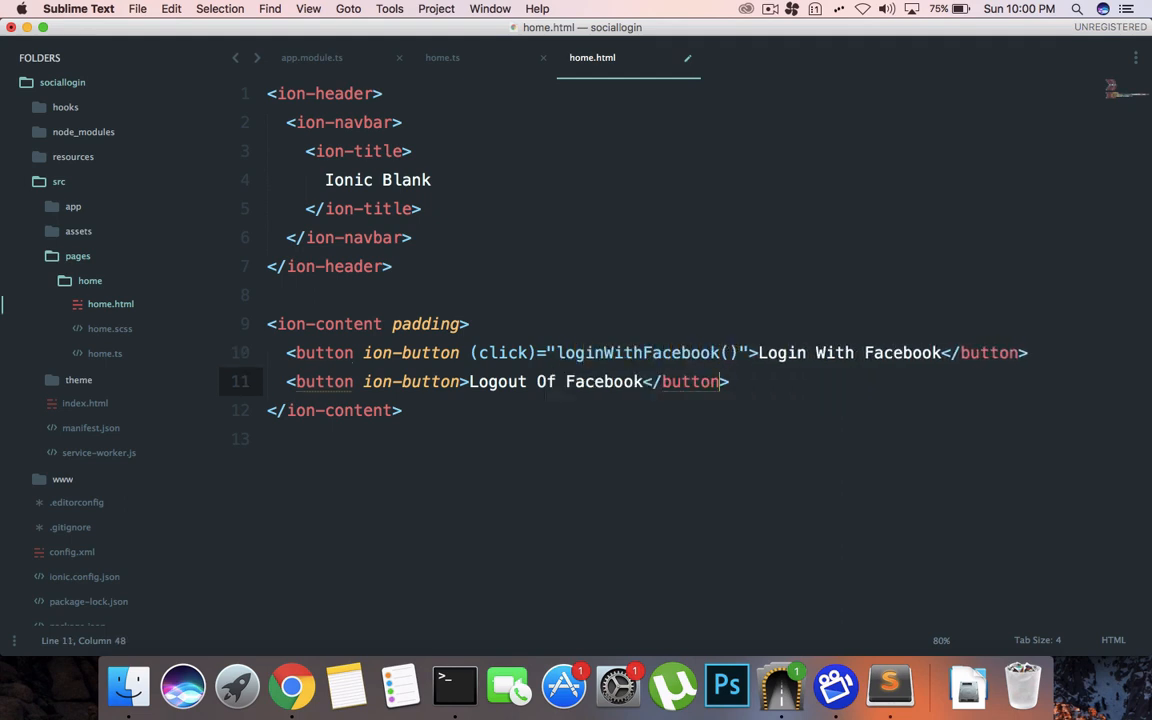
pyautogui.write('(lc')
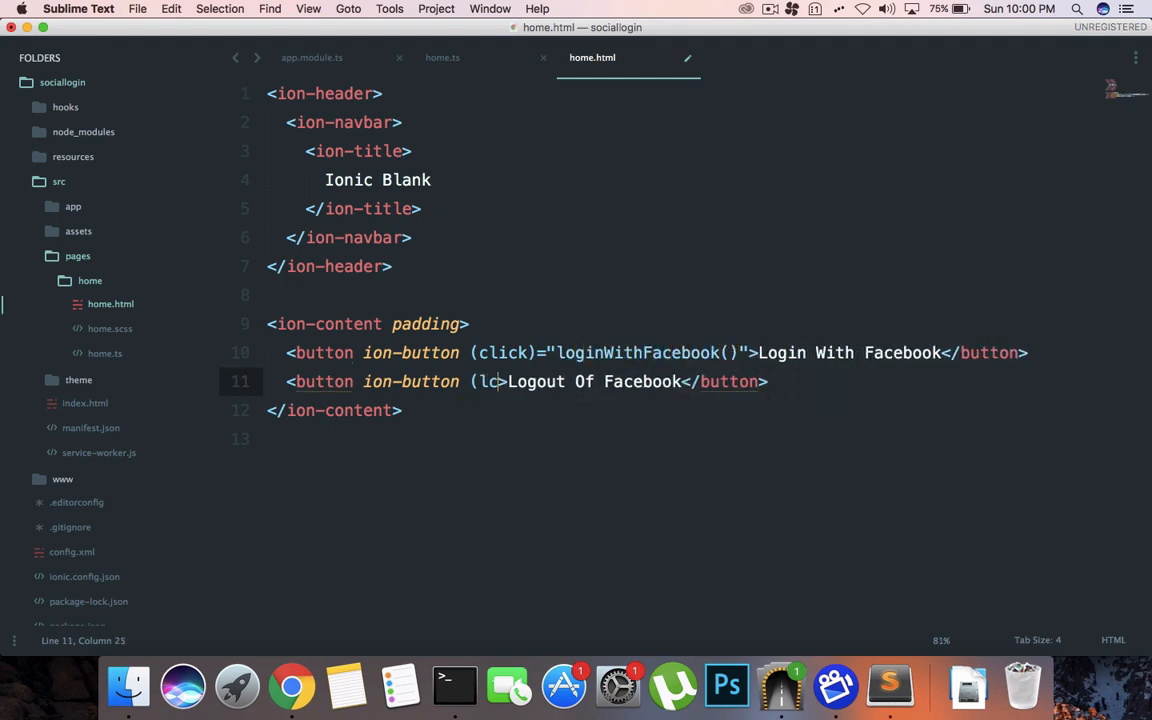
pyautogui.write('(click)="logoutOfFacebook(')
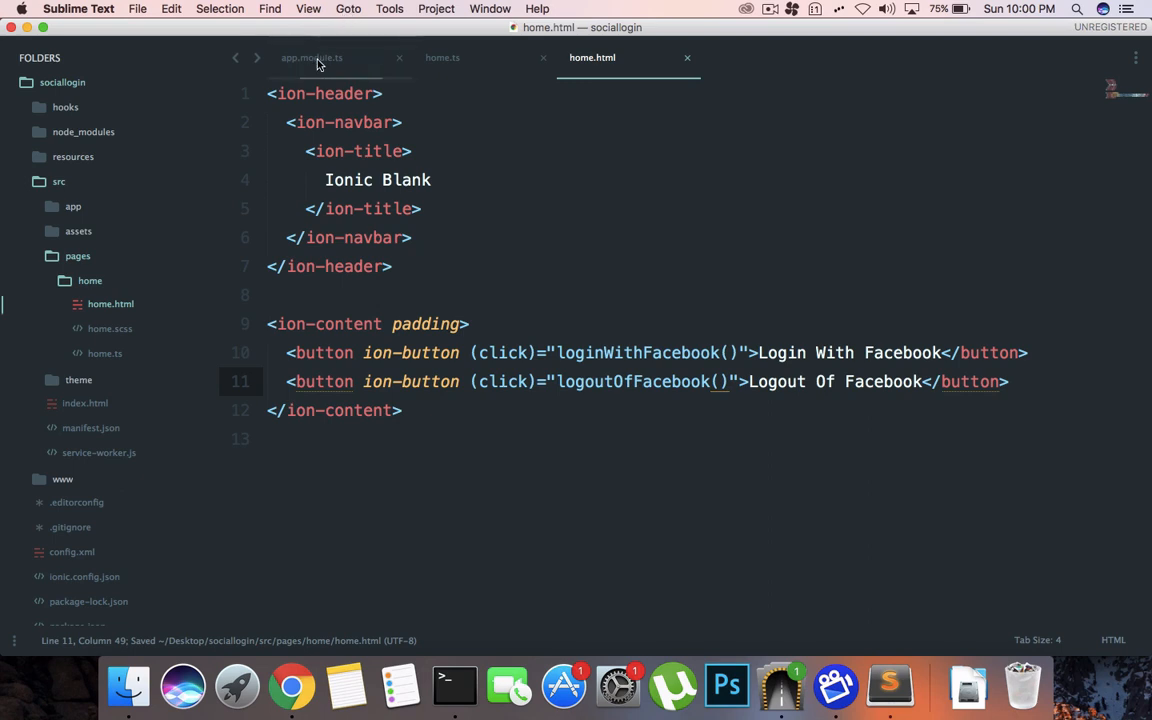
pyautogui.click(442, 58)
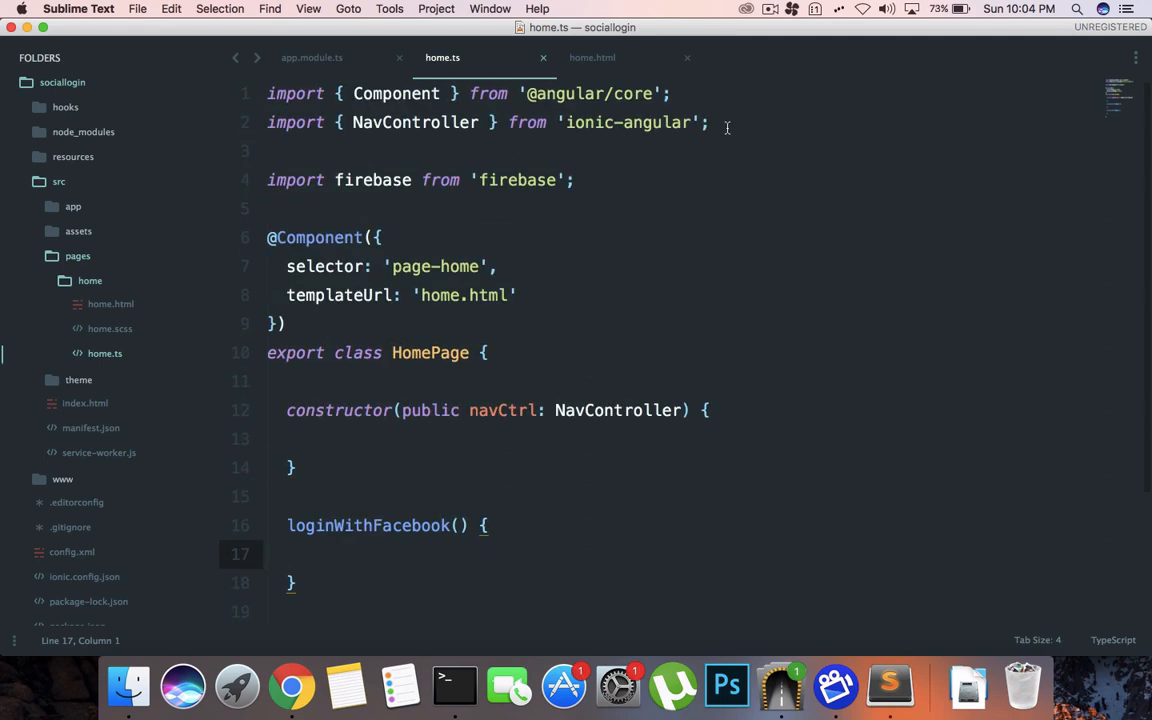
# Step: Add import {AngularFireAuth} from 'angularfire2/auth' at the top of home.ts
pyautogui.write("import {} from 'A")
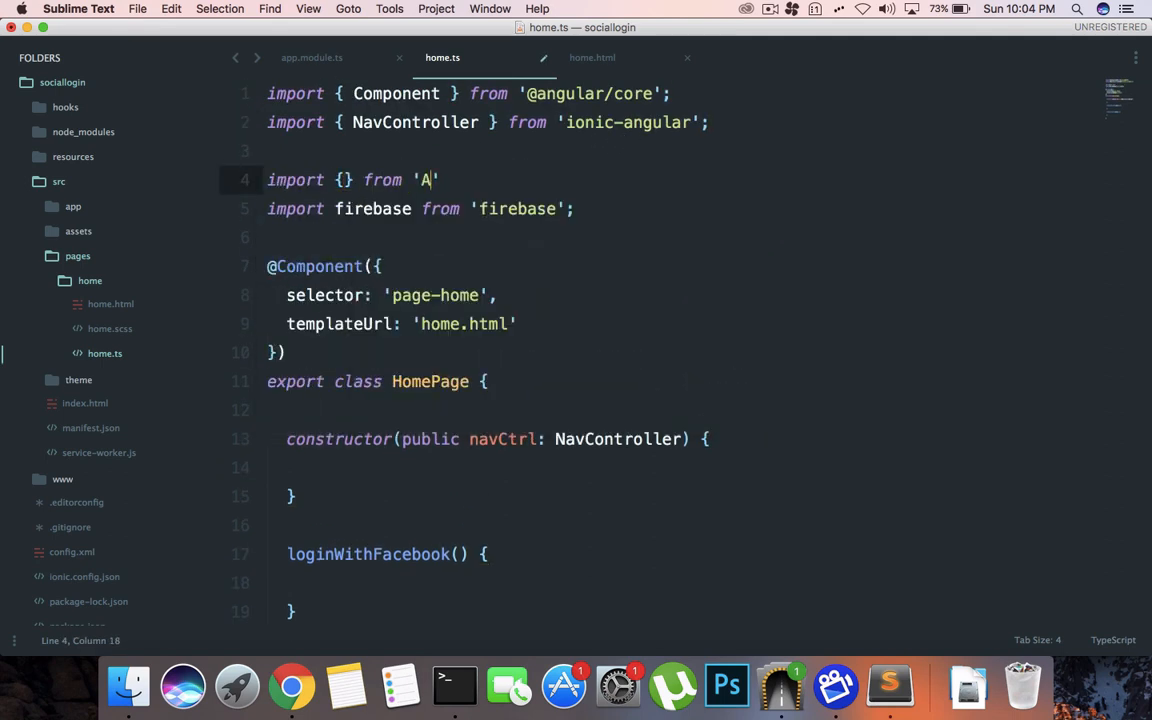
pyautogui.write('ngularfire2')
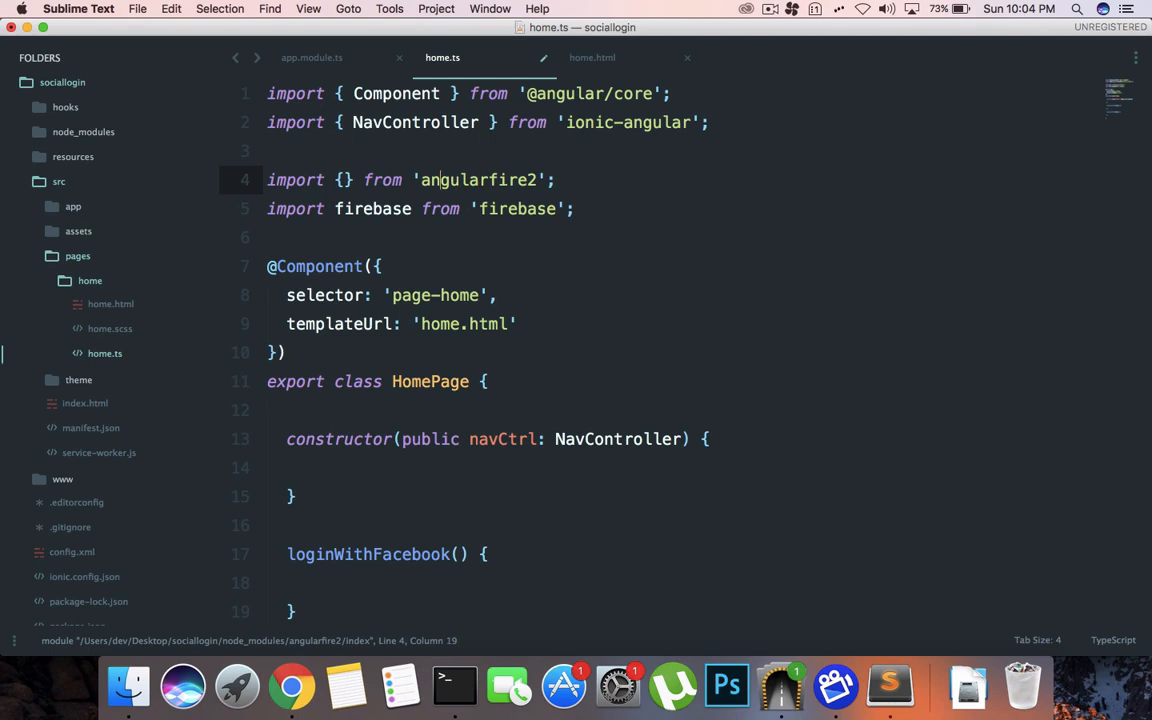
pyautogui.write('AngularF')
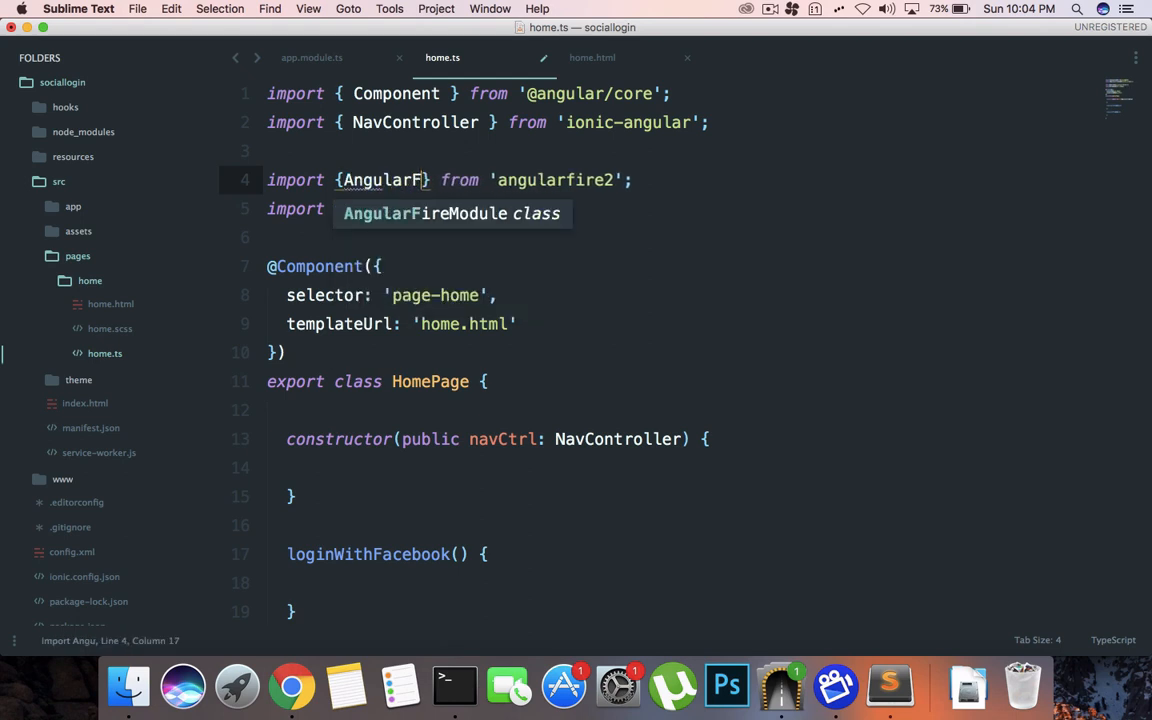
pyautogui.press('Tab')
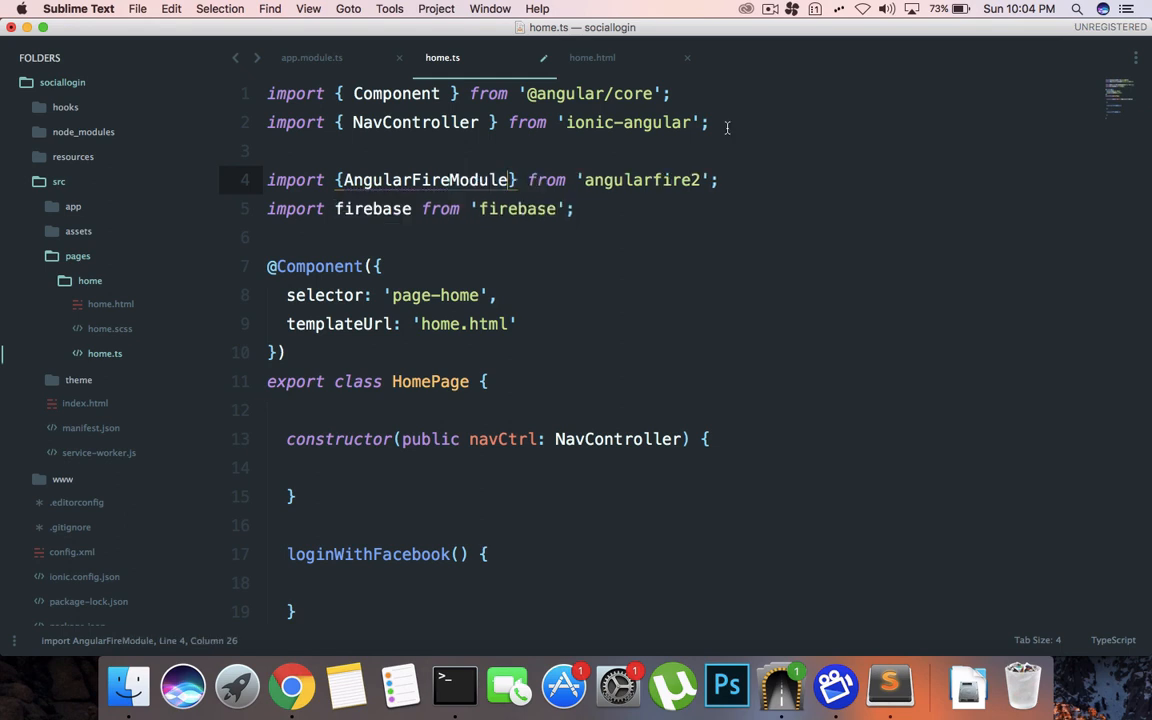
pyautogui.write('AngularFireAuth')
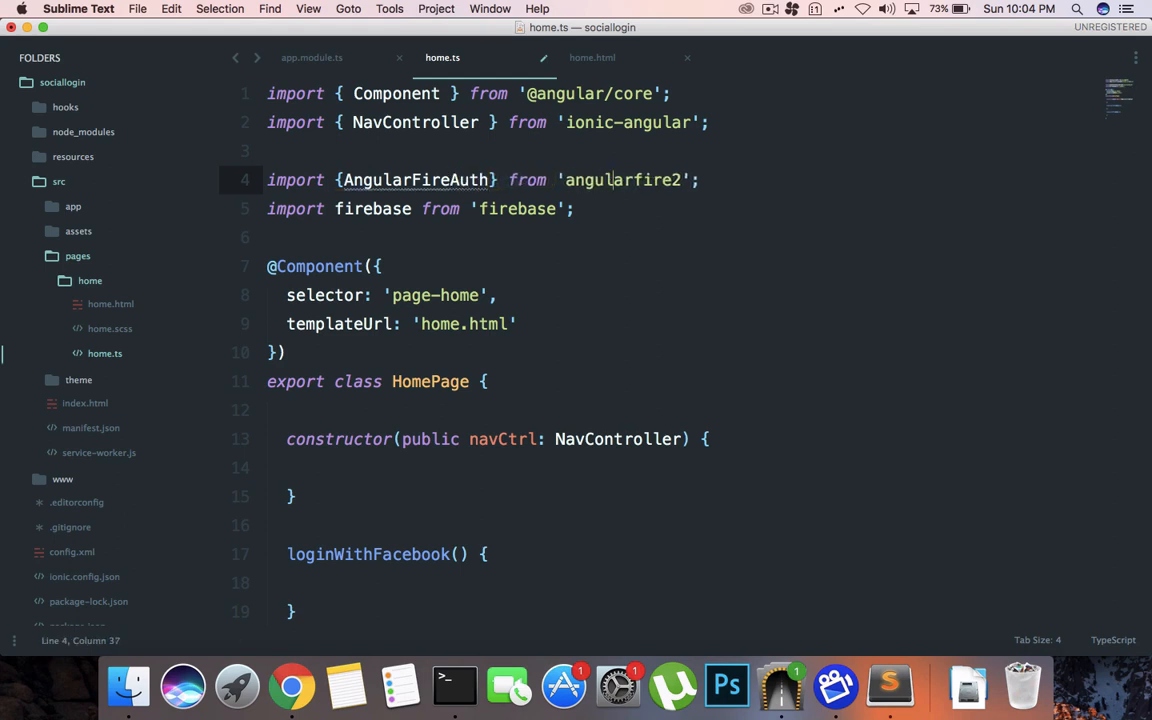
pyautogui.write('/auth')
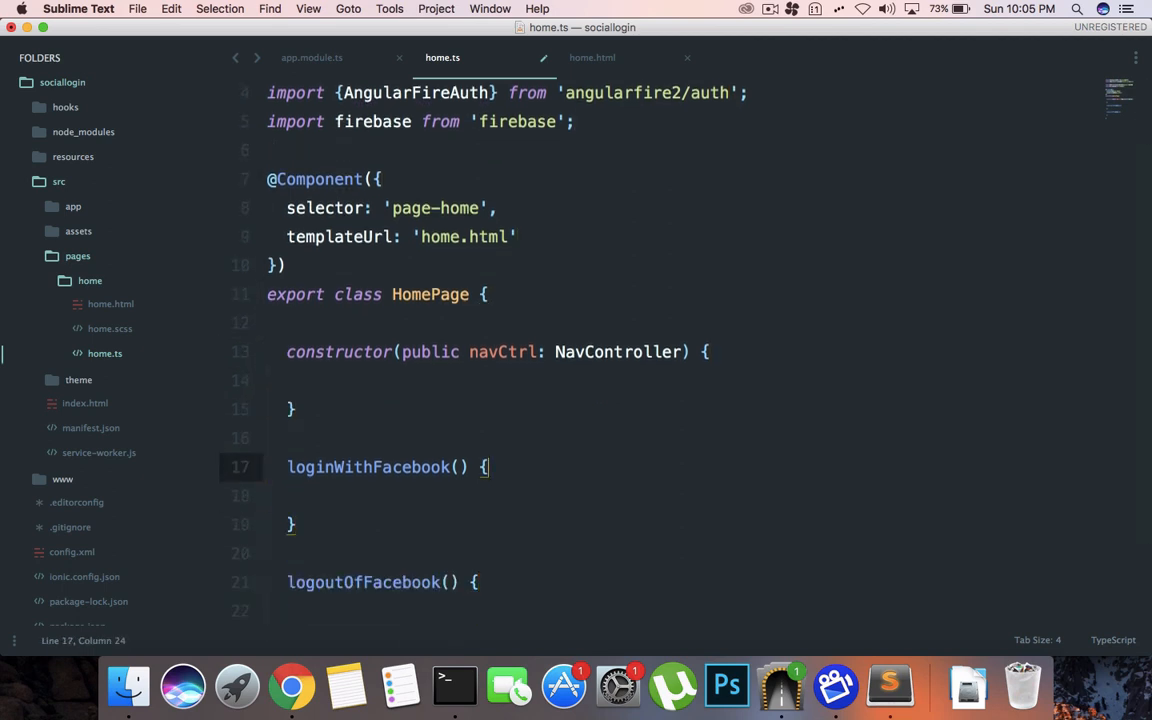
# Step: Inject private fire: AngularFireAuth into the HomePage constructor
pyautogui.click(485, 352)
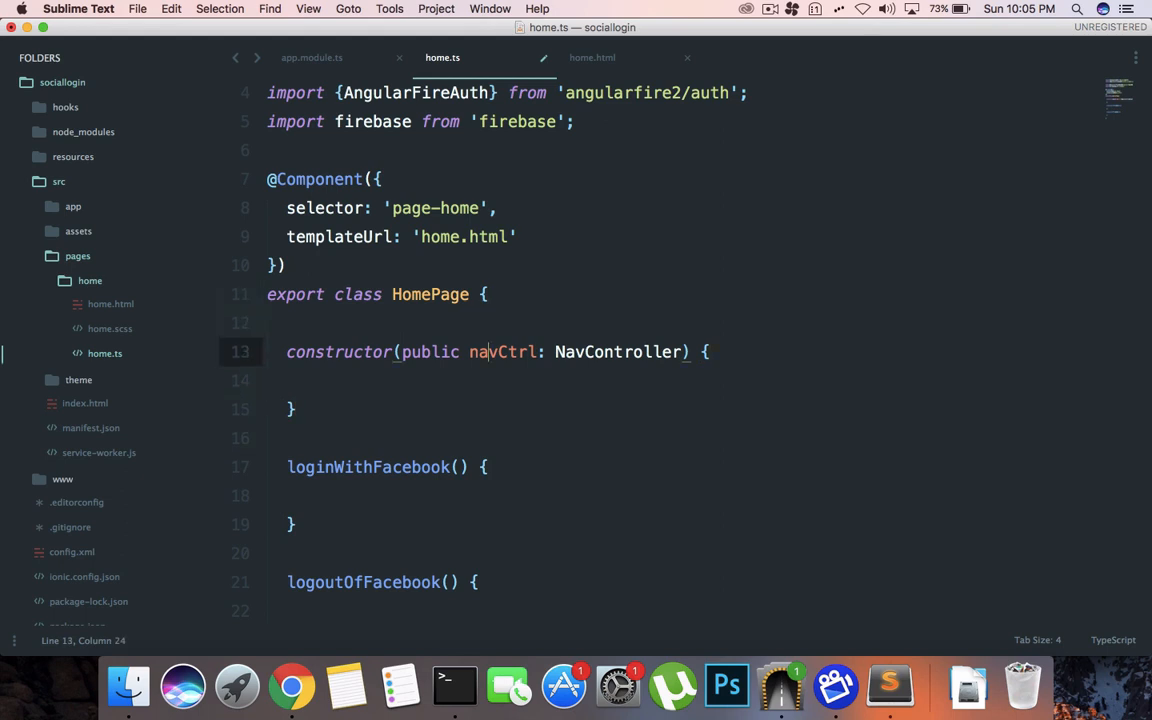
pyautogui.click(398, 352)
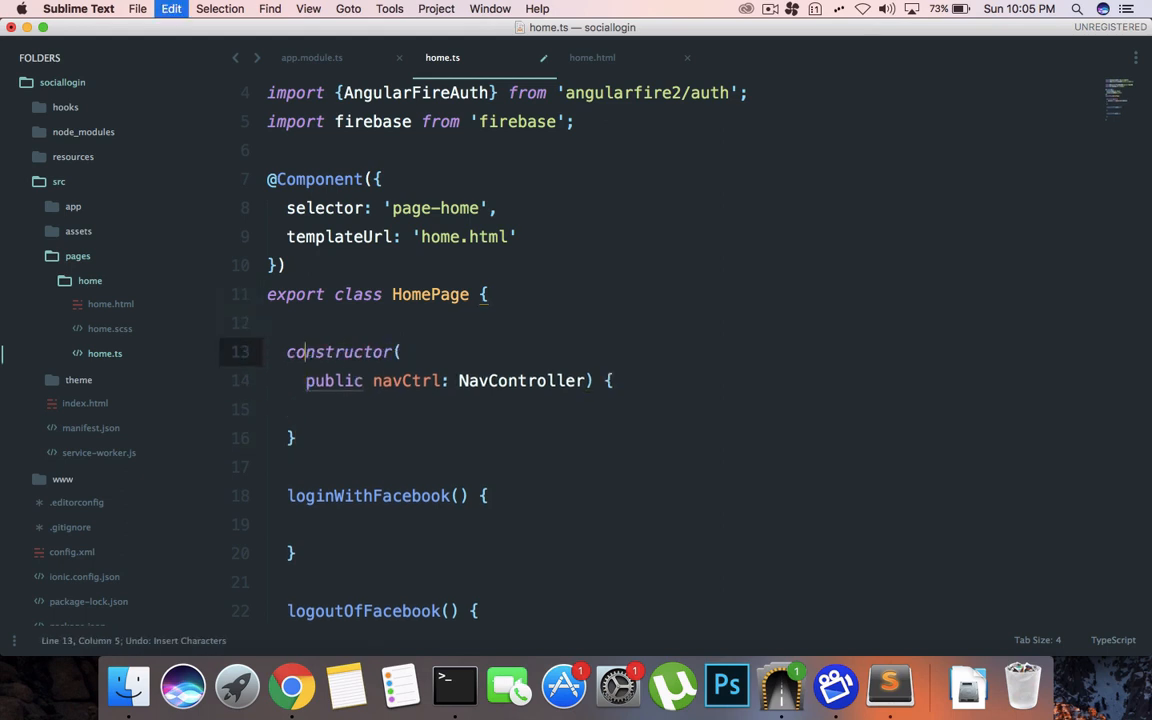
pyautogui.write('p')
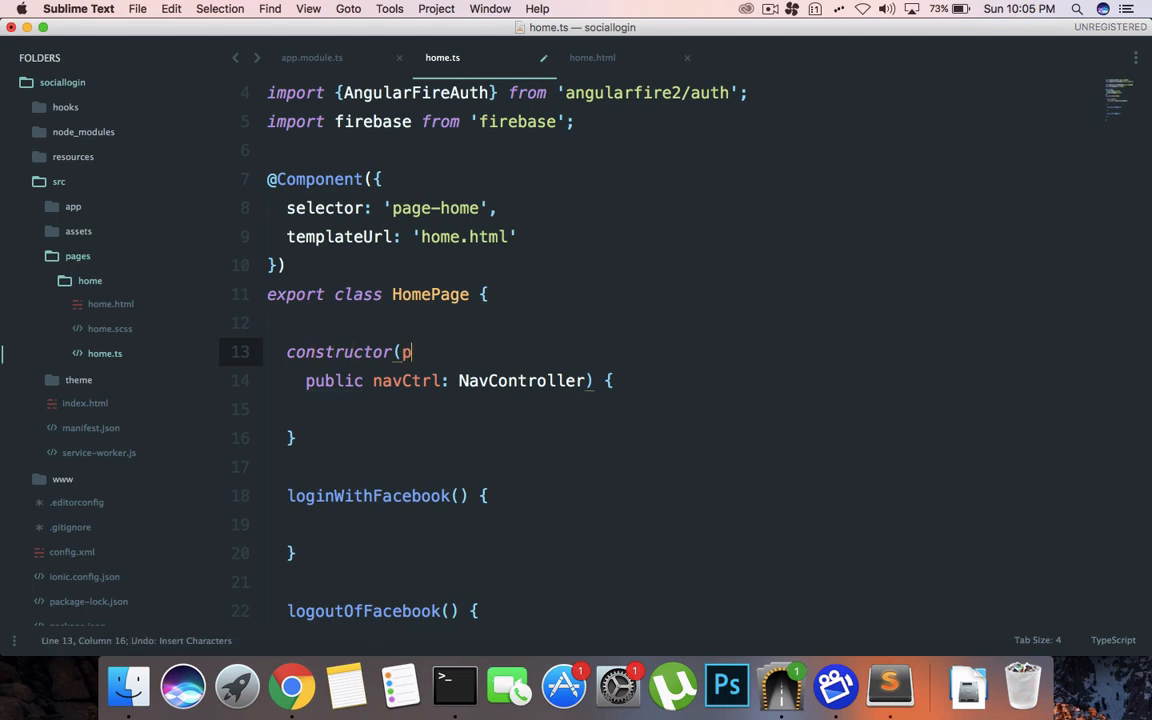
pyautogui.write('rivate fire:')
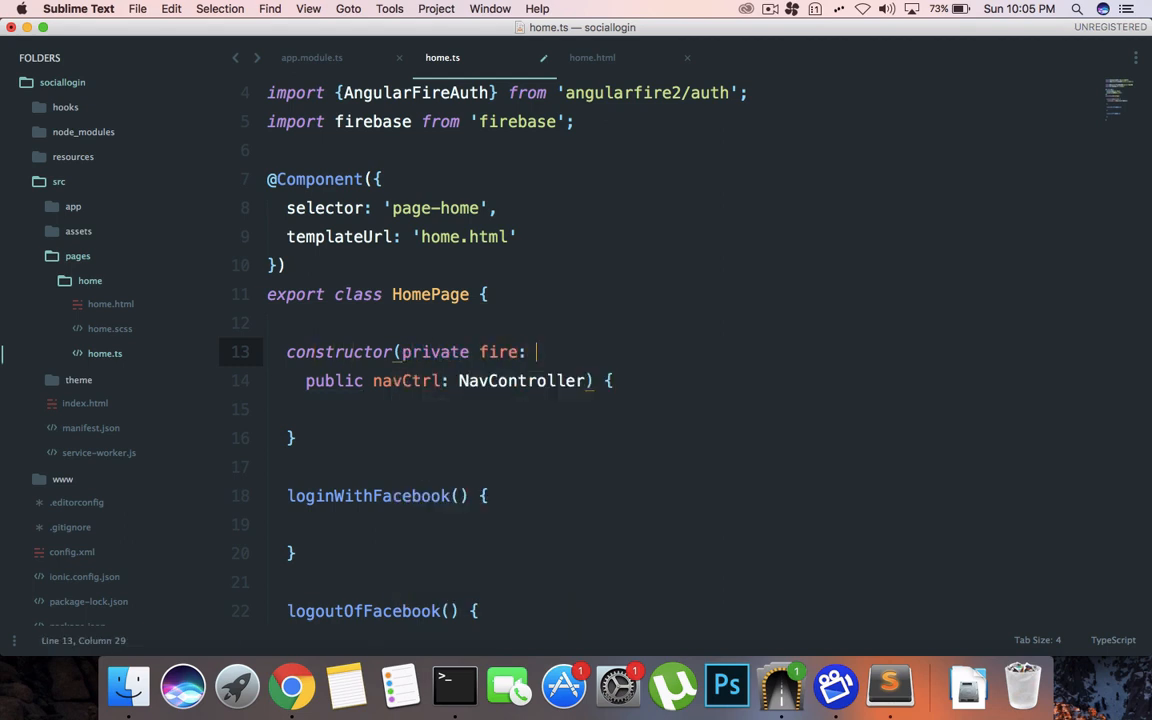
pyautogui.write('AngularFireAuth,')
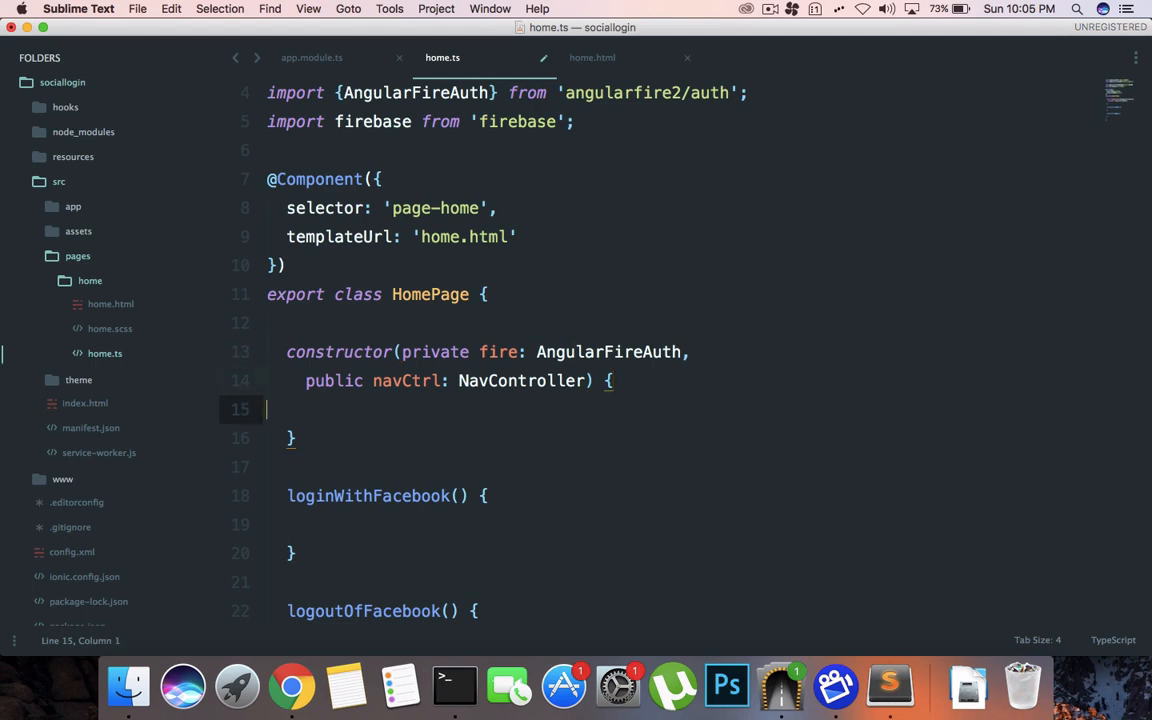
# Step: Sign in via signInWithPopup(new firebase.auth.FacebookAuthProvider()) logging res, and sign out in logoutOfFacebook
pyautogui.write('this.')
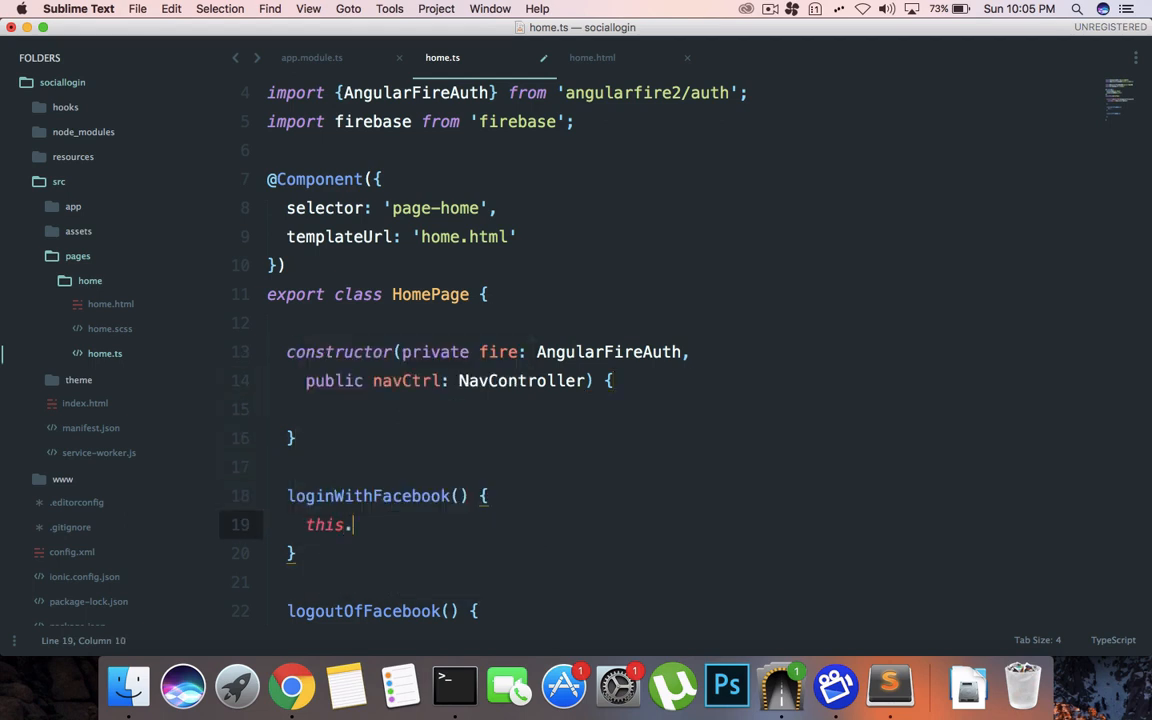
pyautogui.write('fire.s')
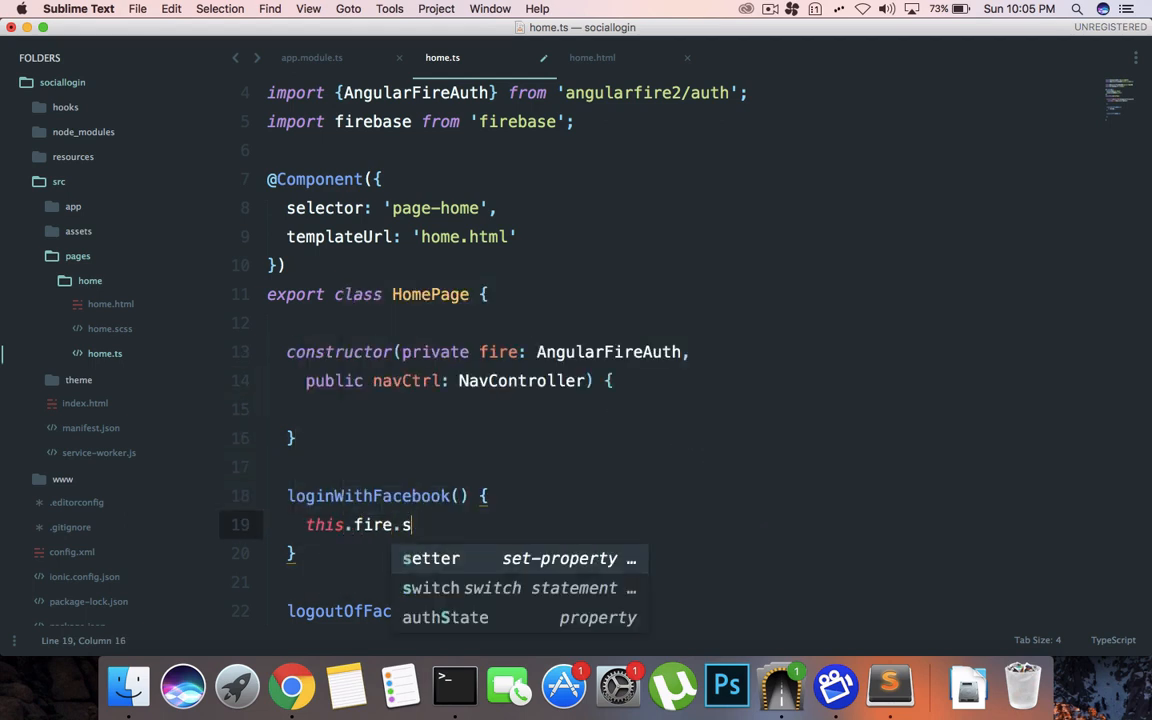
pyautogui.write('auth.si')
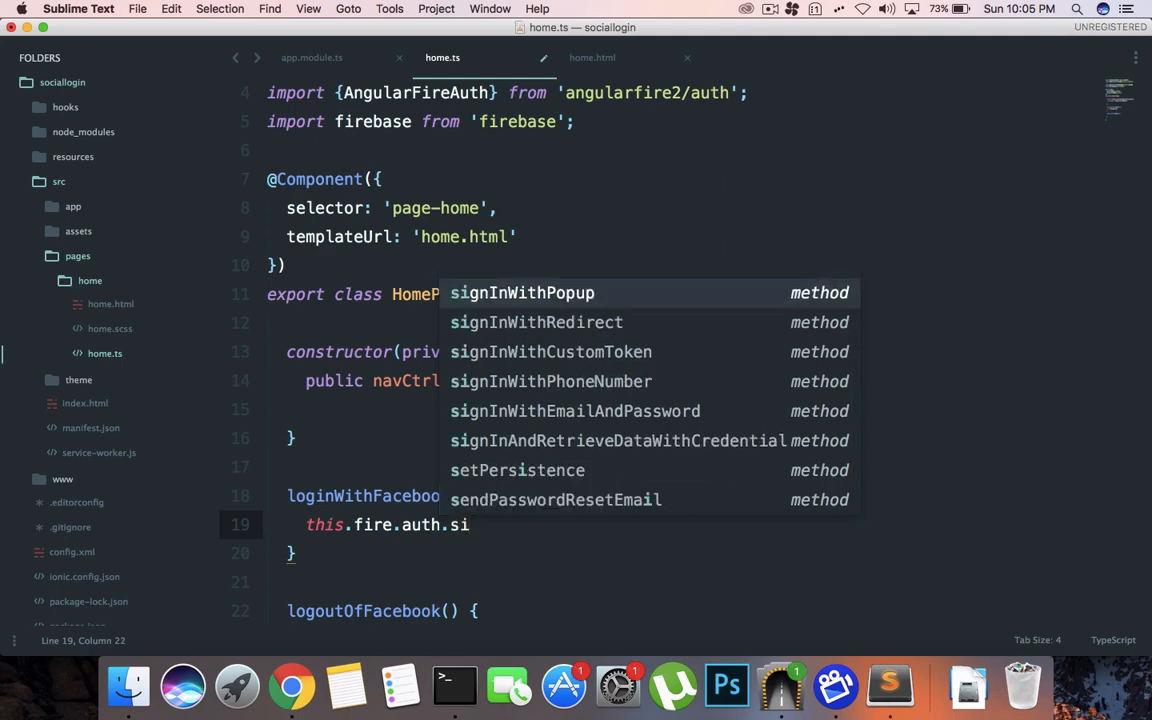
pyautogui.press('Tab')
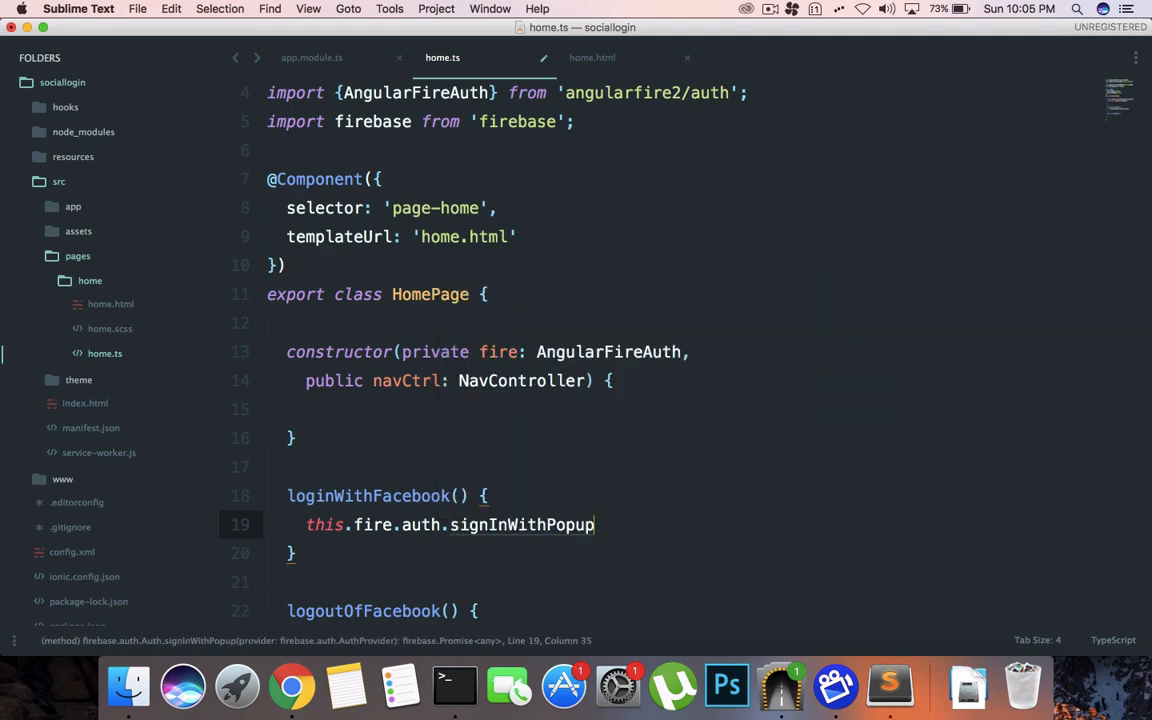
pyautogui.write('(new f')
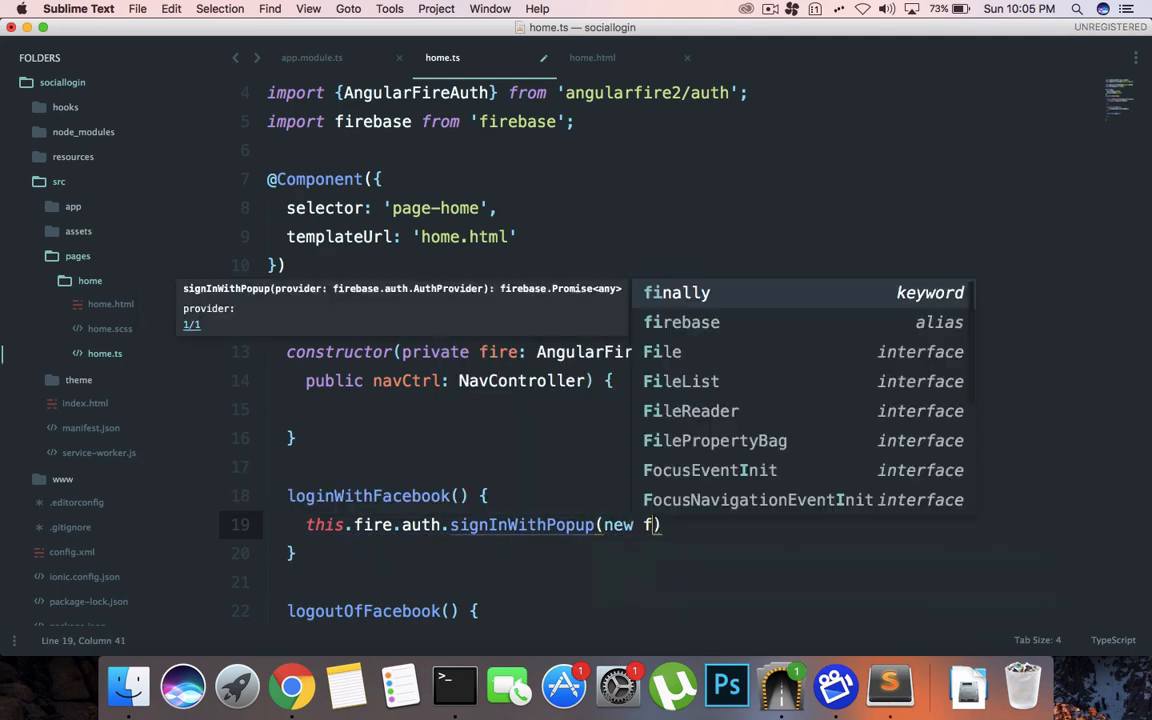
pyautogui.write('irebase.')
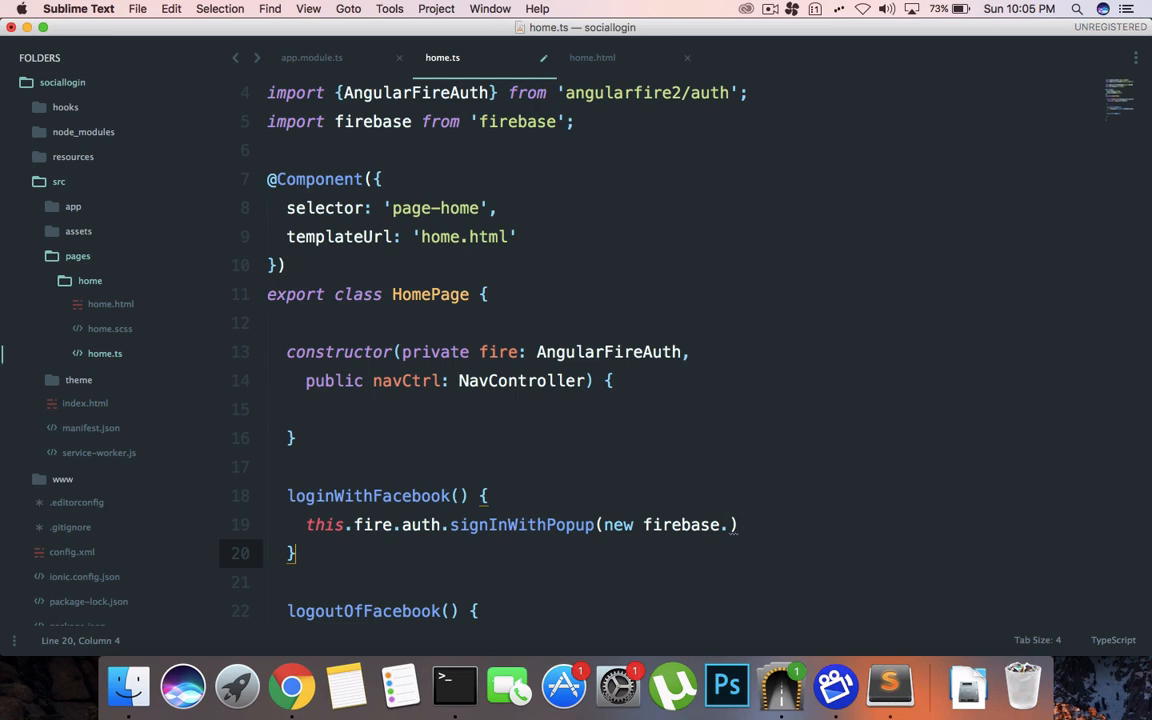
pyautogui.write('auth.')
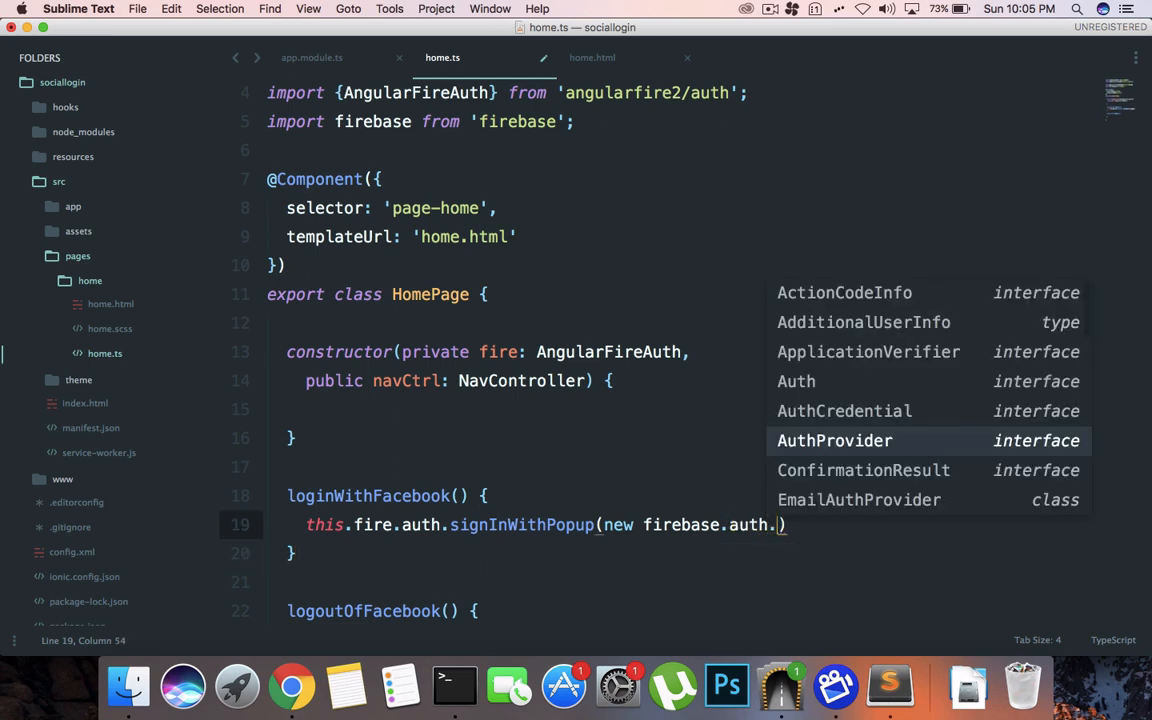
pyautogui.press('Tab')
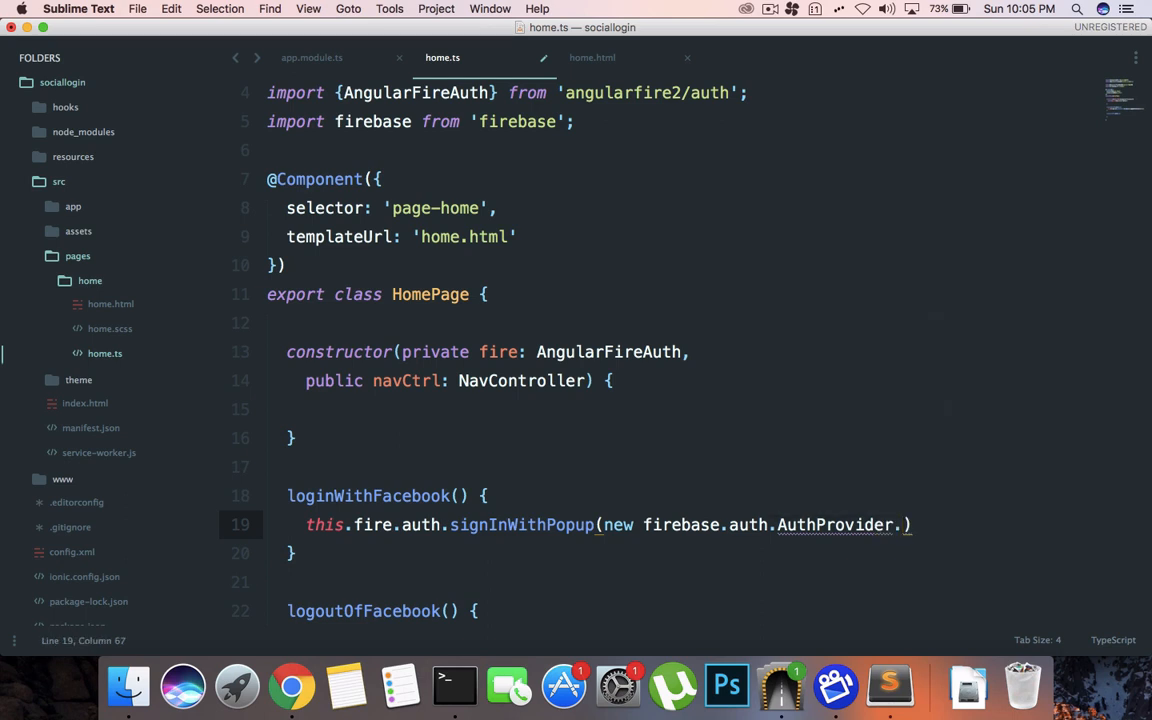
pyautogui.write('Facebook')
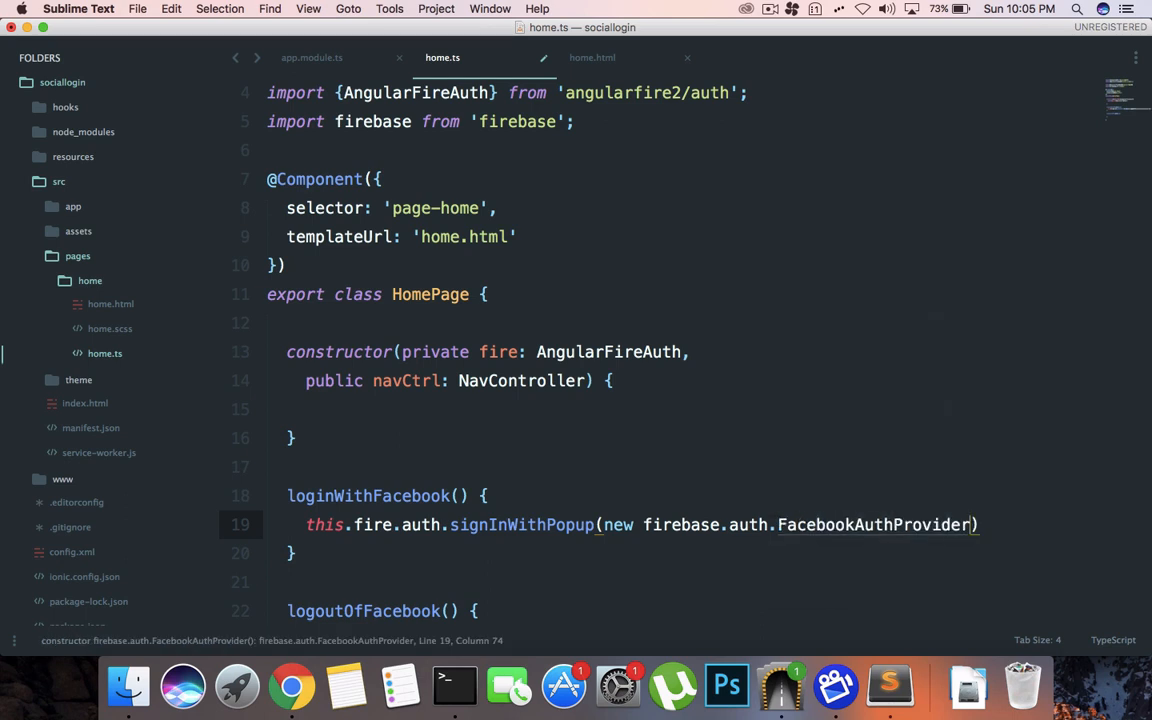
pyautogui.write('()')
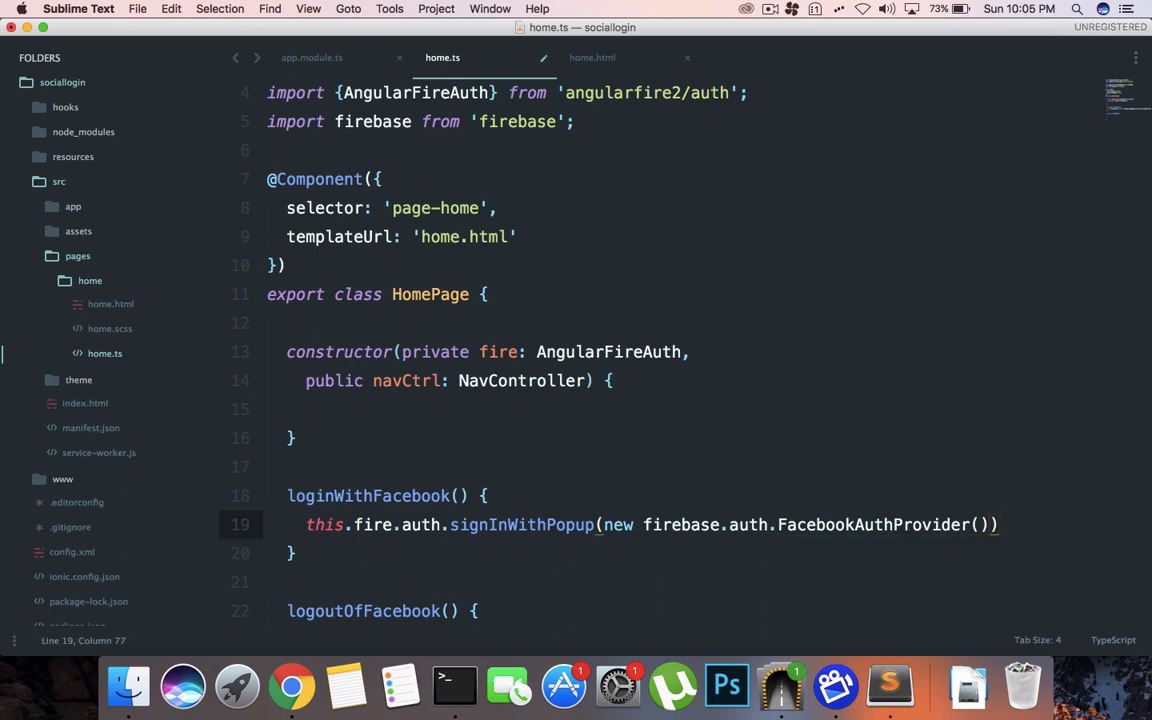
pyautogui.write('.then( res => {')
pyautogui.click(683, 582)
pyautogui.write('console.l')
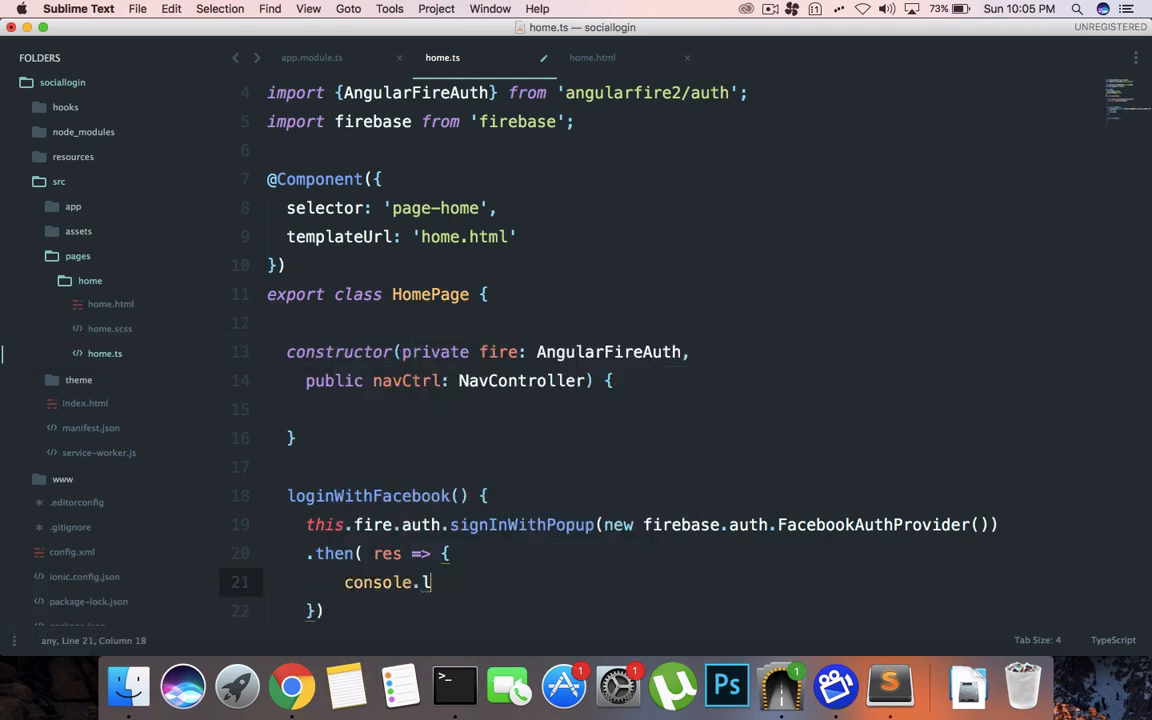
pyautogui.write('og(res);')
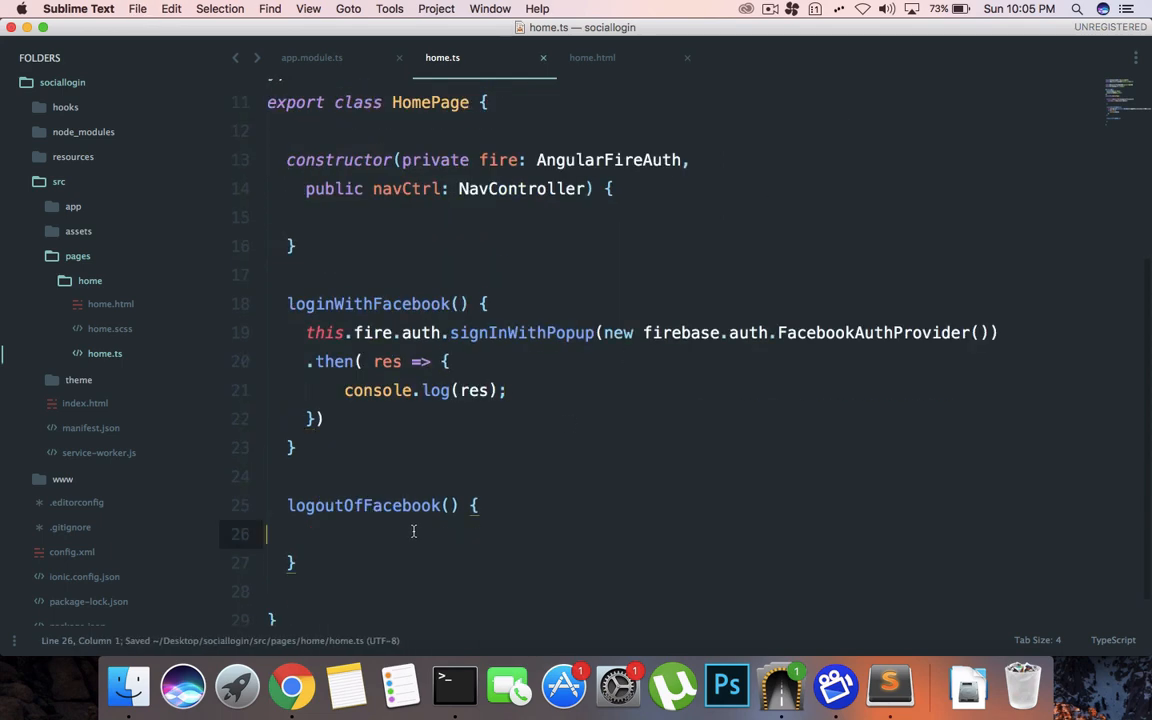
pyautogui.write('this.fire.auth.signOut();')
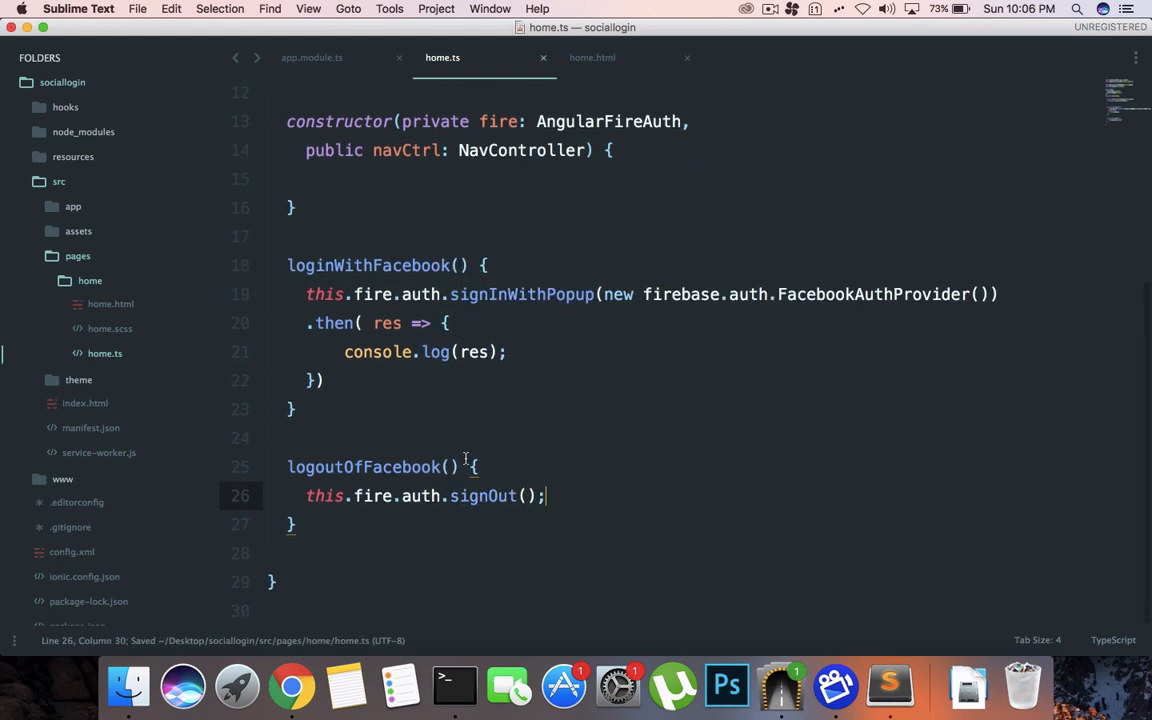
pyautogui.click(290, 687)
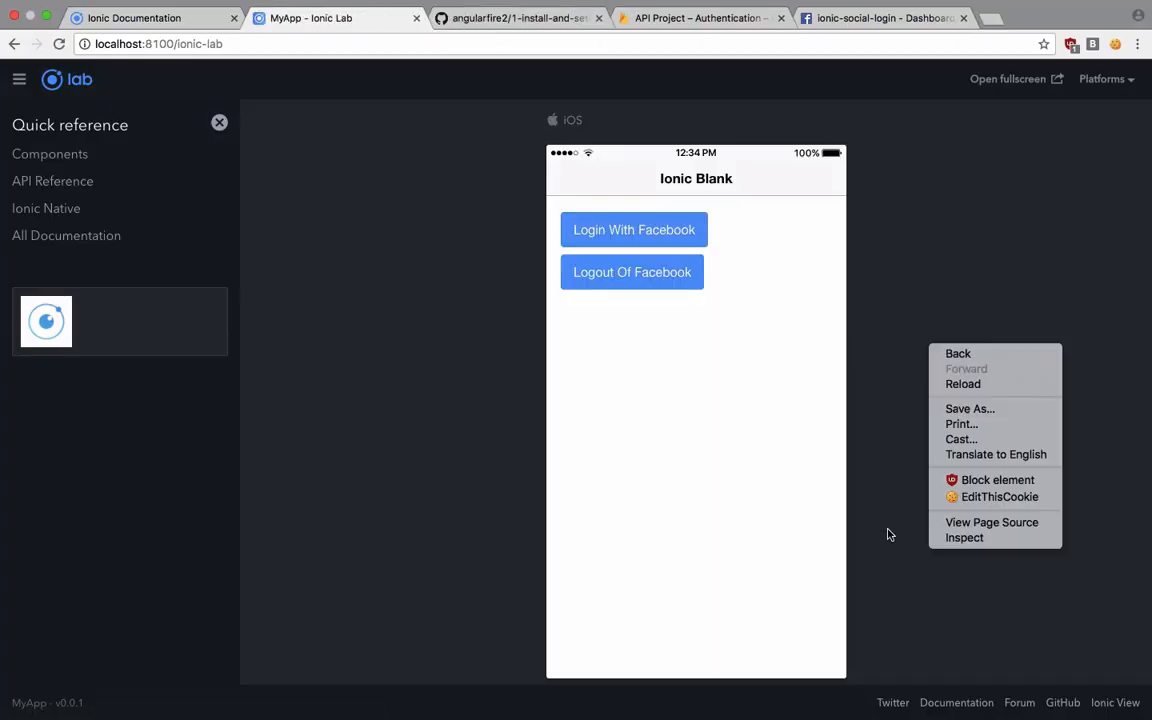
# Step: Open the browser developer tools on Ionic Lab and show the Console
pyautogui.click(964, 537)
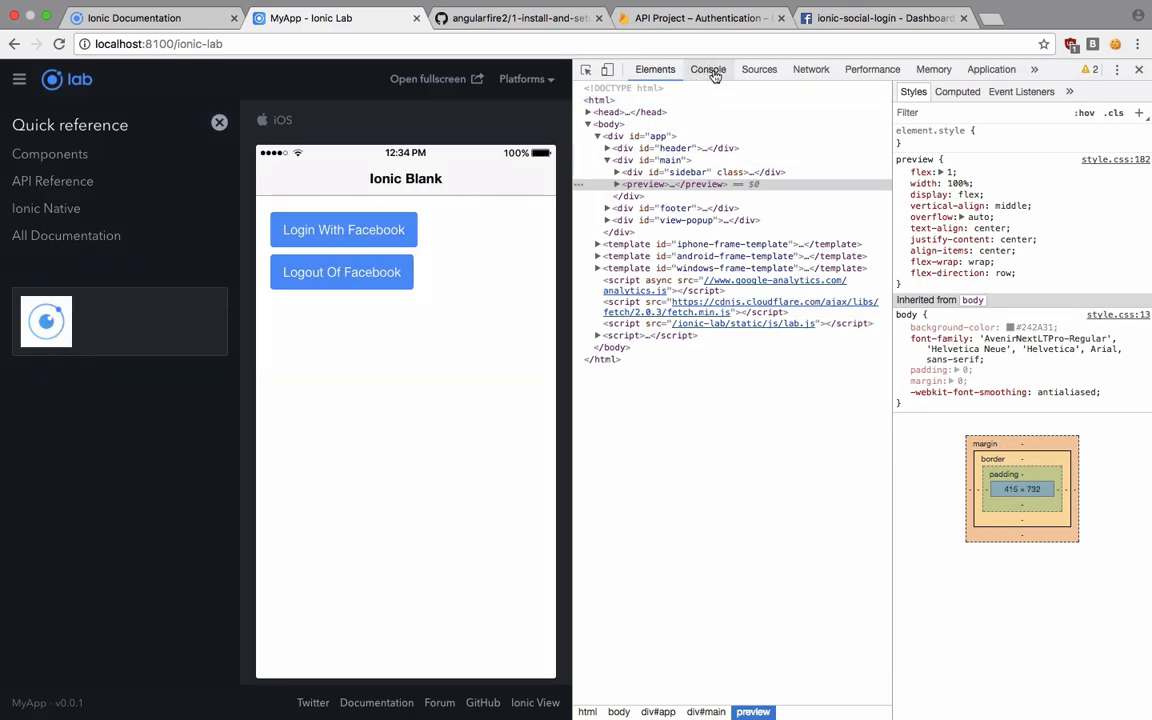
pyautogui.click(343, 229)
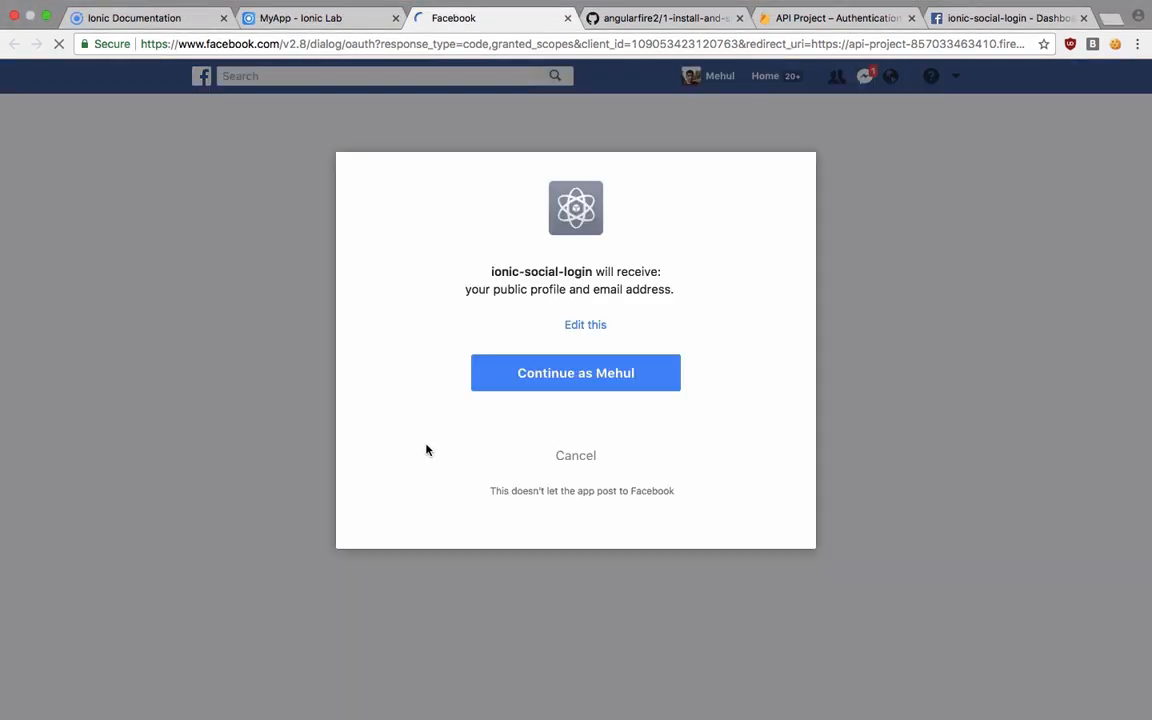
# Step: Continue as Mehul to grant ionic-social-login access to public profile and email
pyautogui.click(575, 373)
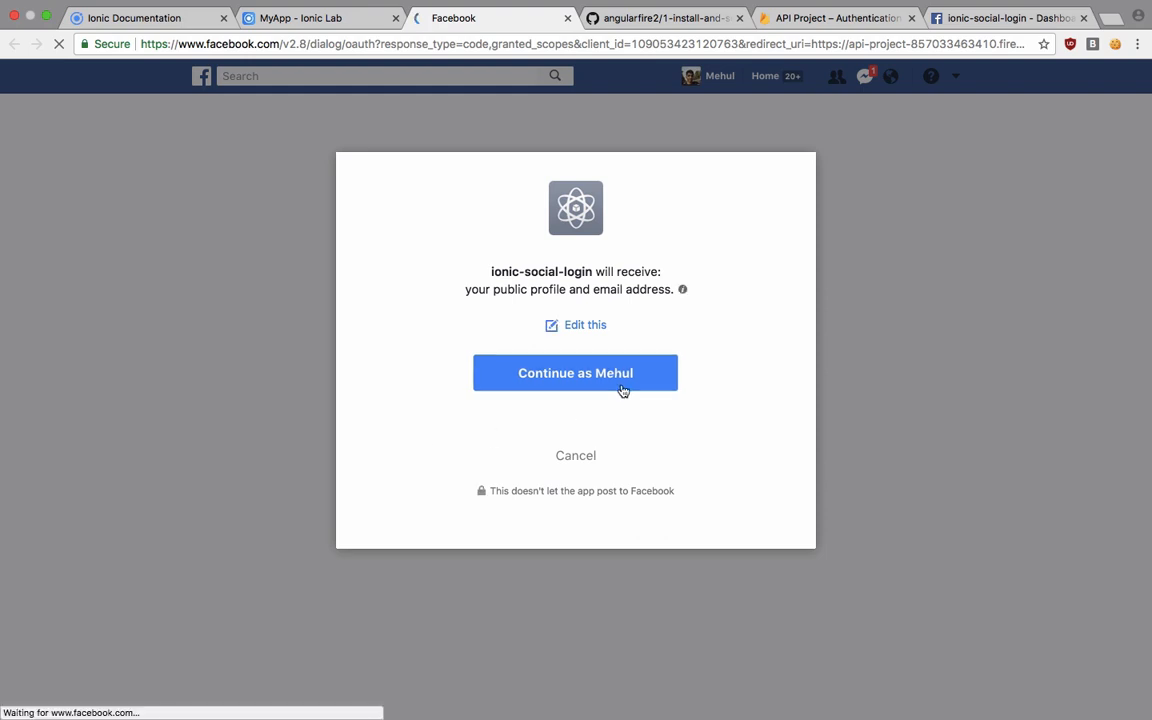
pyautogui.click(575, 373)
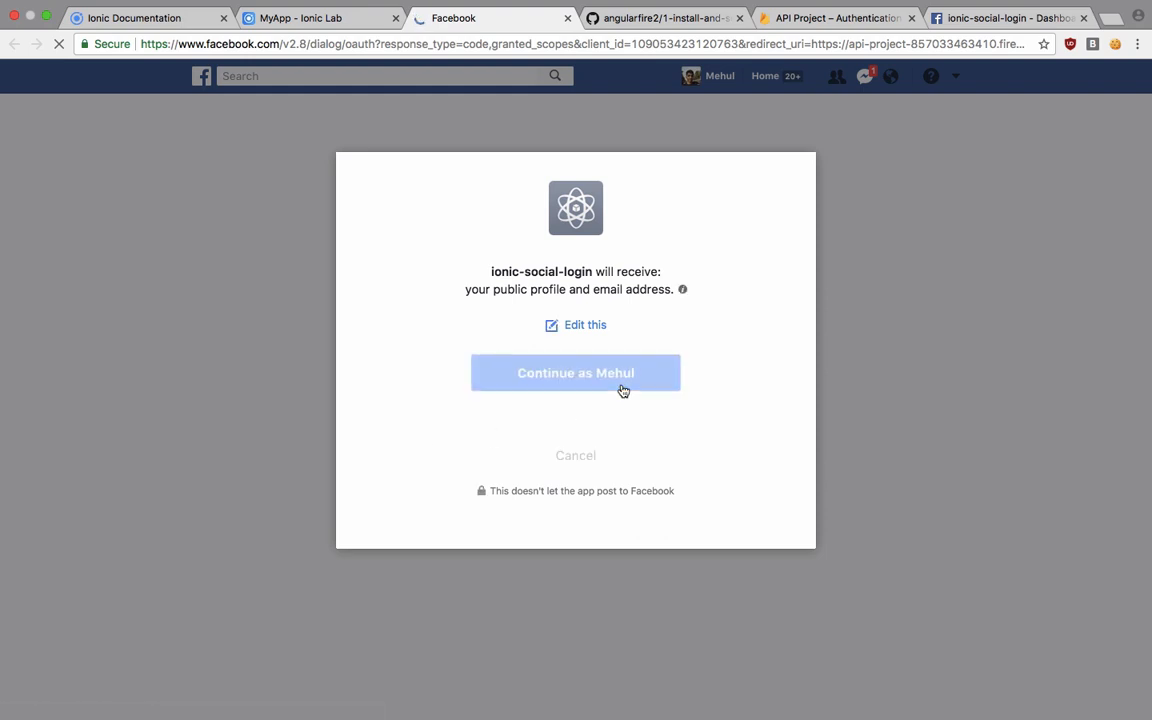
pyautogui.click(575, 373)
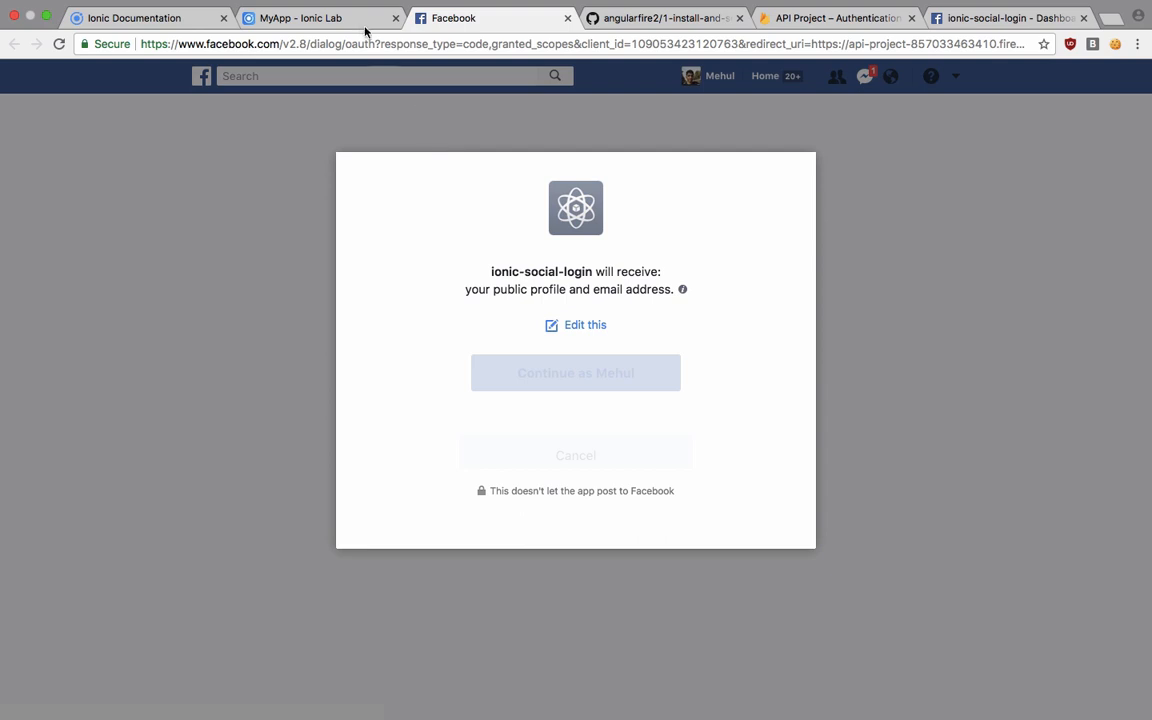
pyautogui.moveTo(471, 278)
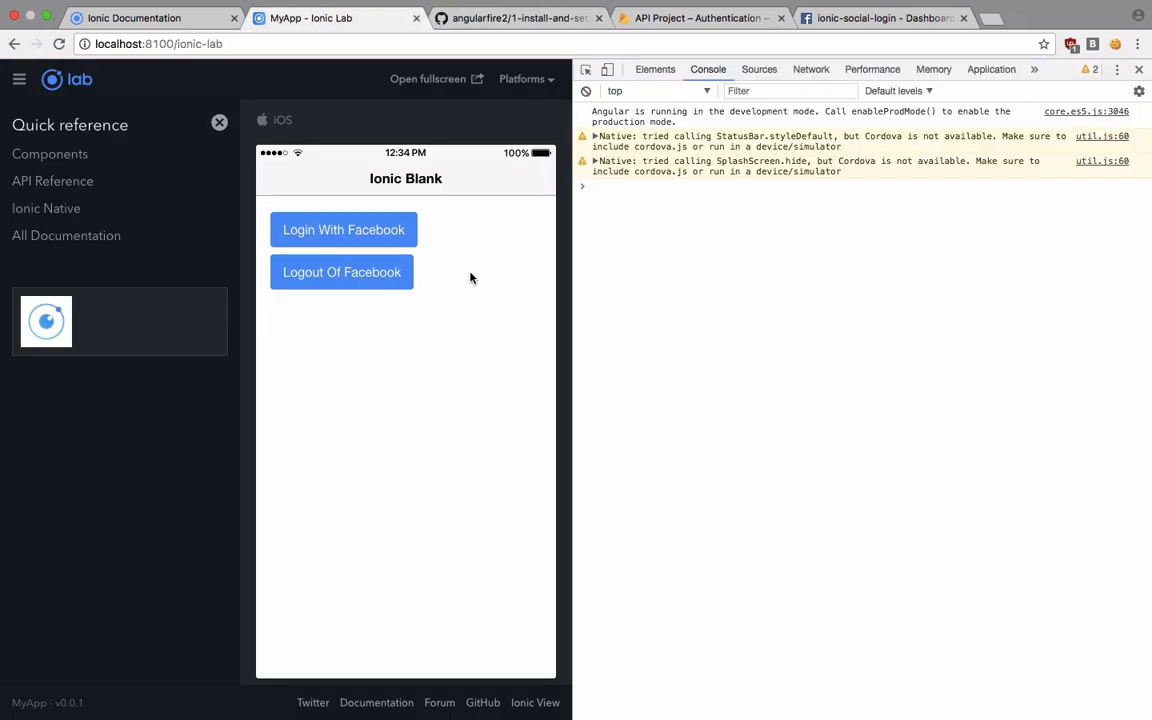
# Step: Expand the logged sign-in result to show its credential access token and Mehul Mohan's user details
pyautogui.click(343, 229)
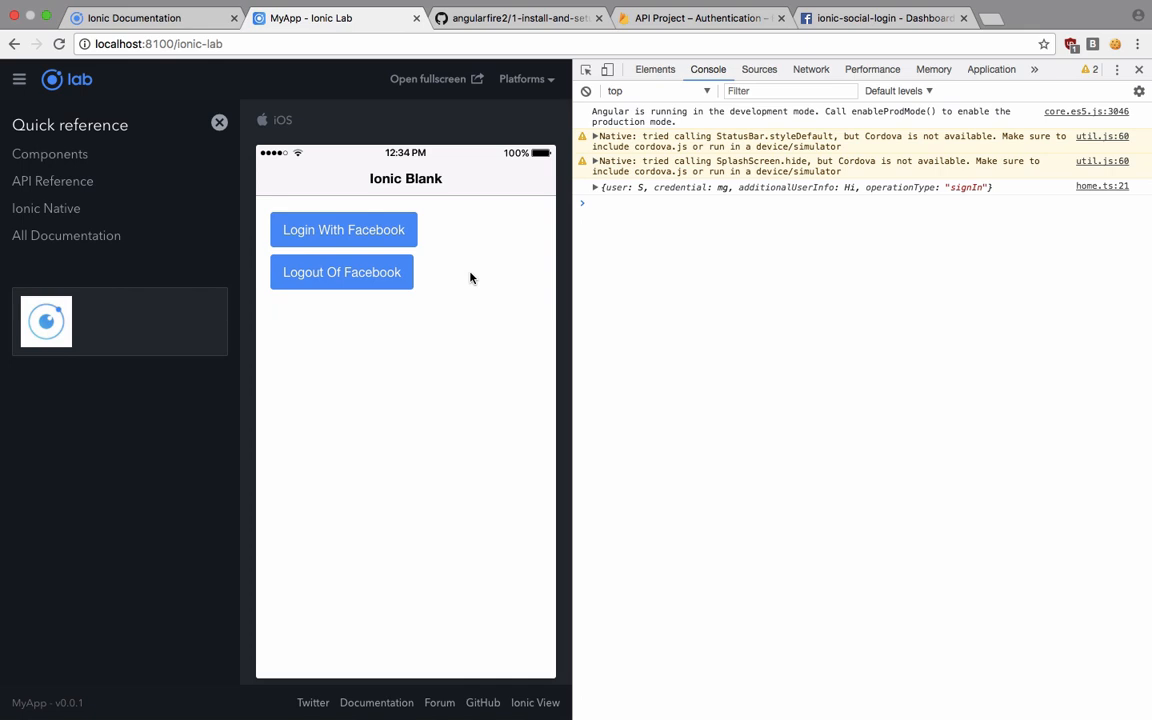
pyautogui.click(595, 187)
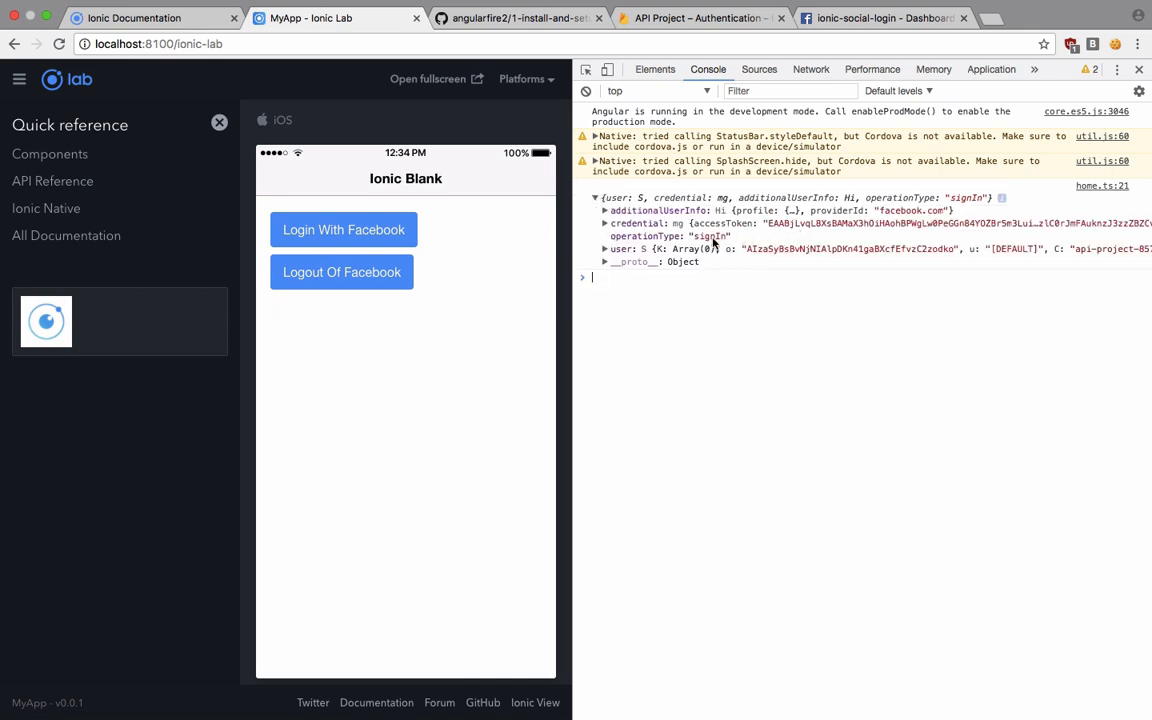
pyautogui.click(607, 223)
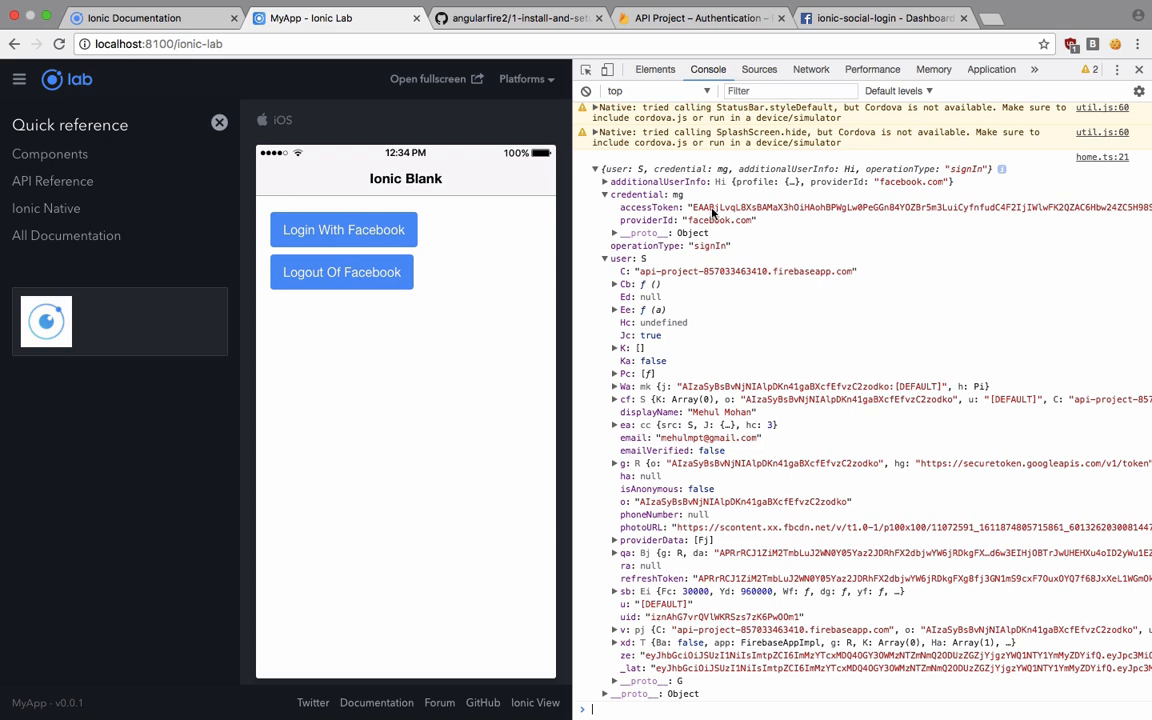
pyautogui.moveTo(735, 251)
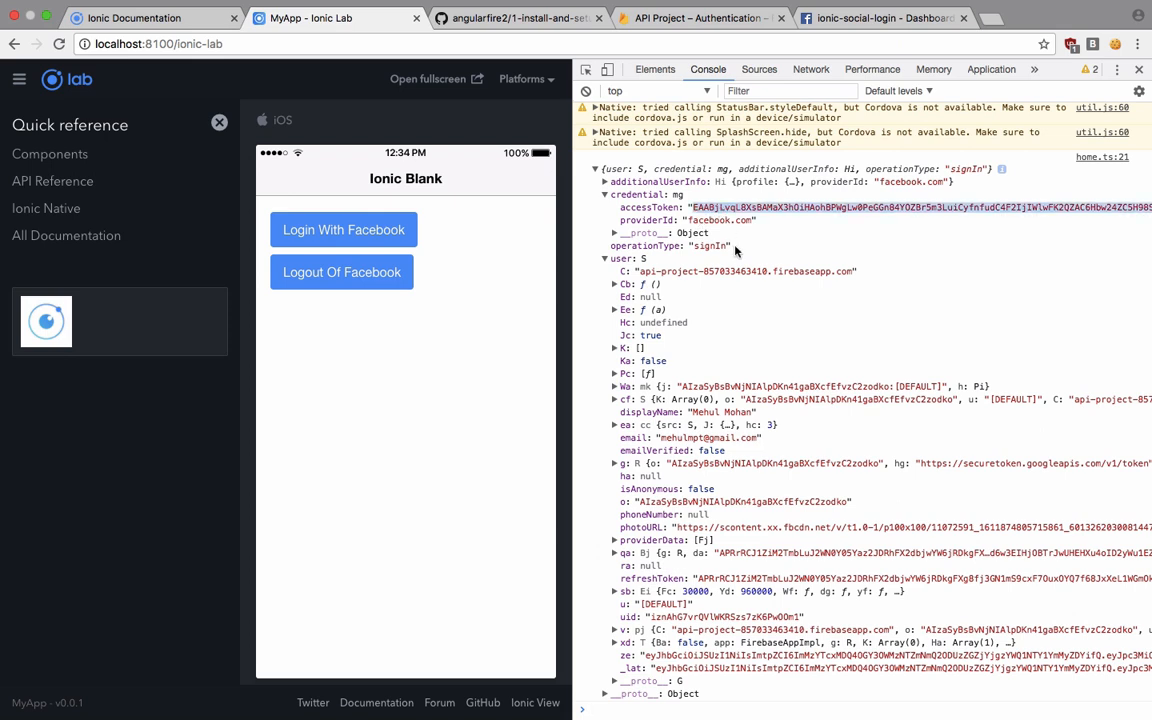